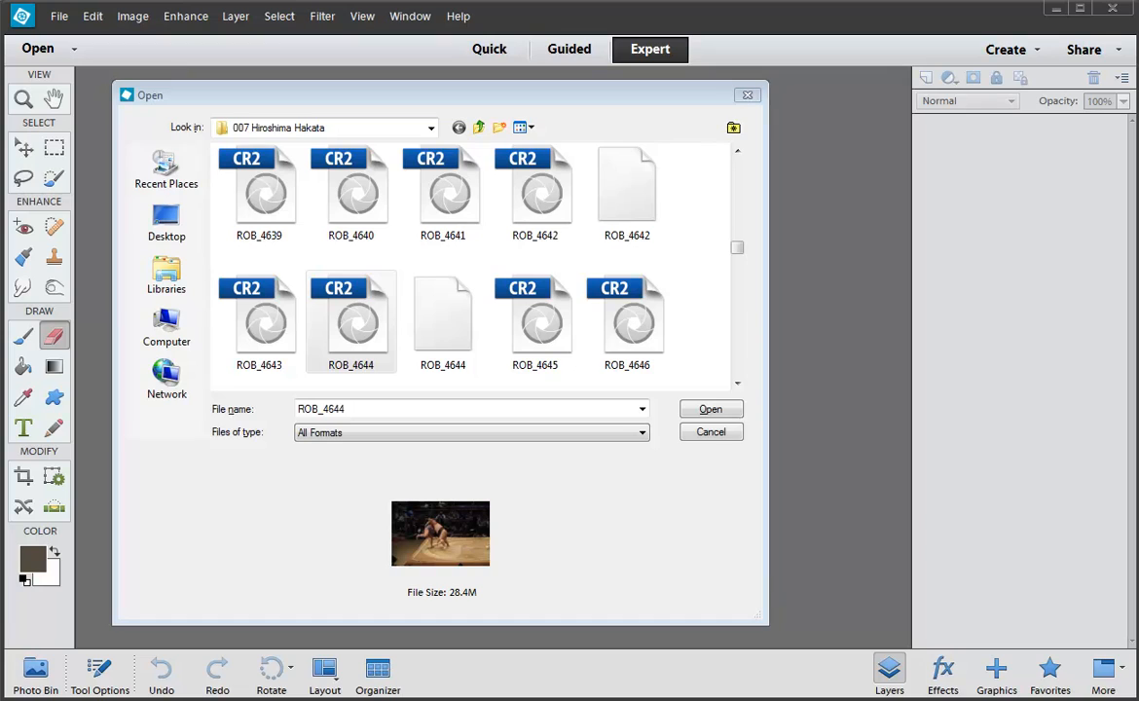
# Open the ROB_4644 raw file in Camera Raw, then cancel without opening the photo
pyautogui.click(350, 320)
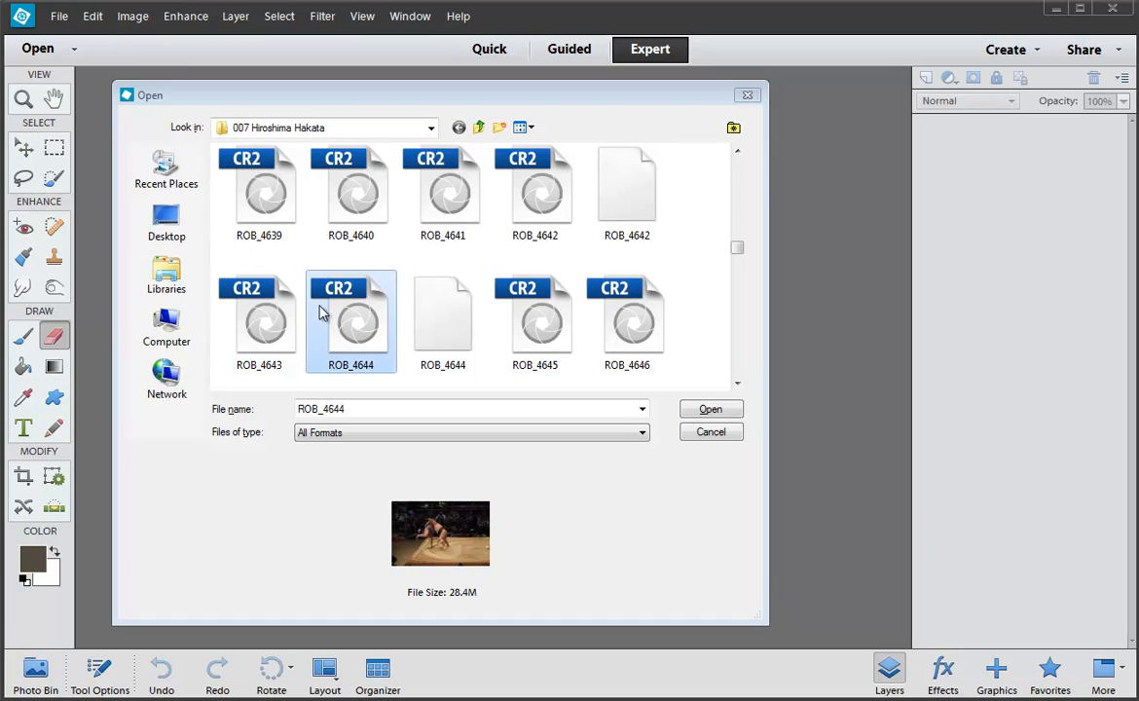
pyautogui.moveTo(357, 313)
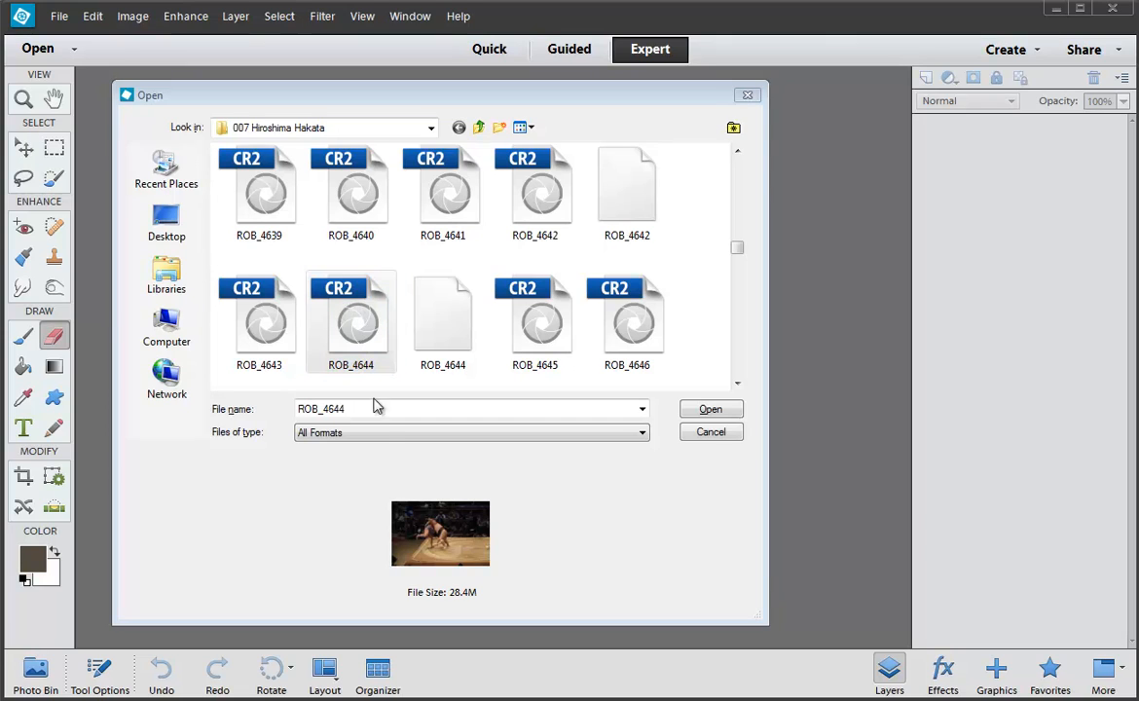
pyautogui.moveTo(471, 604)
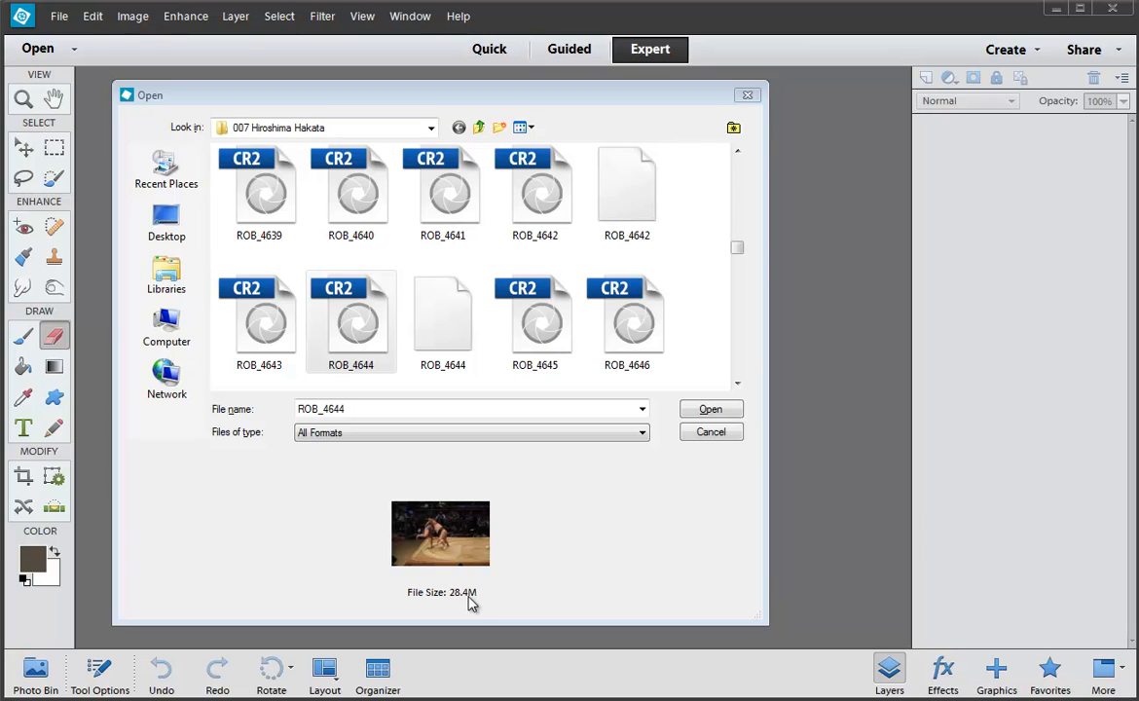
pyautogui.moveTo(472, 603)
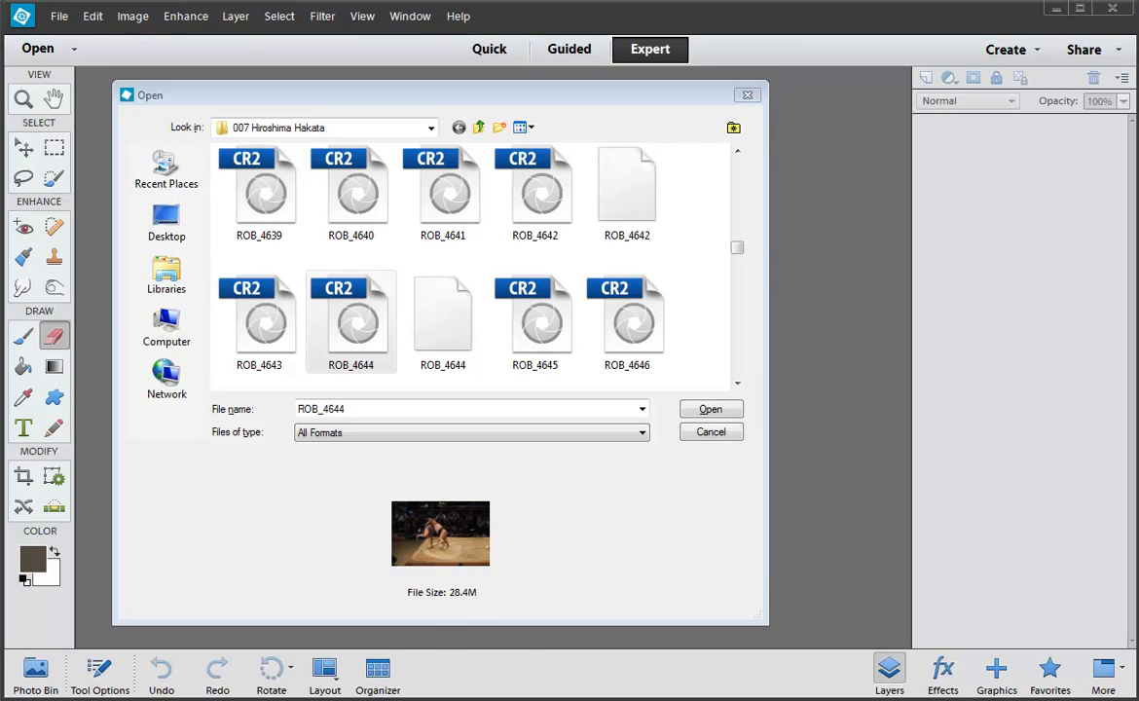
pyautogui.click(350, 321)
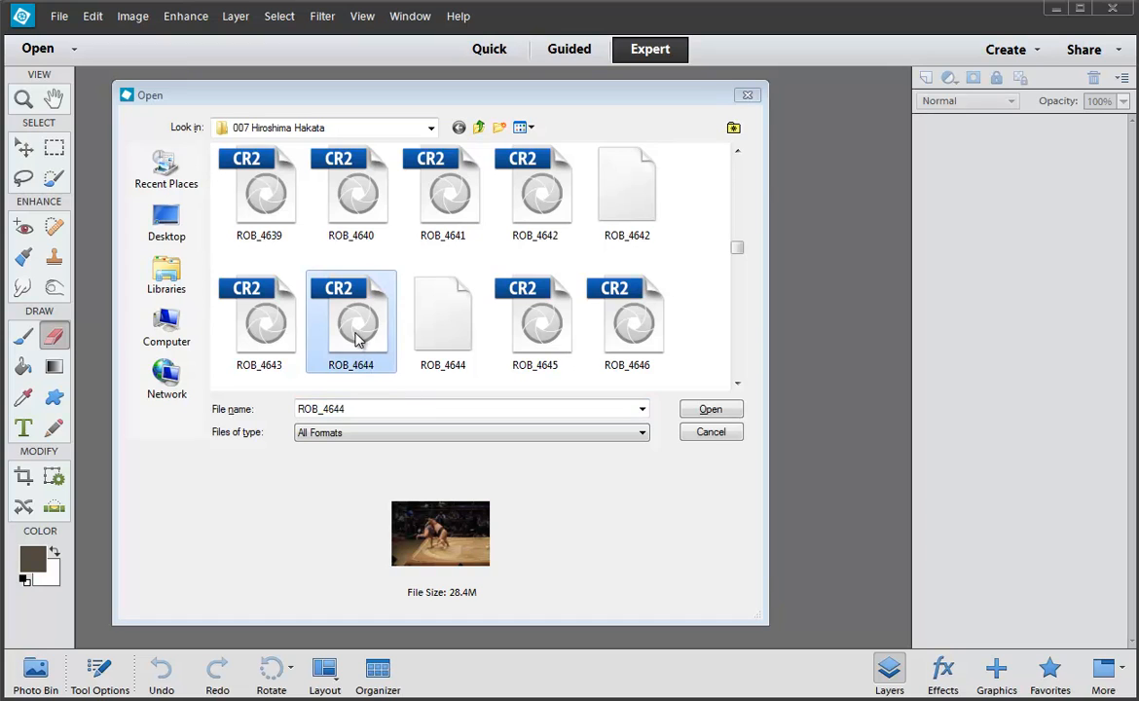
pyautogui.click(711, 408)
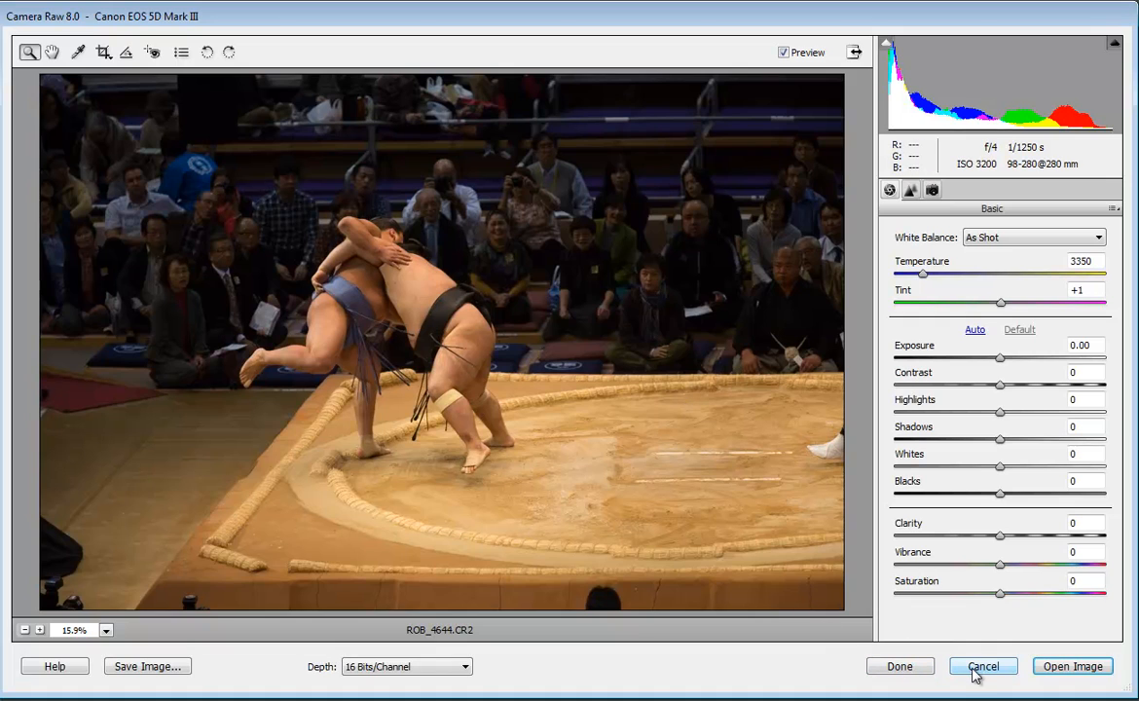
pyautogui.click(982, 665)
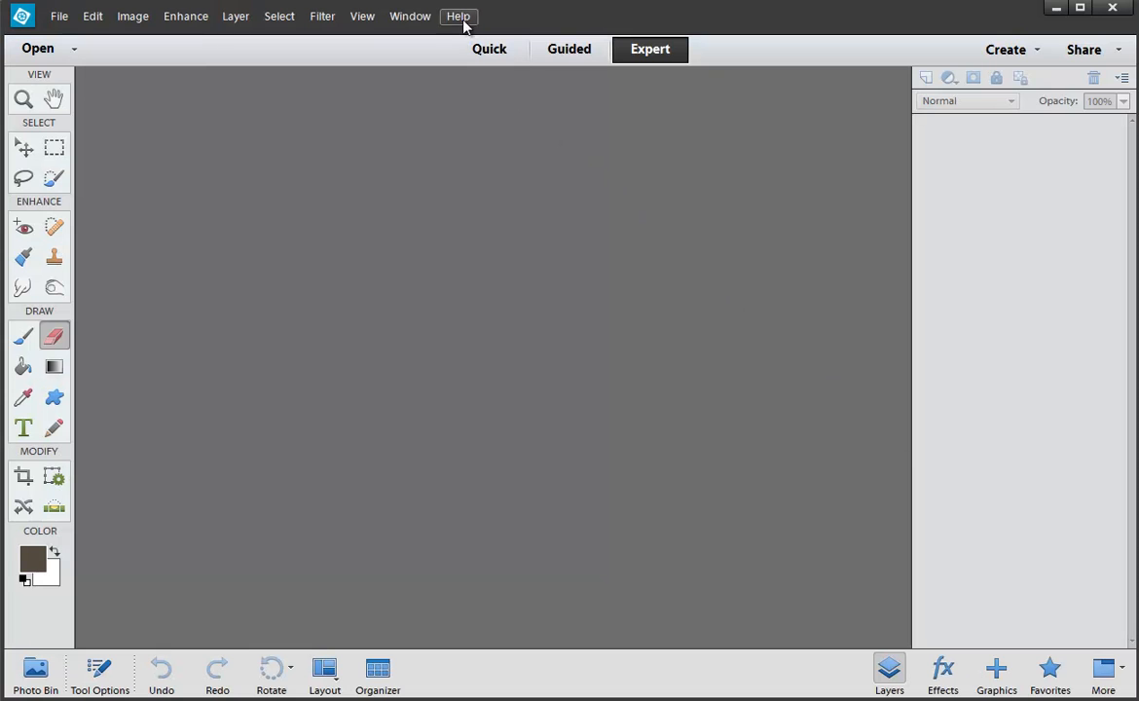
pyautogui.click(458, 16)
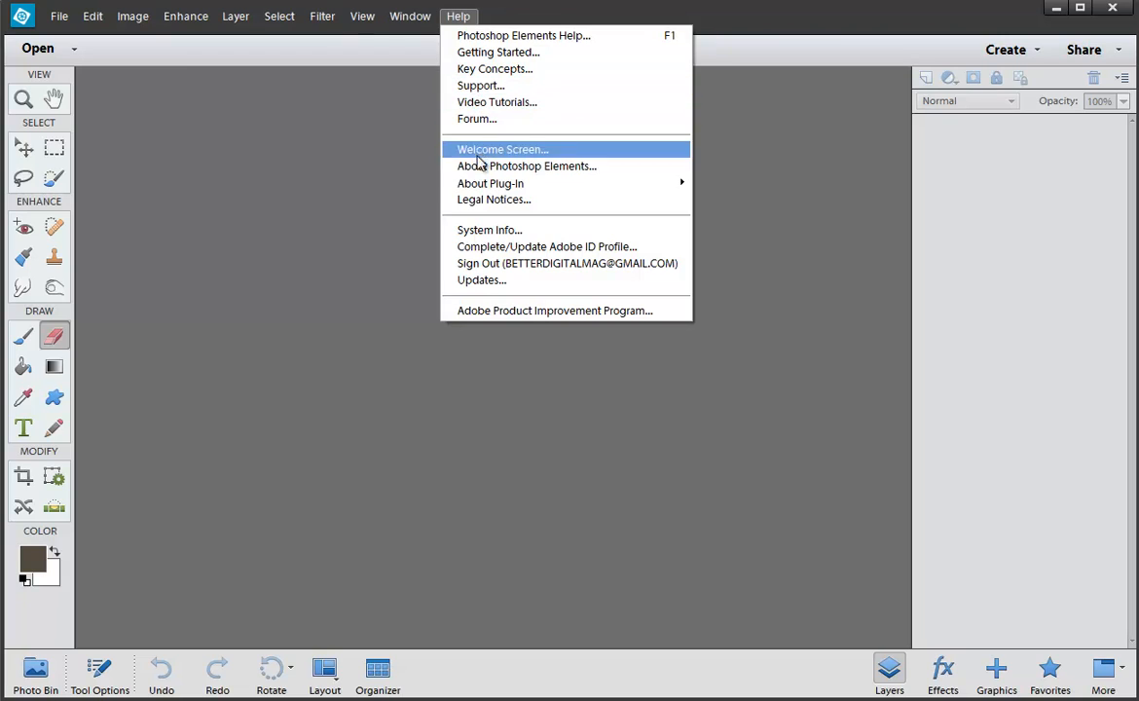
pyautogui.moveTo(481, 280)
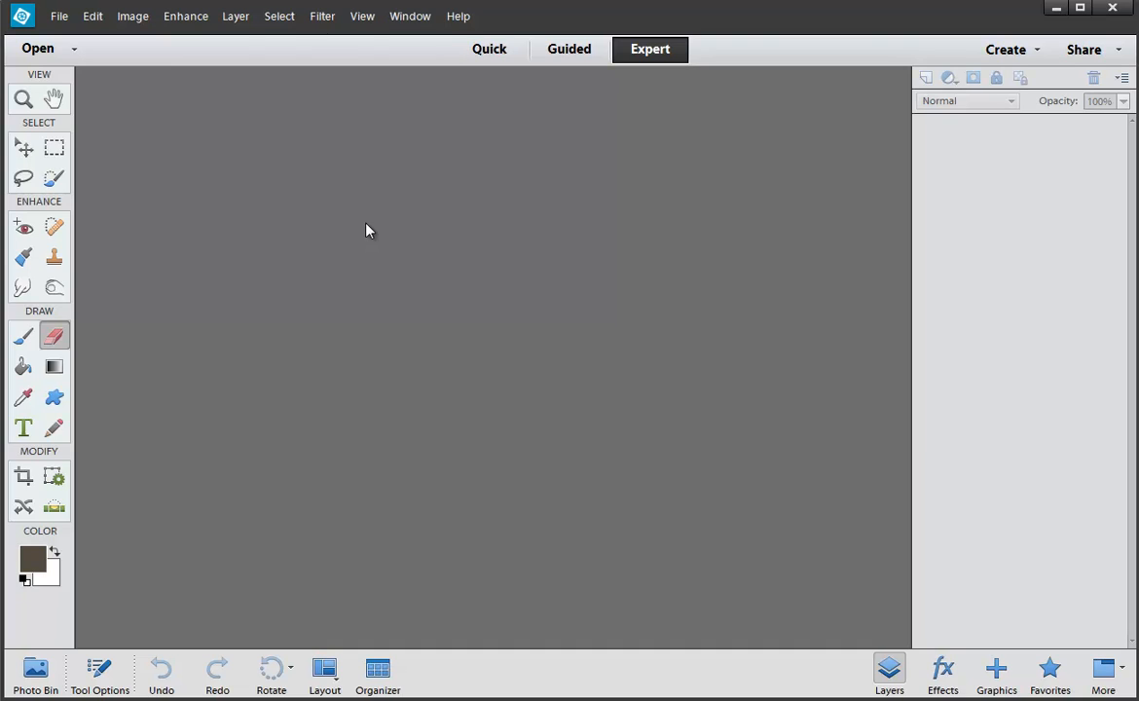
pyautogui.moveTo(59, 17)
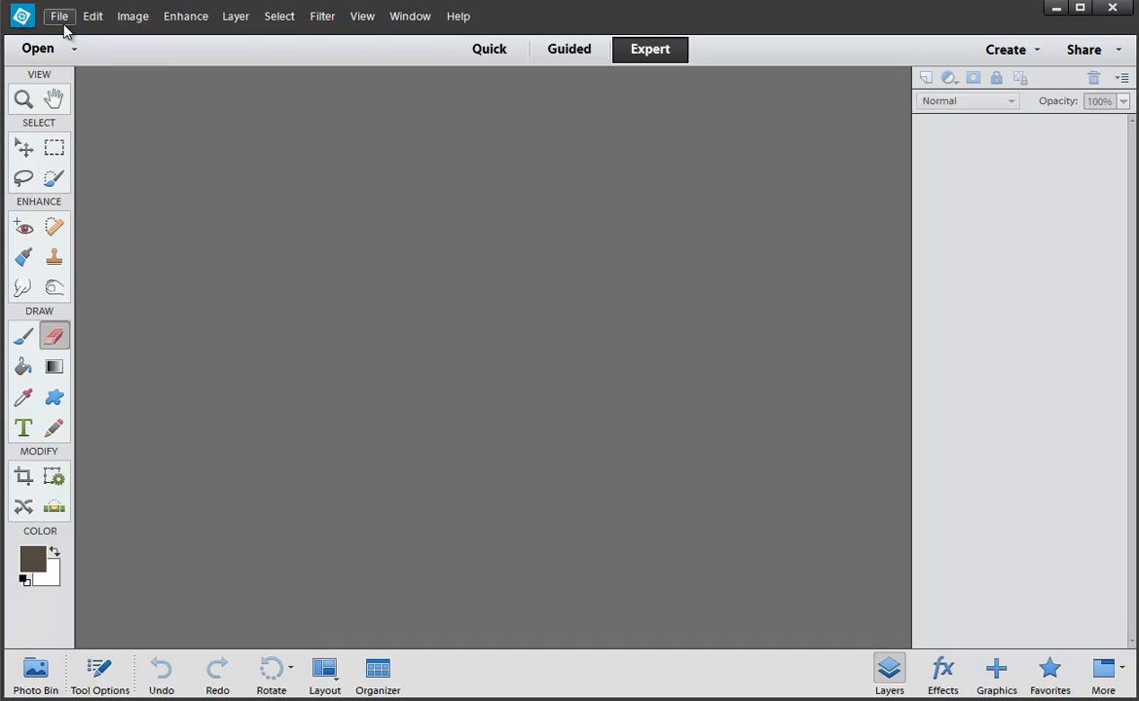
# In the Open dialog, preview raw files ROB_5190, ROB_5199, ROB_5197, ROB_5195 and ROB_5196
pyautogui.click(59, 16)
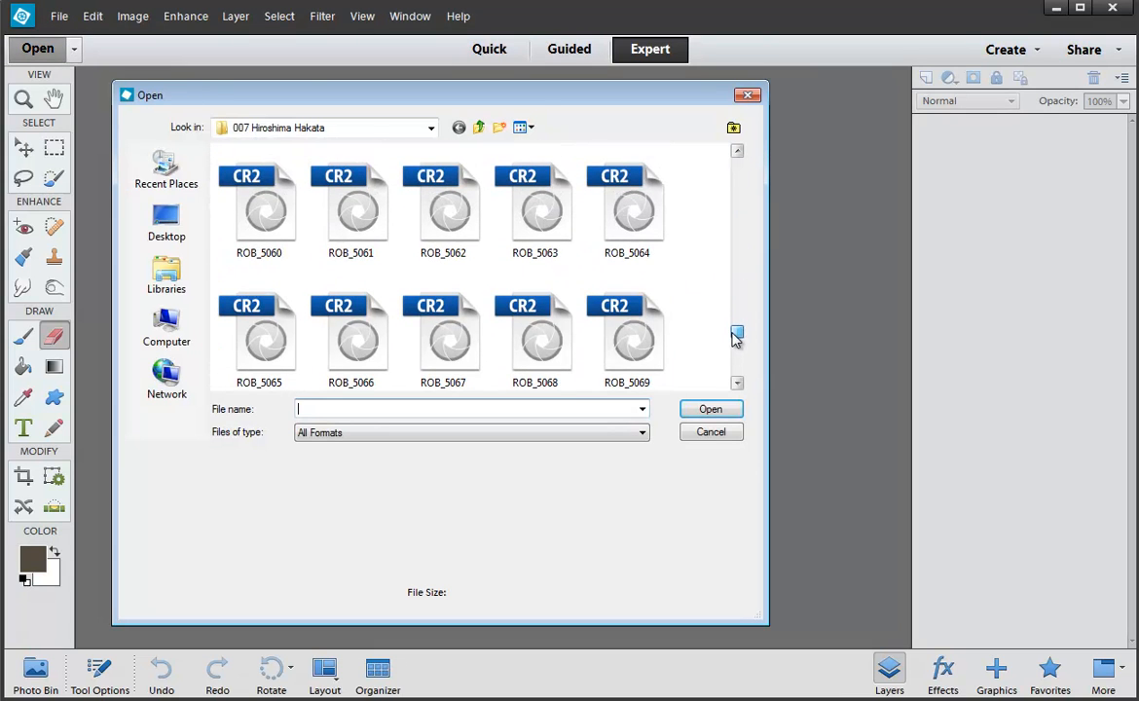
pyautogui.scroll(-3)
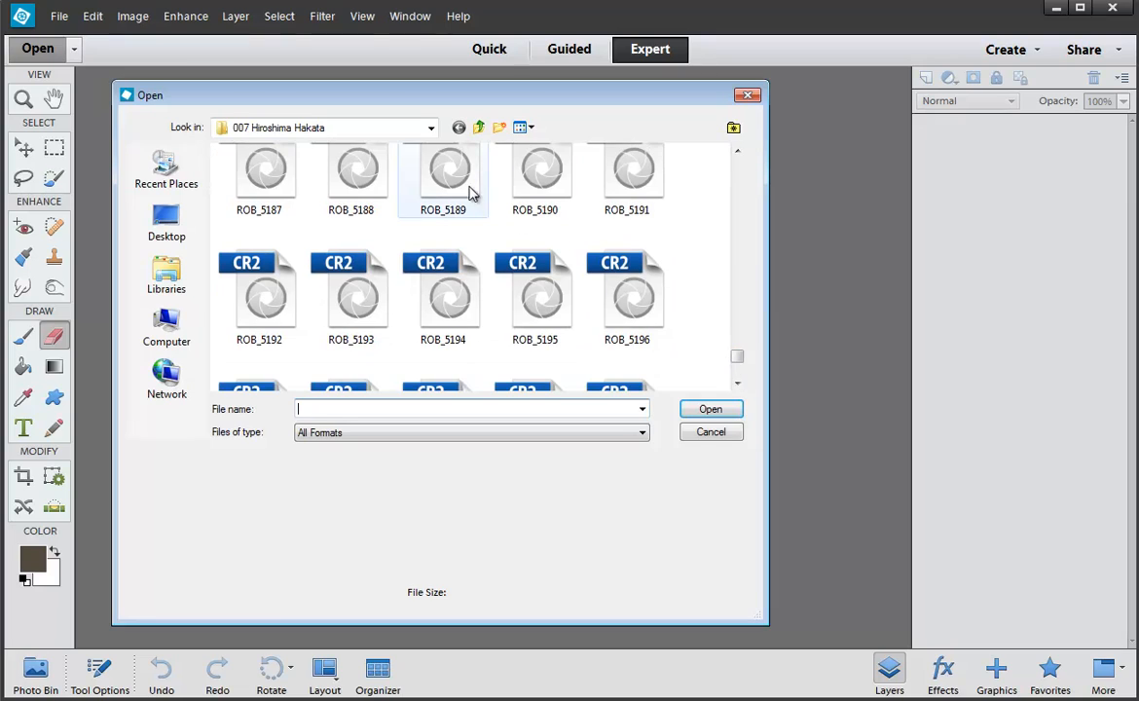
pyautogui.click(535, 195)
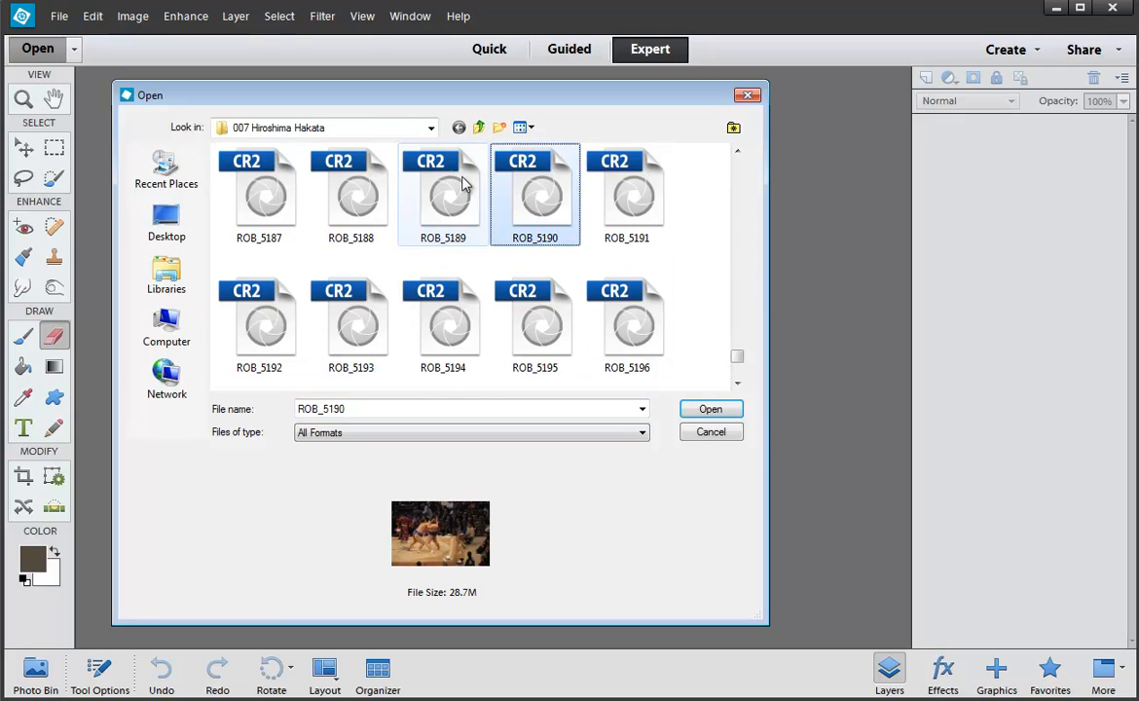
pyautogui.click(627, 327)
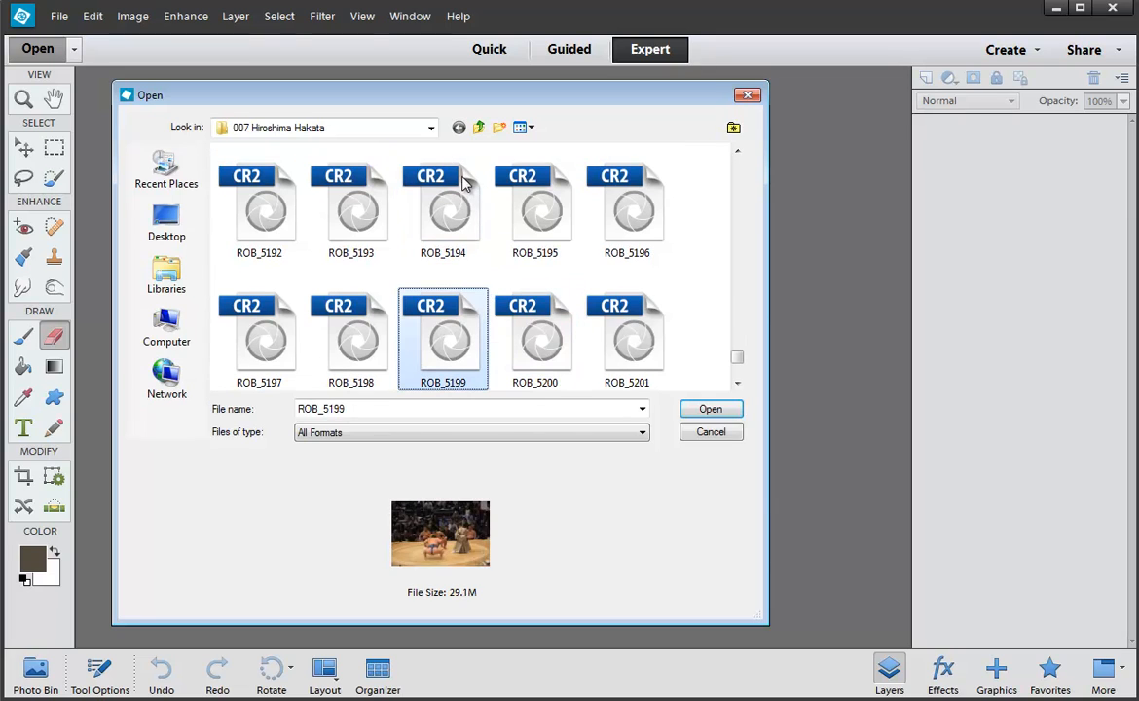
pyautogui.click(259, 339)
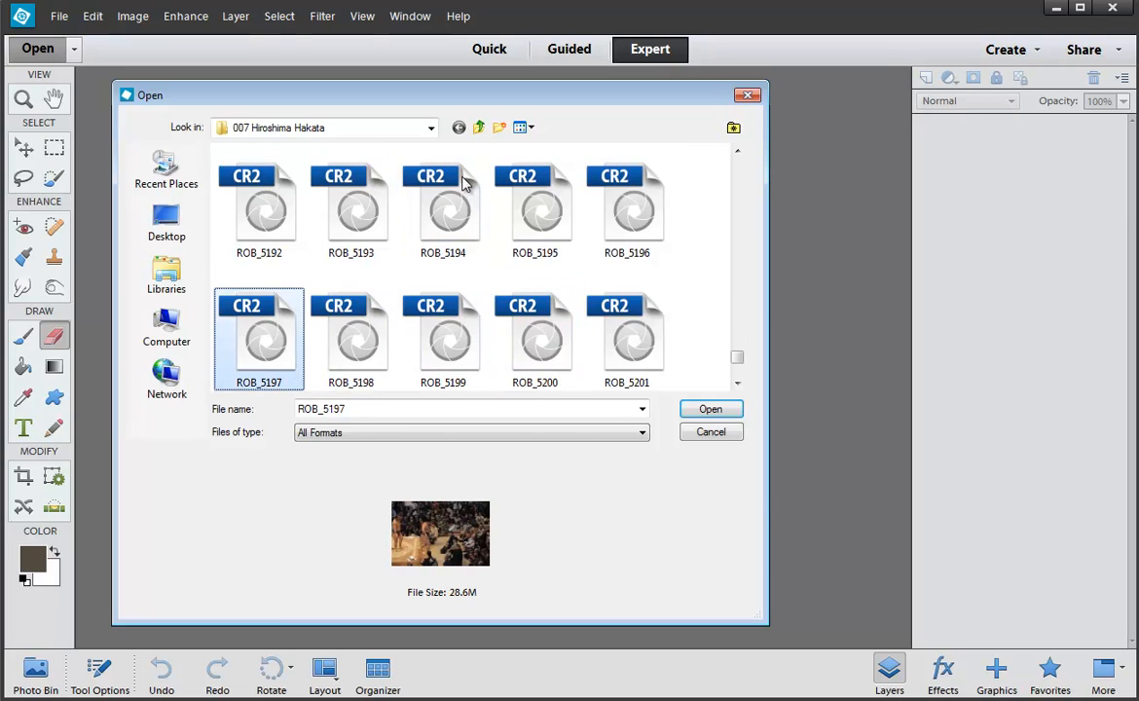
pyautogui.click(534, 204)
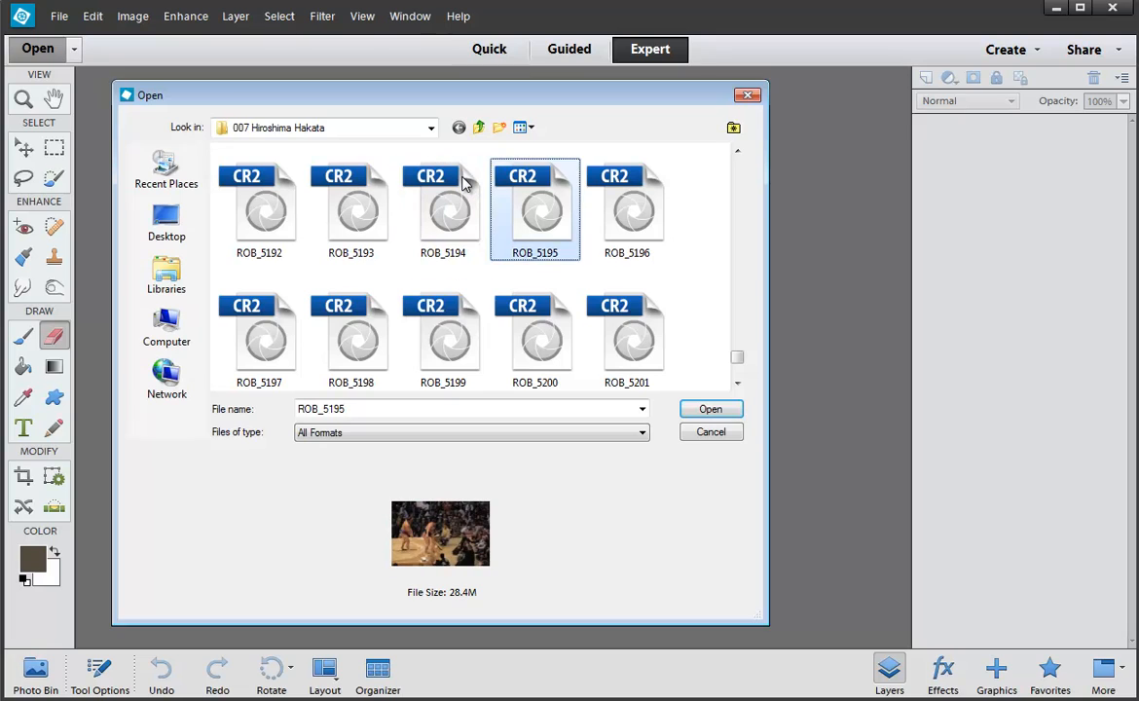
pyautogui.click(627, 207)
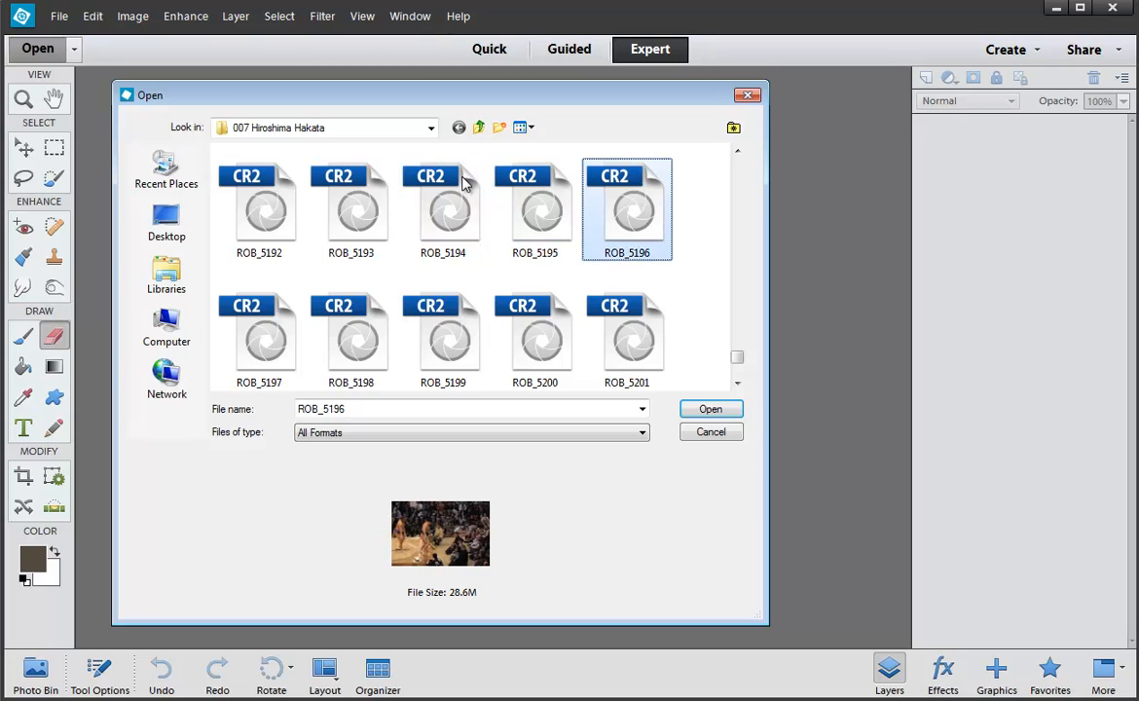
# Select ROB_5224 and open it in Camera Raw
pyautogui.scroll(-3)
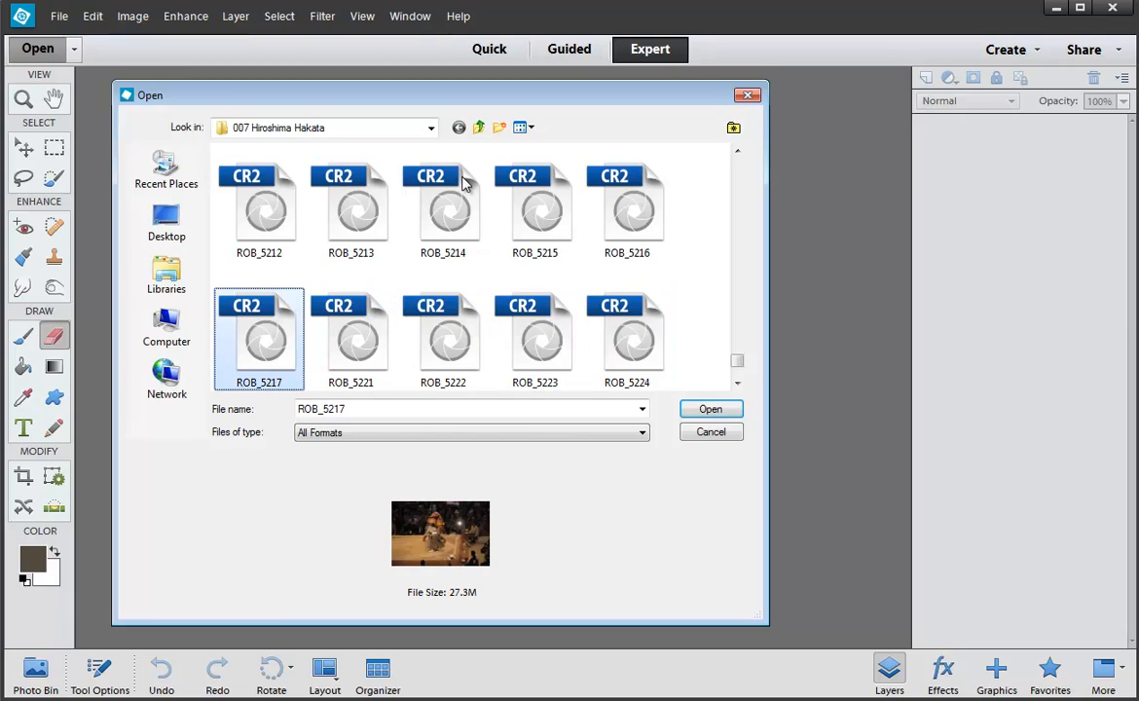
pyautogui.click(627, 339)
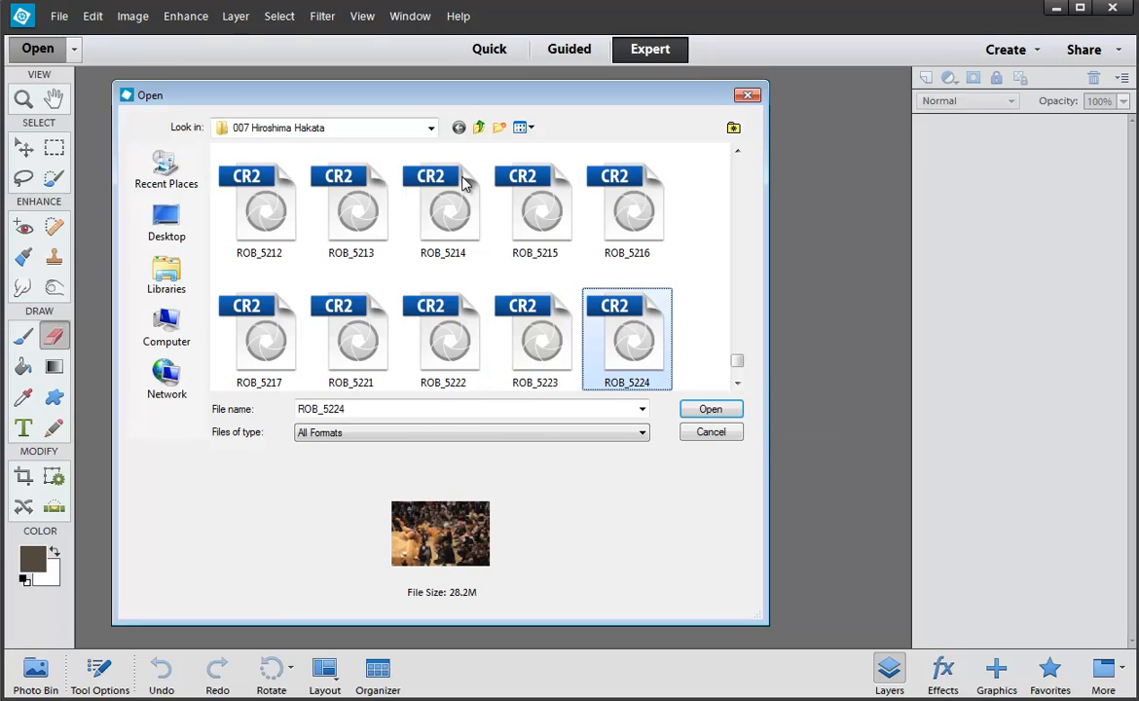
pyautogui.scroll(3)
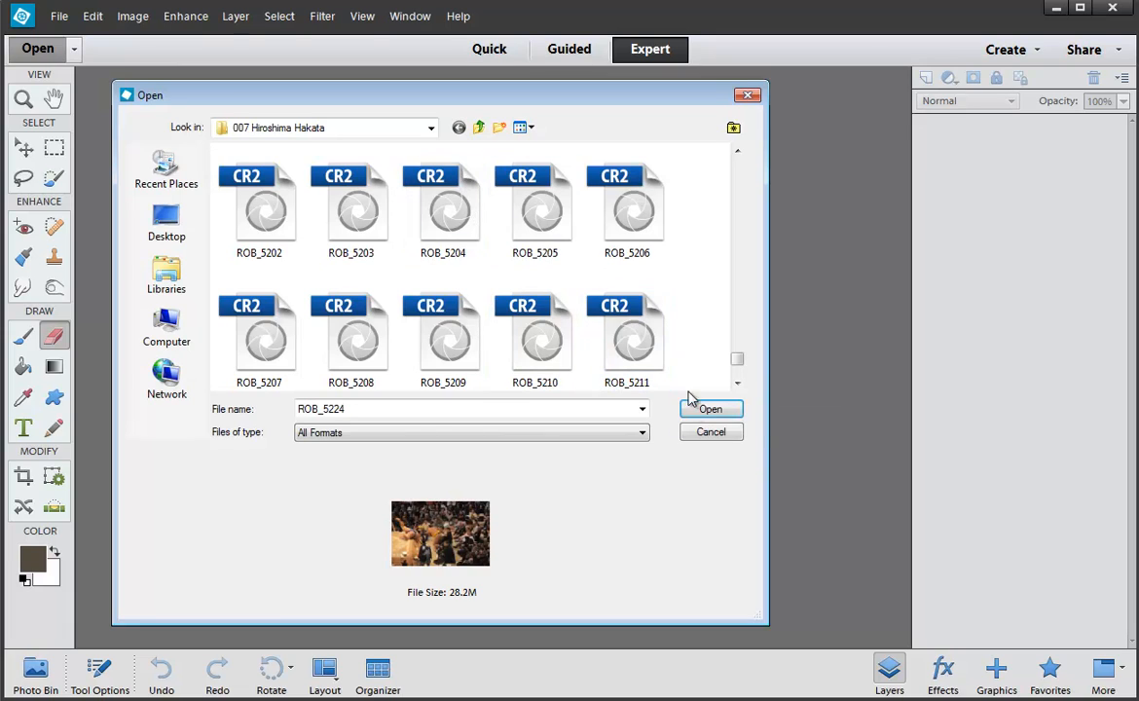
pyautogui.click(710, 408)
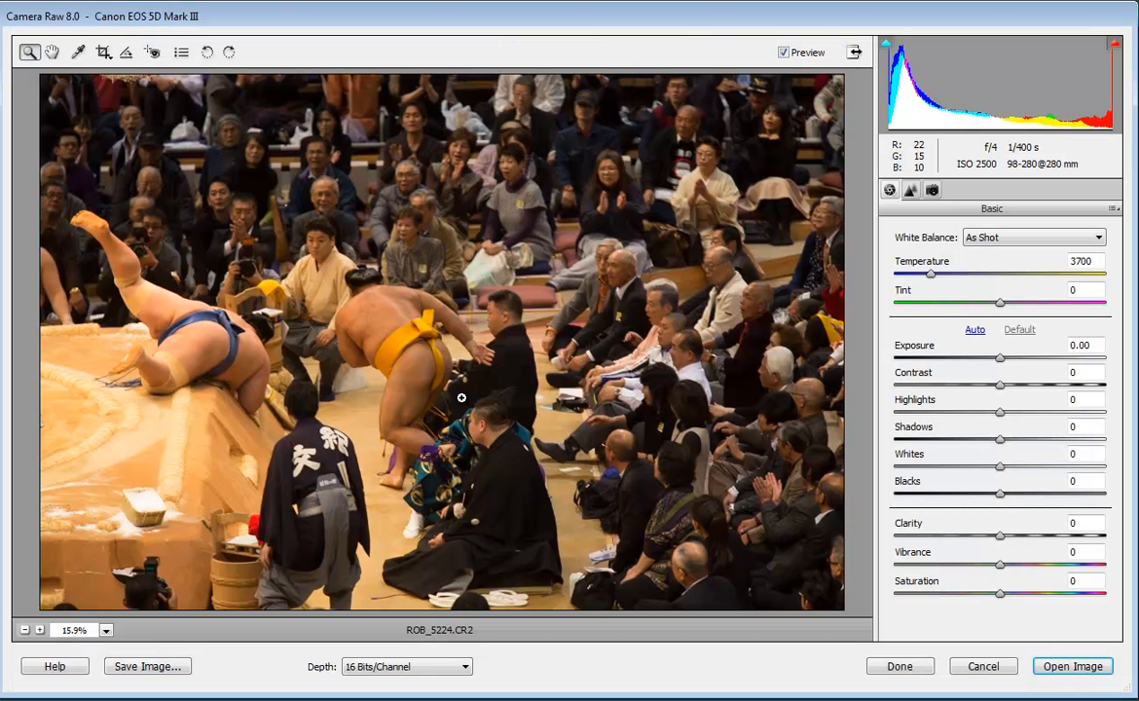
pyautogui.moveTo(538, 25)
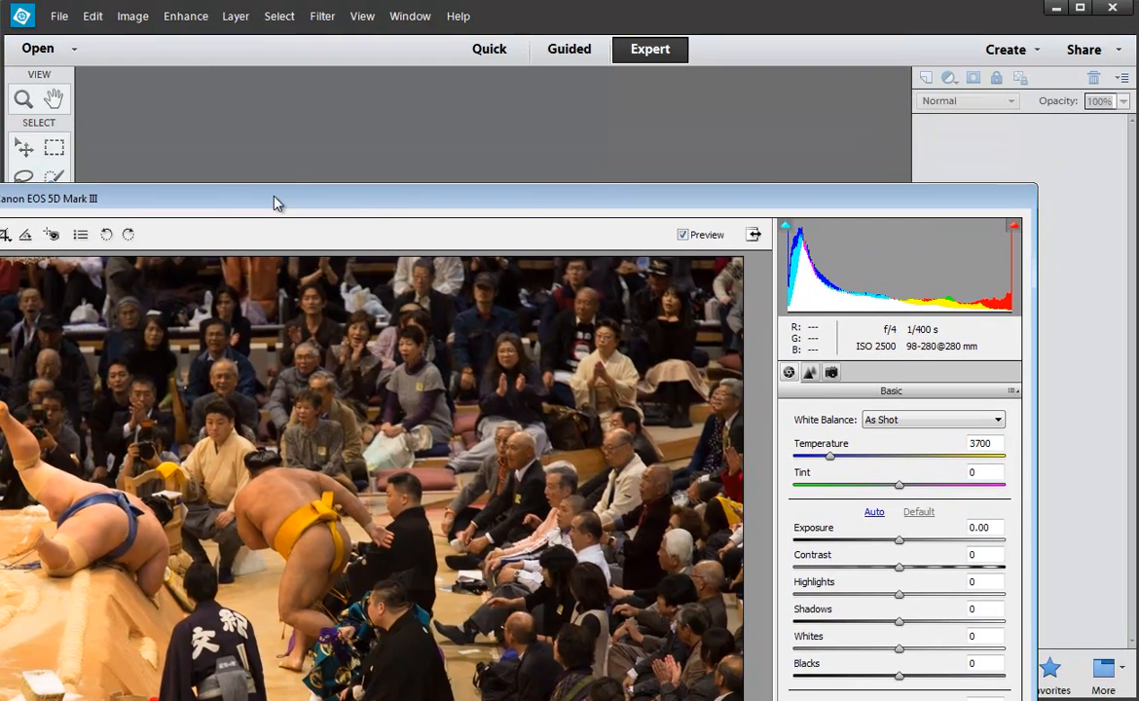
pyautogui.moveTo(576, 199)
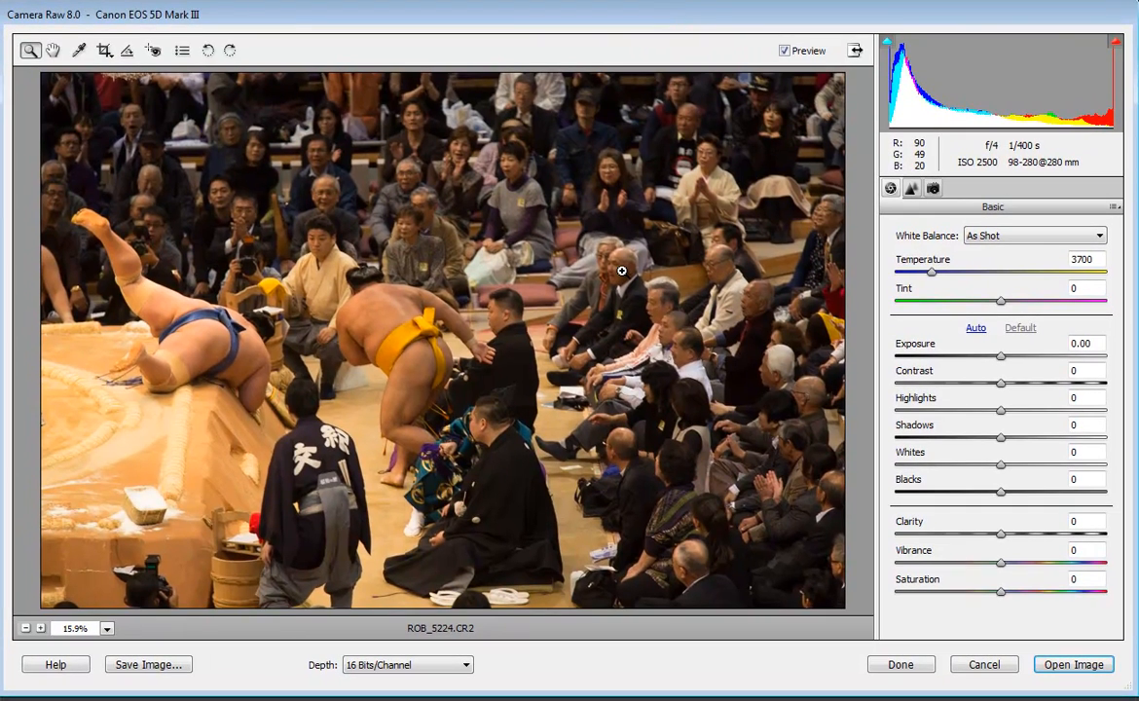
pyautogui.moveTo(628, 257)
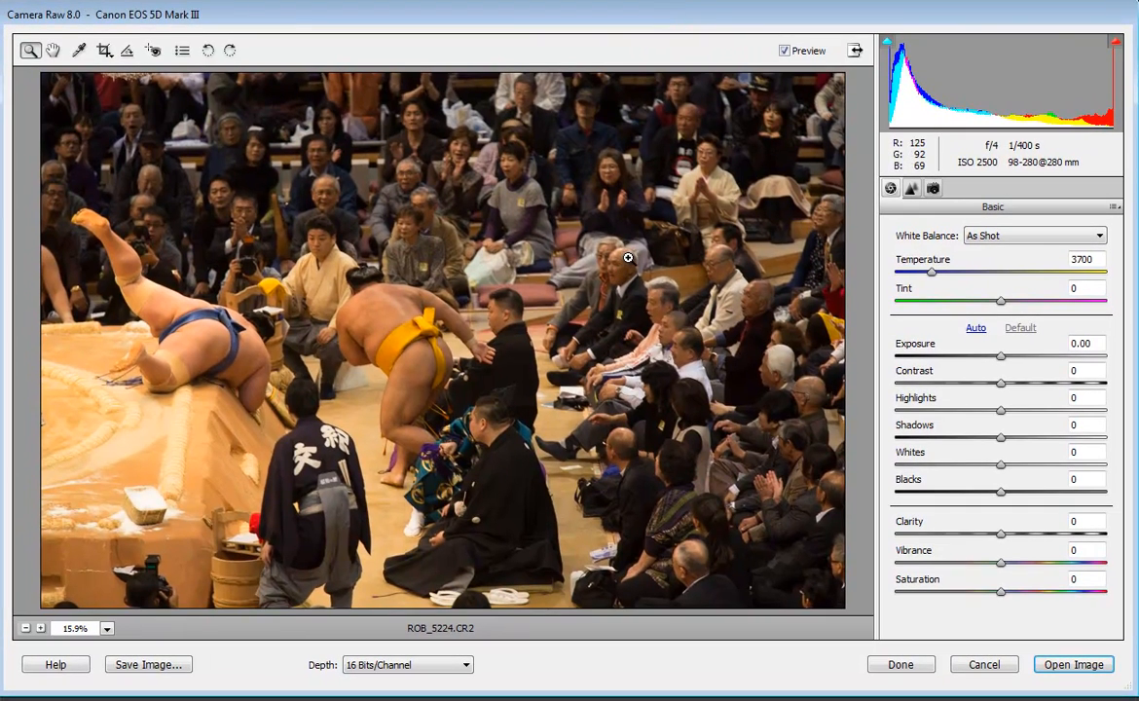
pyautogui.moveTo(1116, 281)
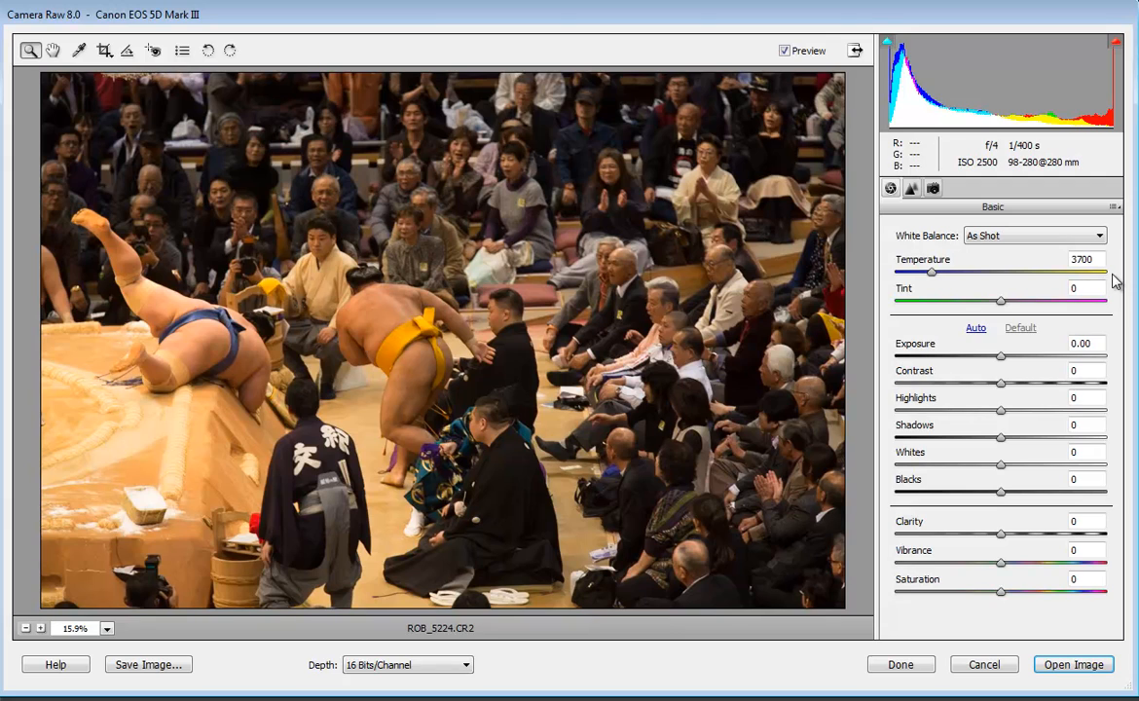
pyautogui.moveTo(1053, 251)
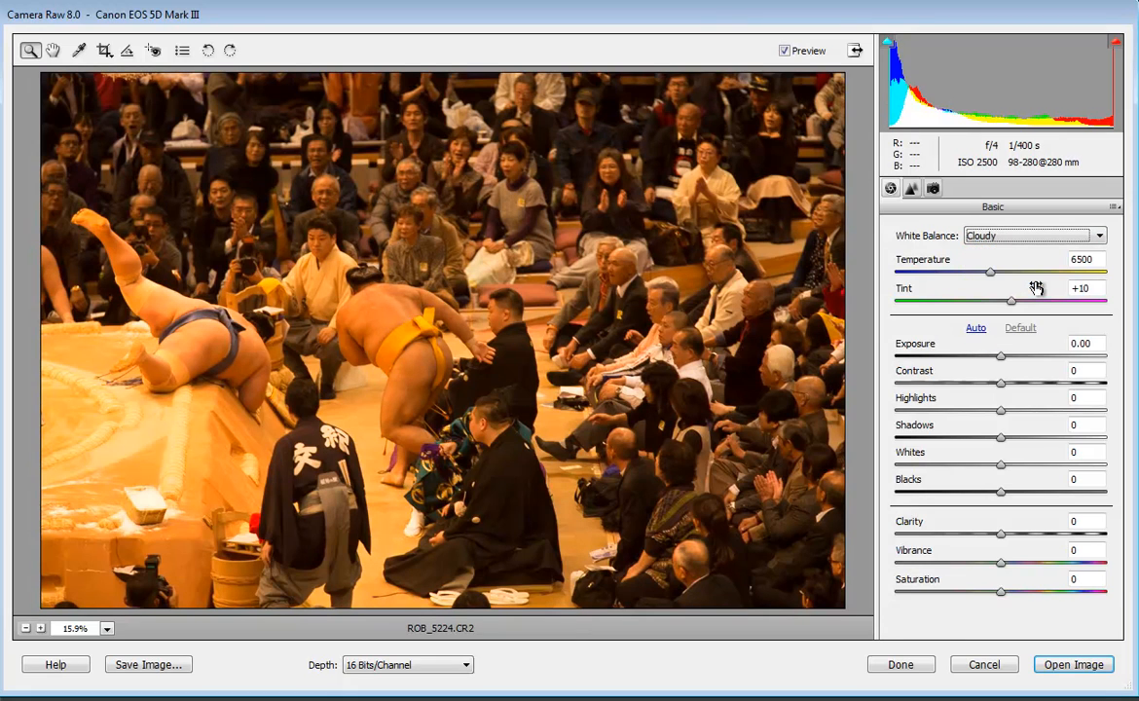
# Set the white balance preset to Tungsten (temperature 2850, tint 0), after briefly reverting to As Shot
pyautogui.click(1034, 235)
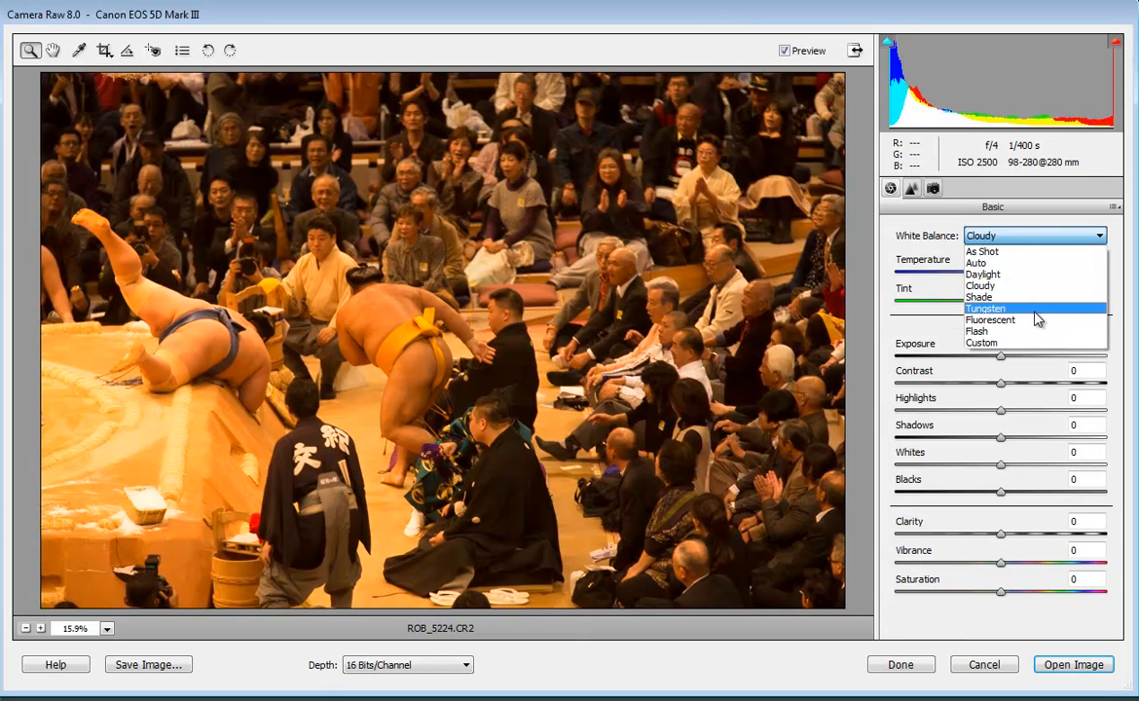
pyautogui.click(985, 308)
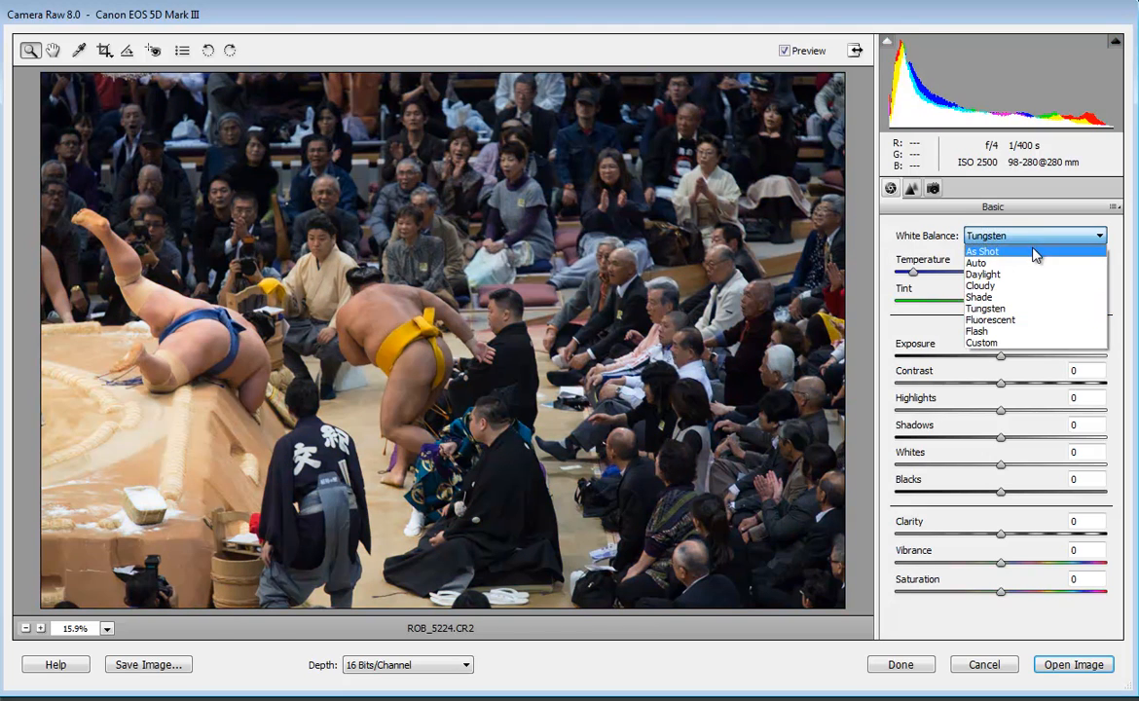
pyautogui.click(982, 251)
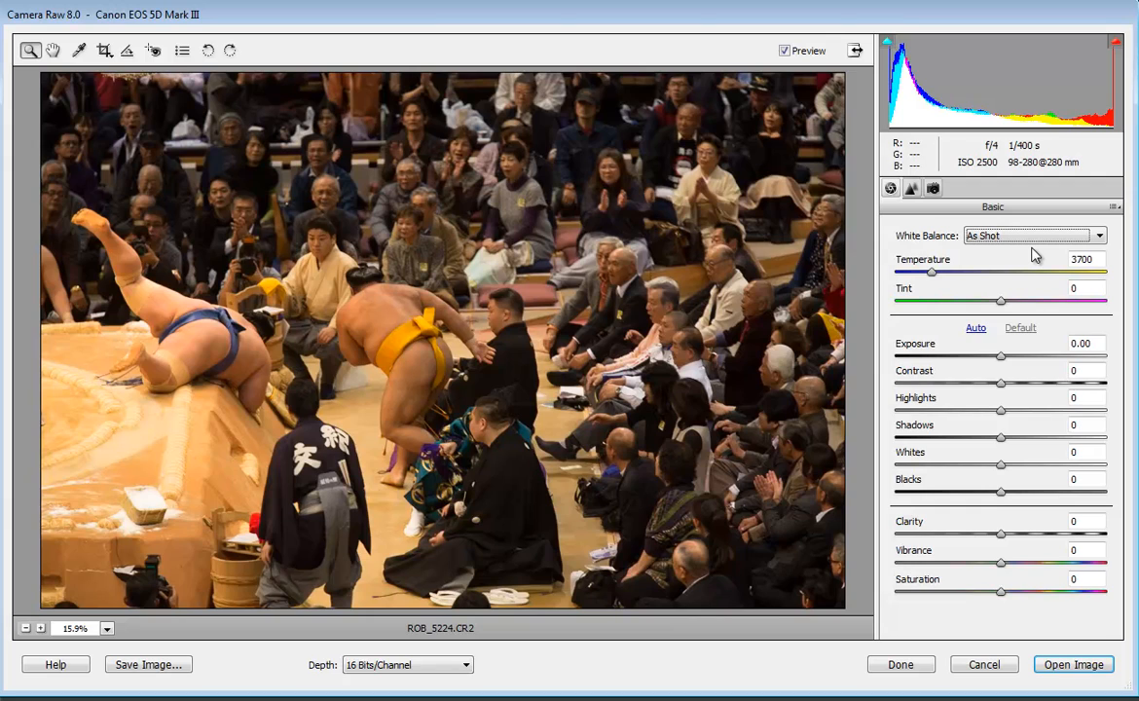
pyautogui.click(1033, 235)
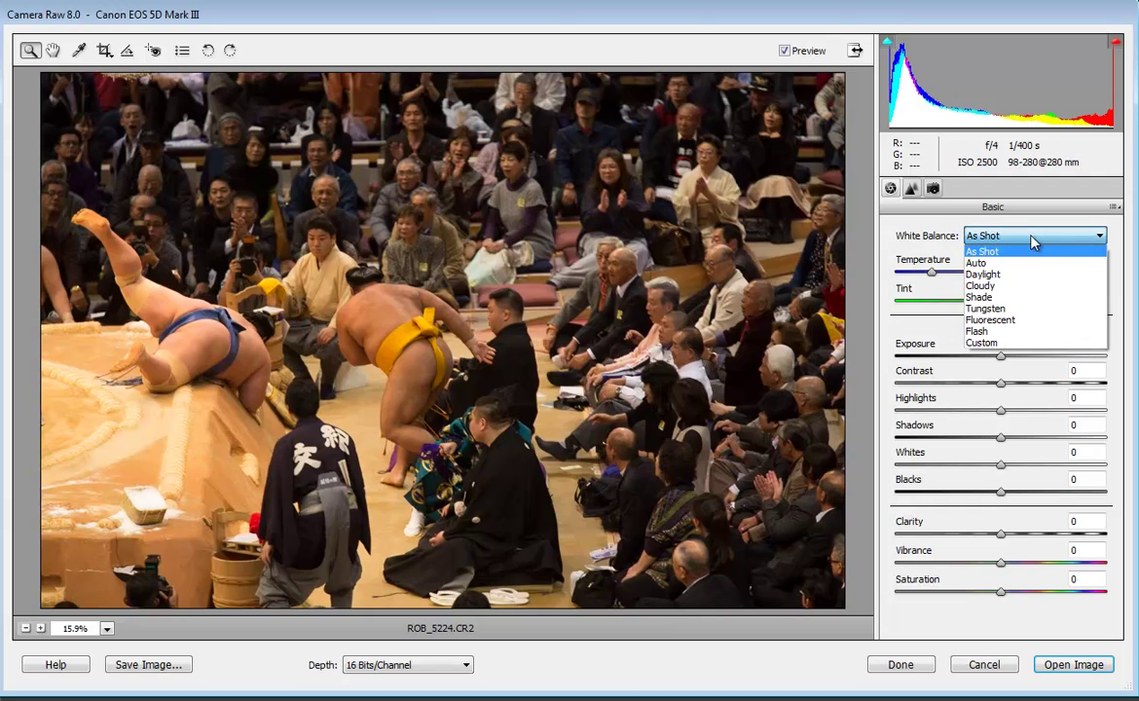
pyautogui.moveTo(985, 309)
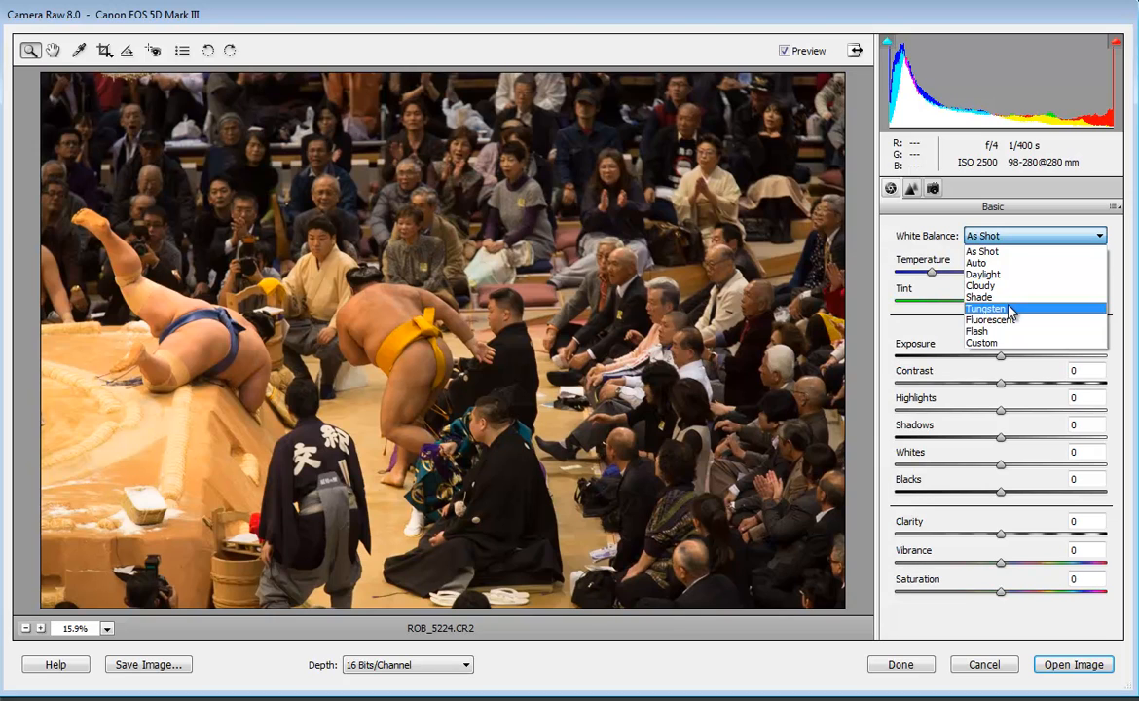
pyautogui.click(985, 307)
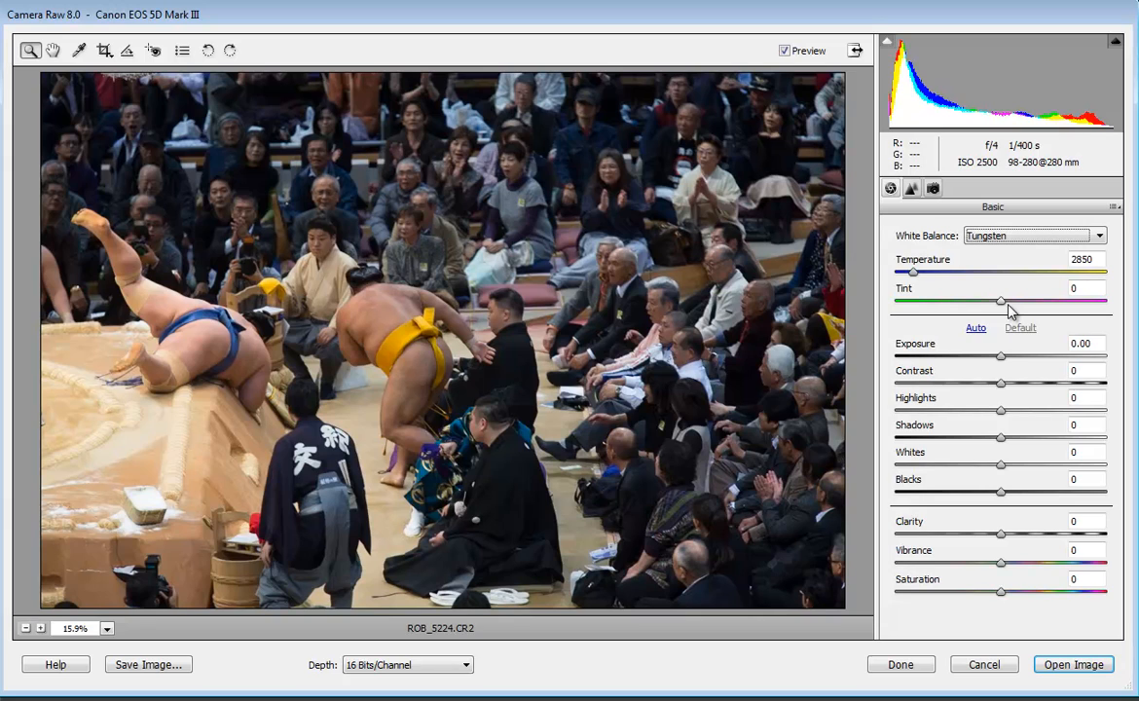
# Try tint green and magenta before returning it to 0, then set exposure to +0.40
pyautogui.moveTo(1000, 300); pyautogui.dragTo(924, 300)
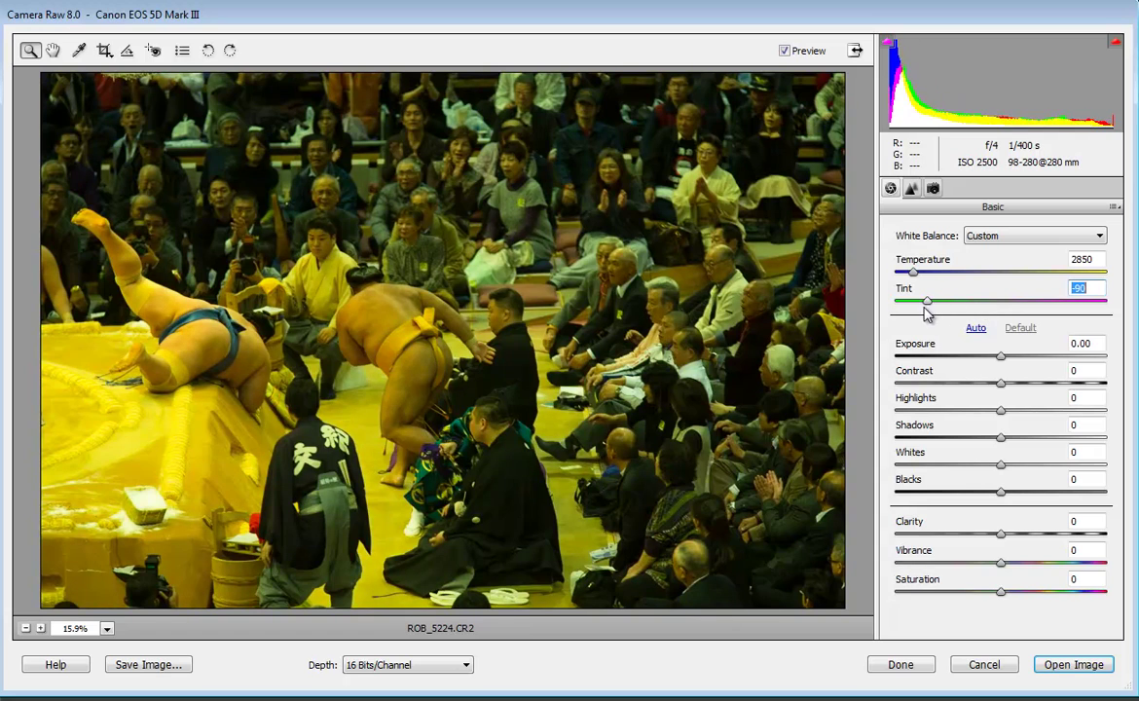
pyautogui.moveTo(927, 301); pyautogui.dragTo(1025, 301)
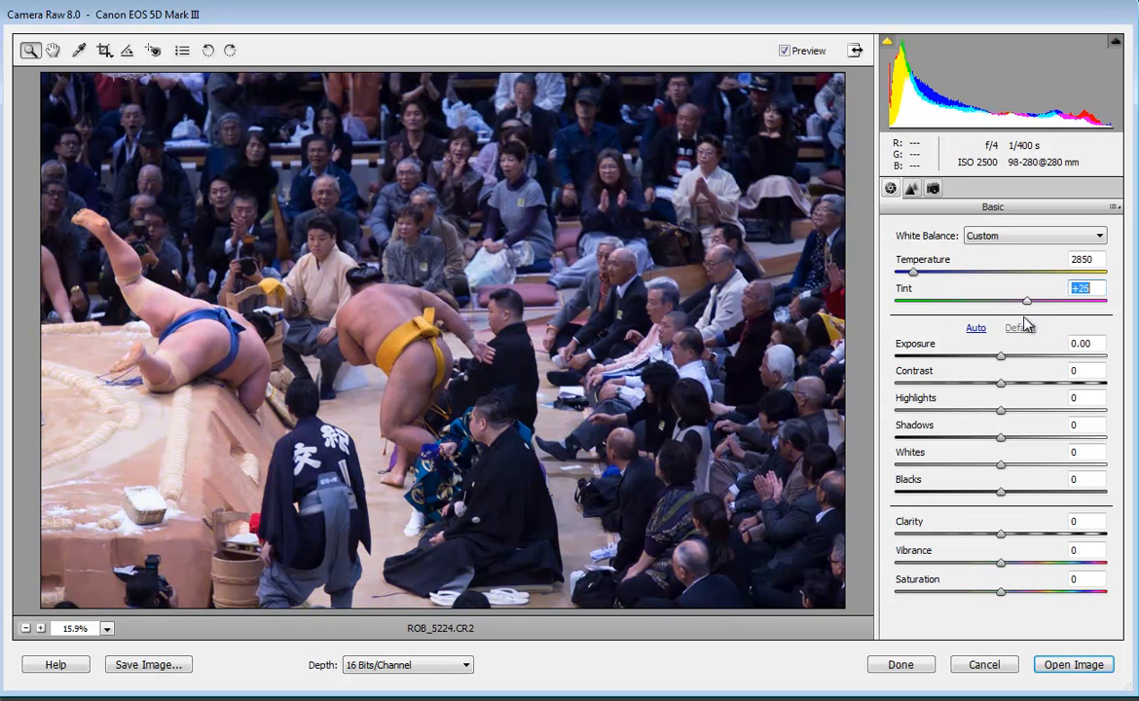
pyautogui.moveTo(1027, 301); pyautogui.dragTo(1006, 301)
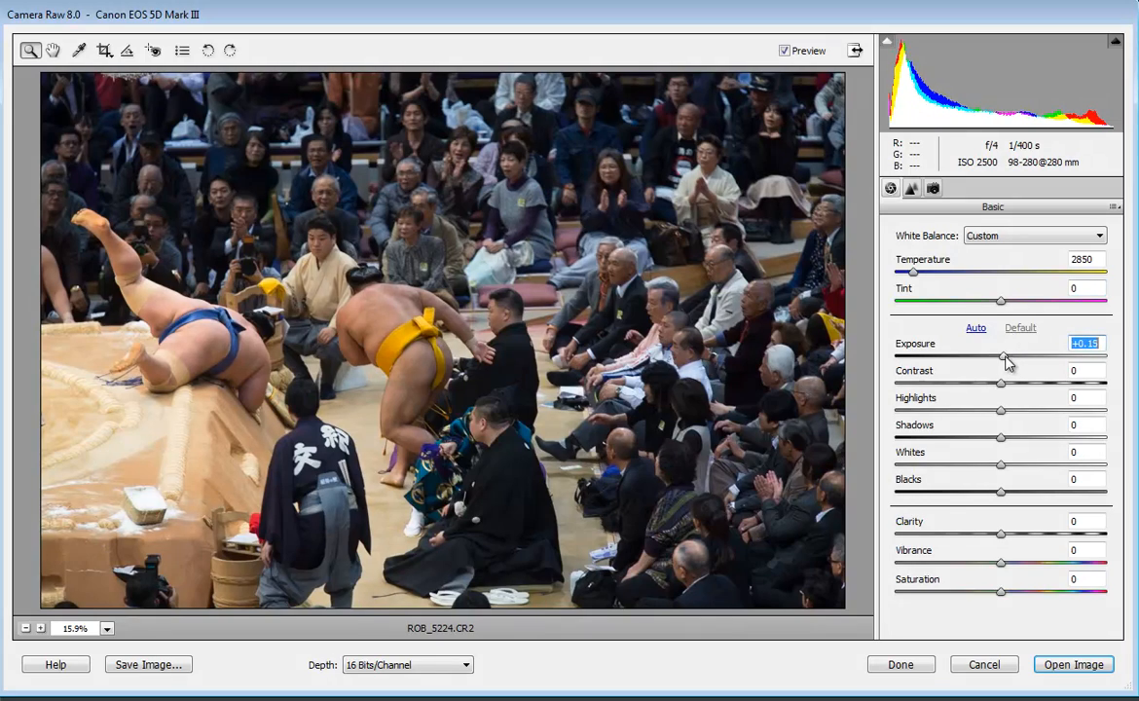
pyautogui.moveTo(1003, 357); pyautogui.dragTo(969, 357)
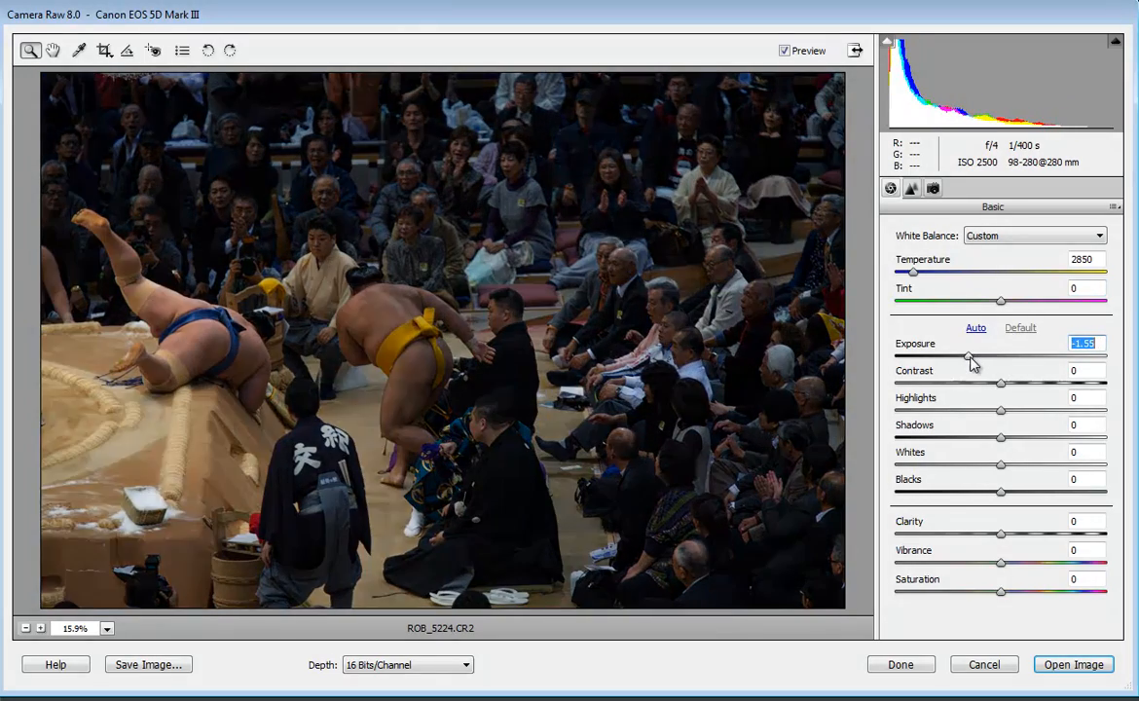
pyautogui.moveTo(971, 356); pyautogui.dragTo(1015, 356)
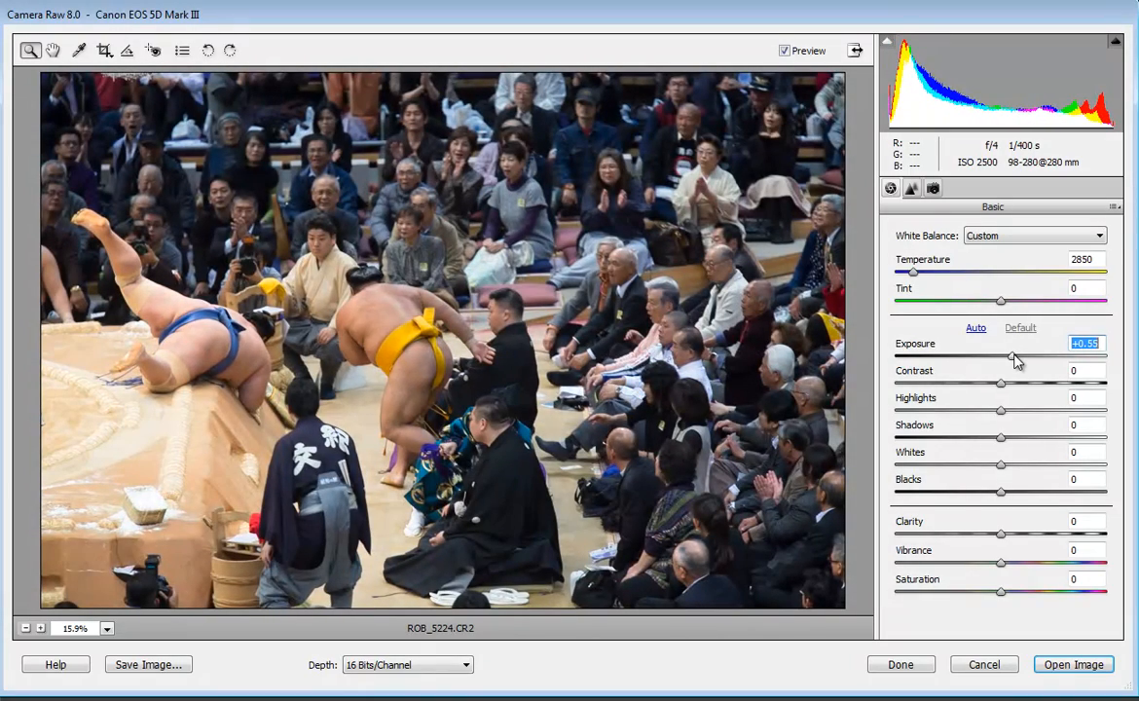
# Adjust the contrast slider down to -28
pyautogui.moveTo(1013, 357); pyautogui.dragTo(1007, 357)
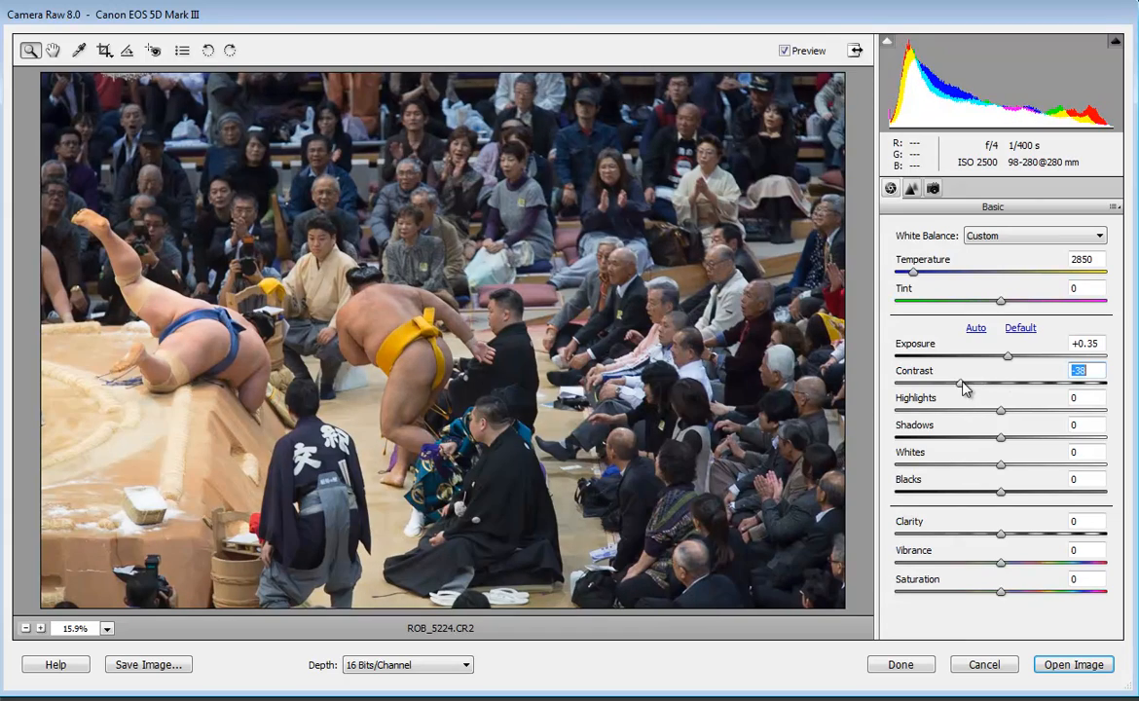
pyautogui.moveTo(962, 382); pyautogui.dragTo(975, 382)
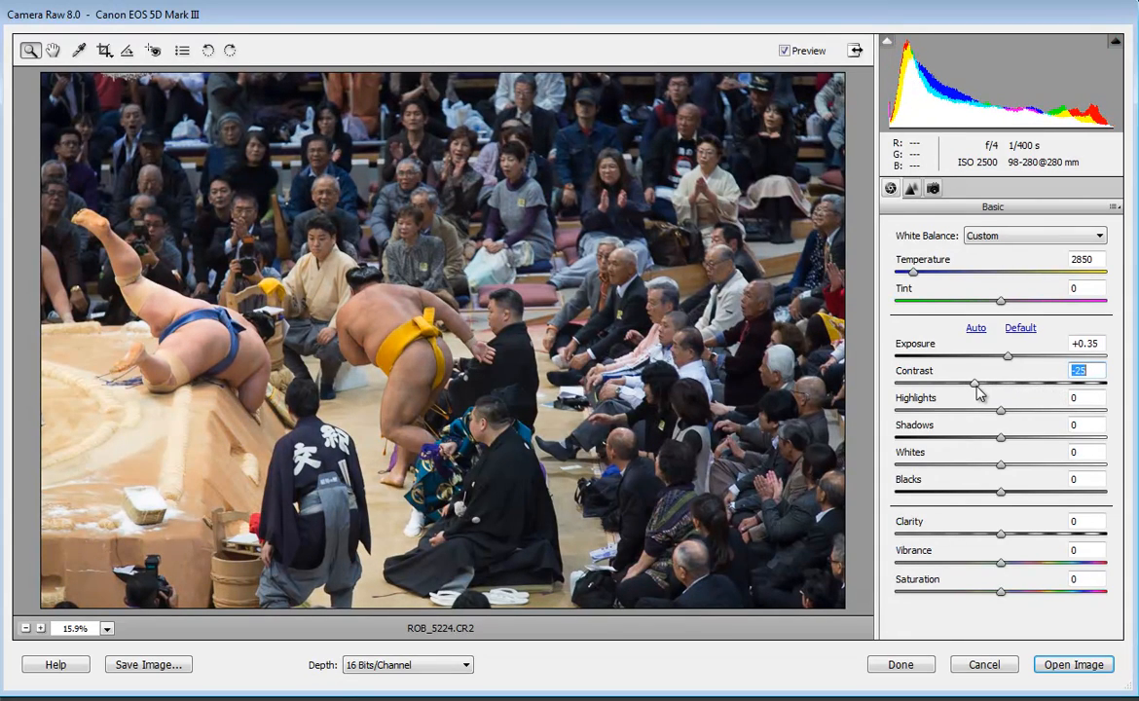
pyautogui.moveTo(975, 382); pyautogui.dragTo(956, 382)
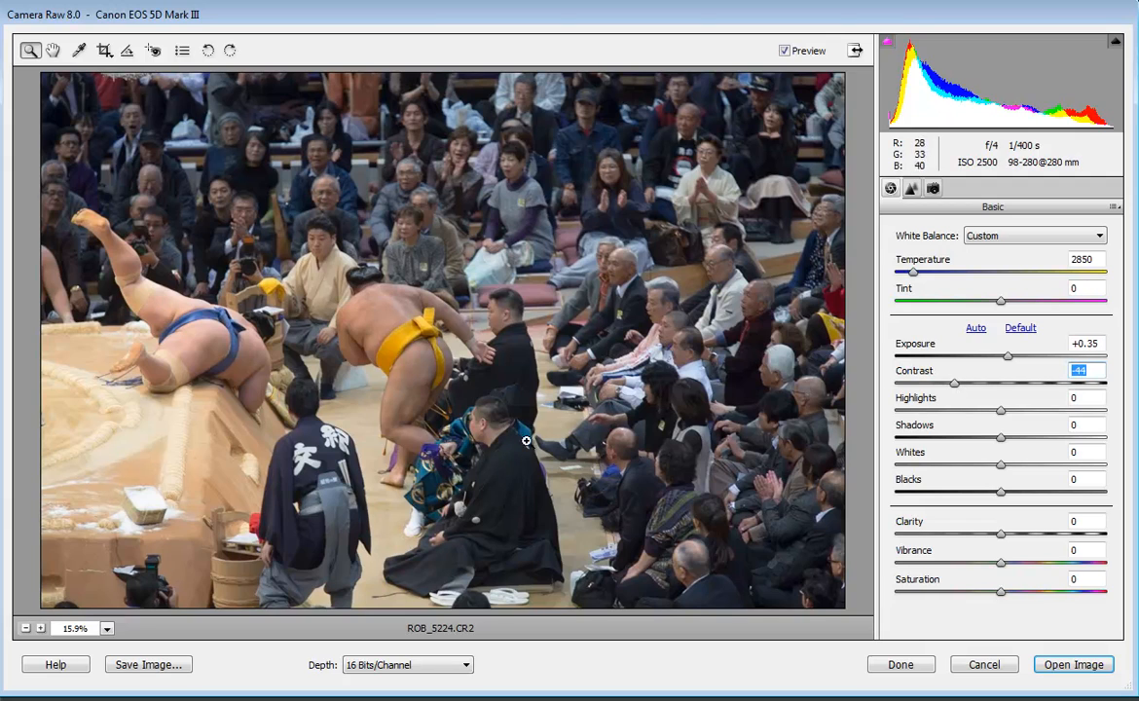
pyautogui.moveTo(988, 388)
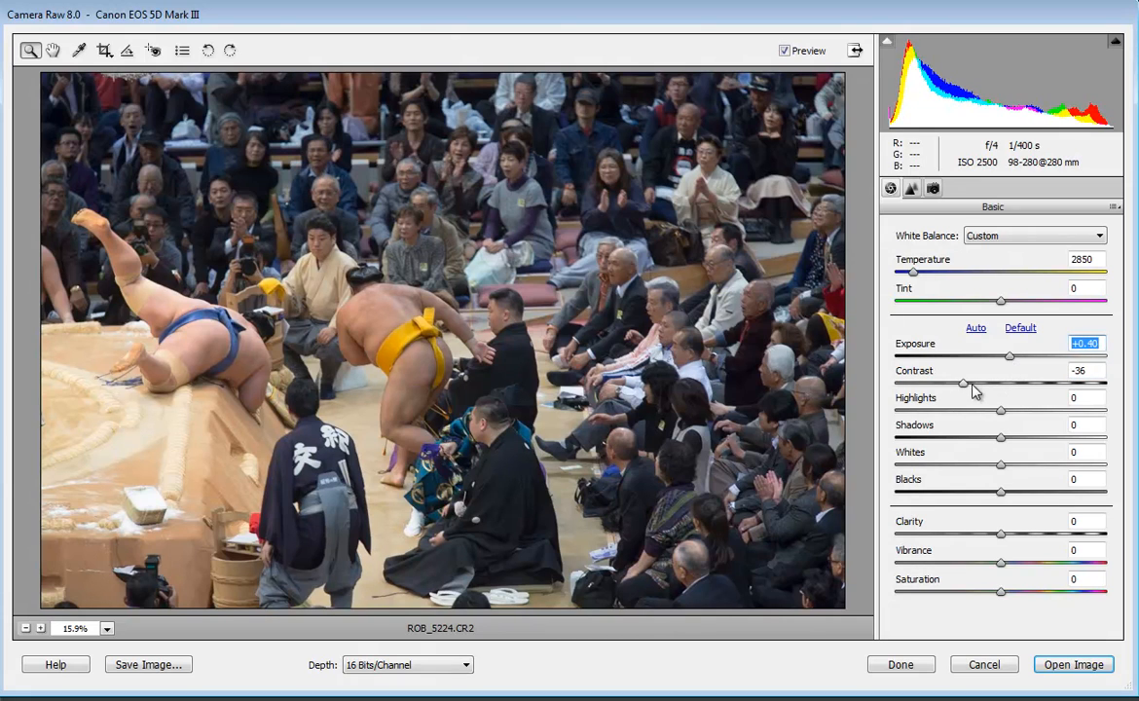
pyautogui.click(1084, 370)
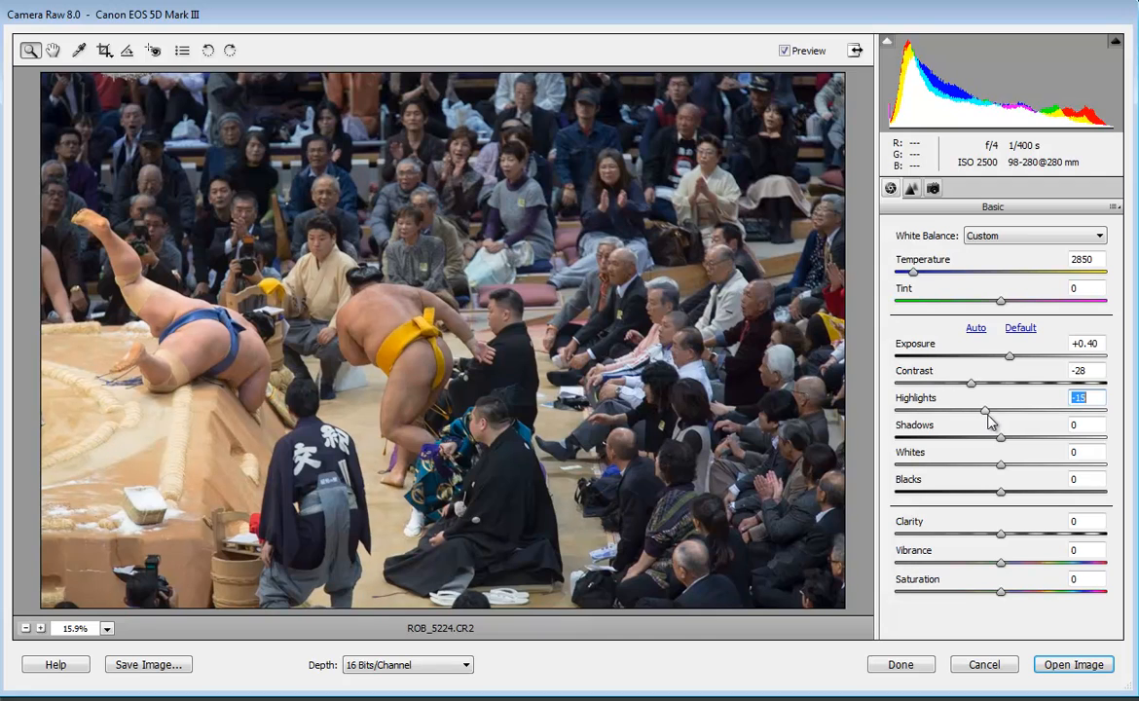
# Set highlights to -5 and whites to -2, then apply with Done
pyautogui.moveTo(985, 409); pyautogui.dragTo(997, 410)
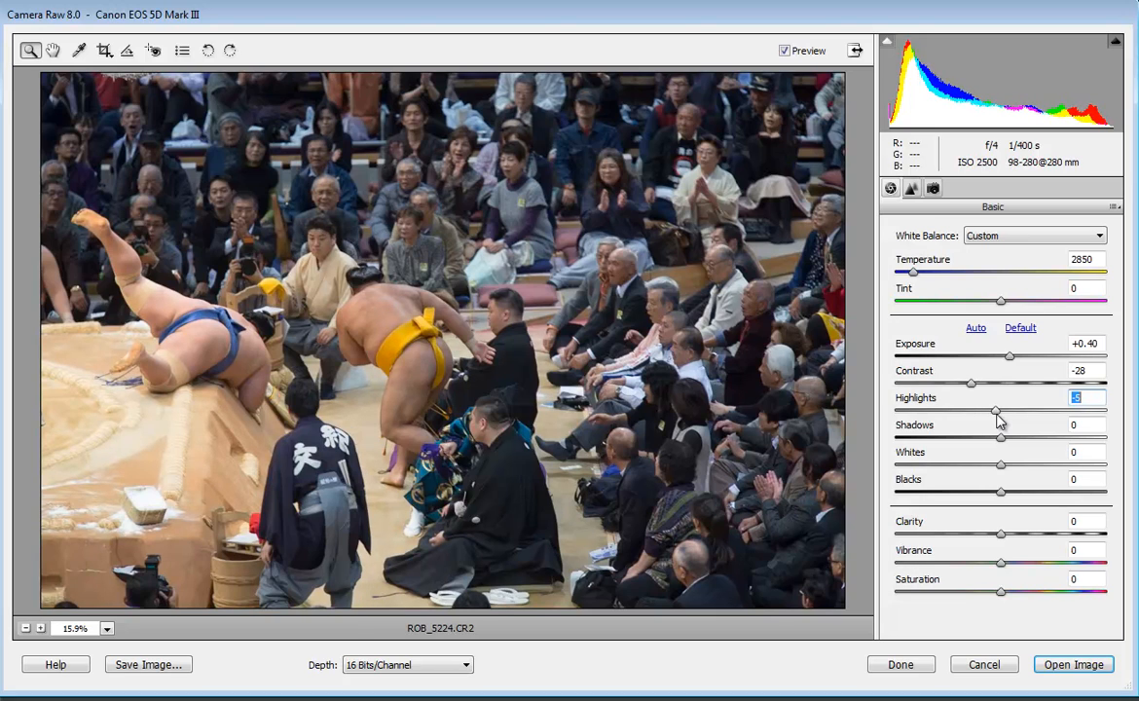
pyautogui.moveTo(1001, 471)
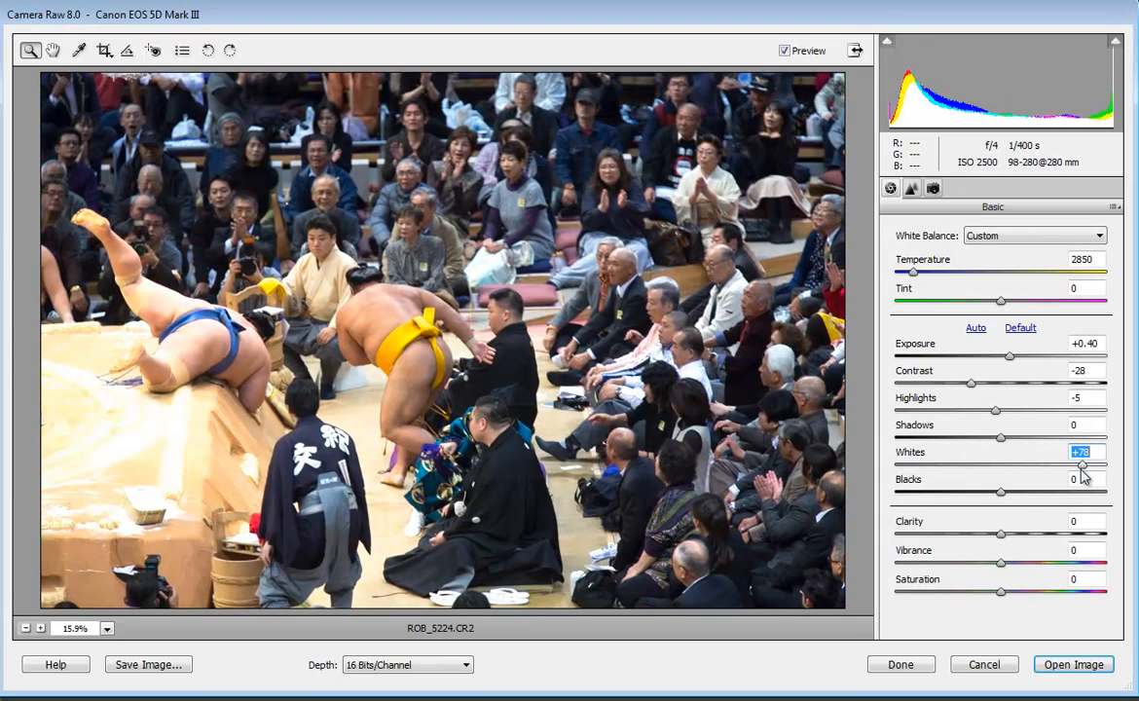
pyautogui.moveTo(1071, 464); pyautogui.dragTo(1030, 464)
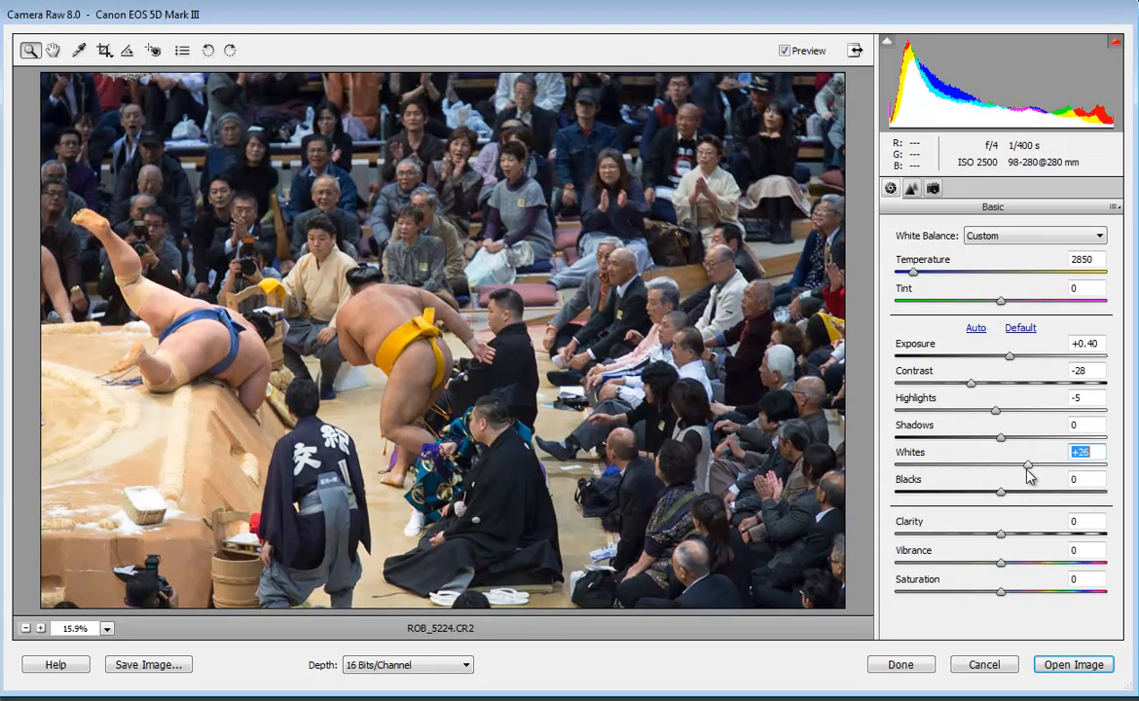
pyautogui.moveTo(1029, 464); pyautogui.dragTo(999, 464)
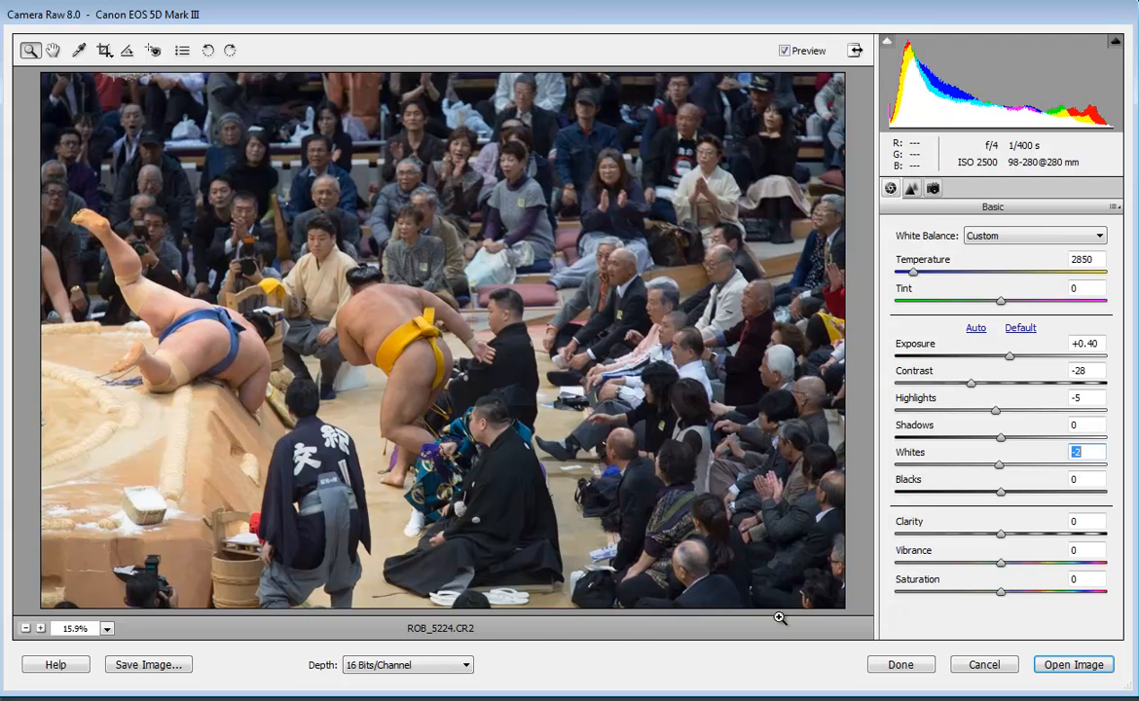
pyautogui.moveTo(453, 640)
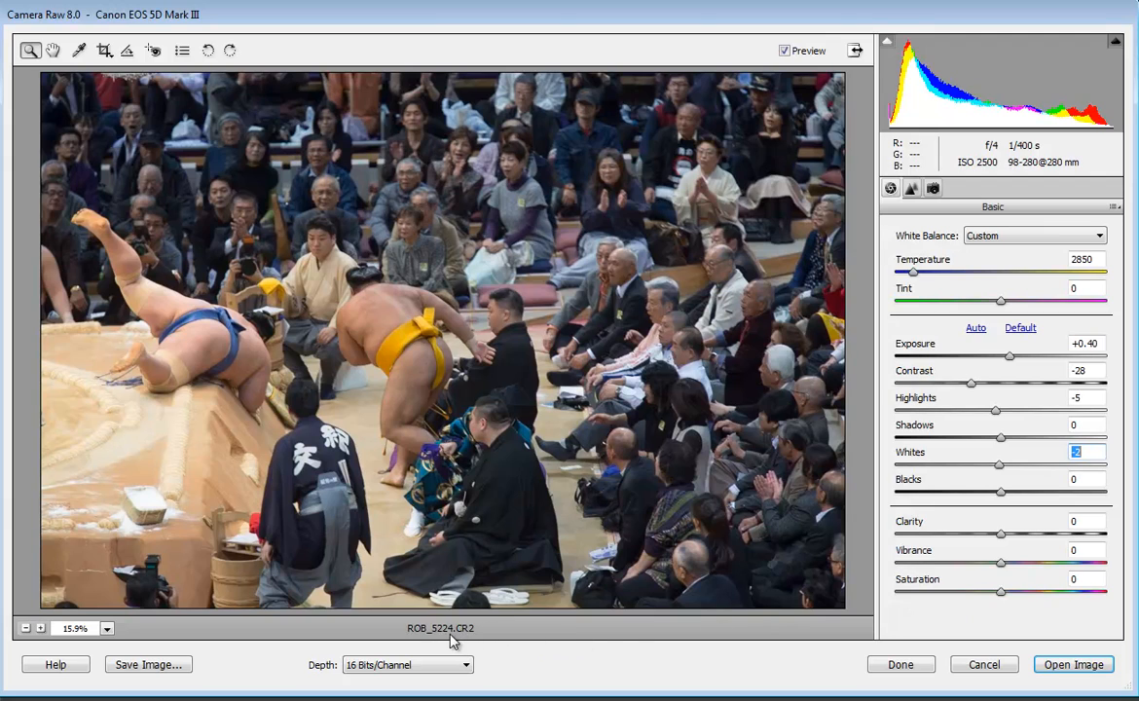
pyautogui.moveTo(899, 664)
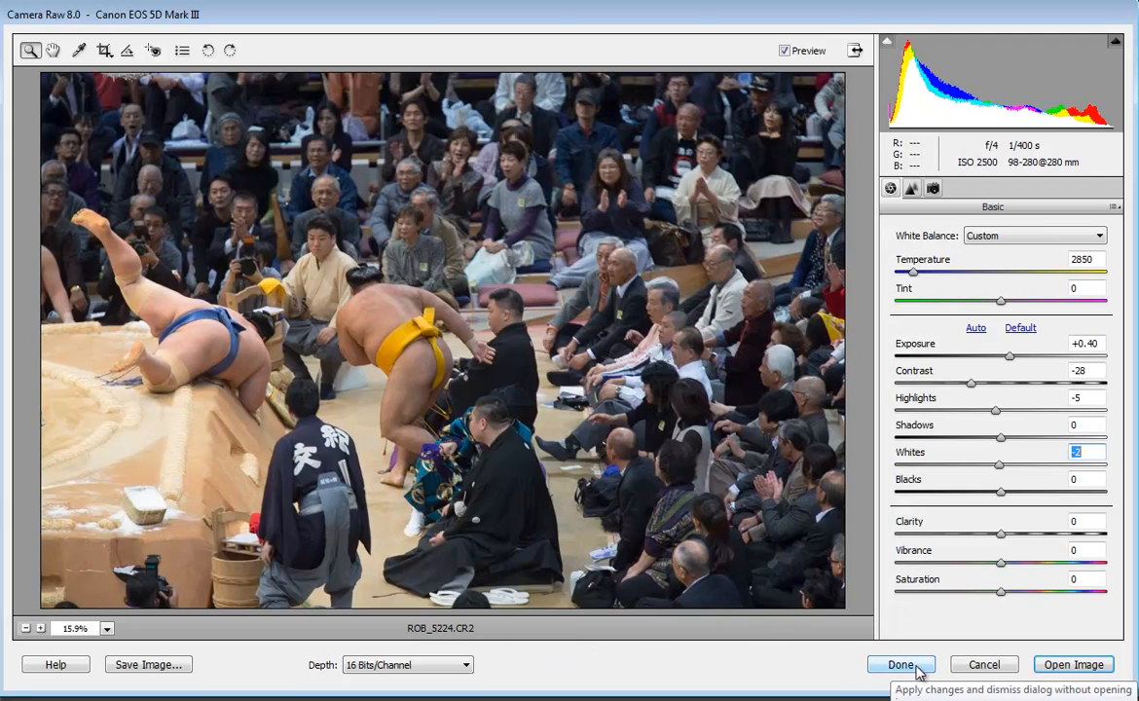
pyautogui.click(900, 664)
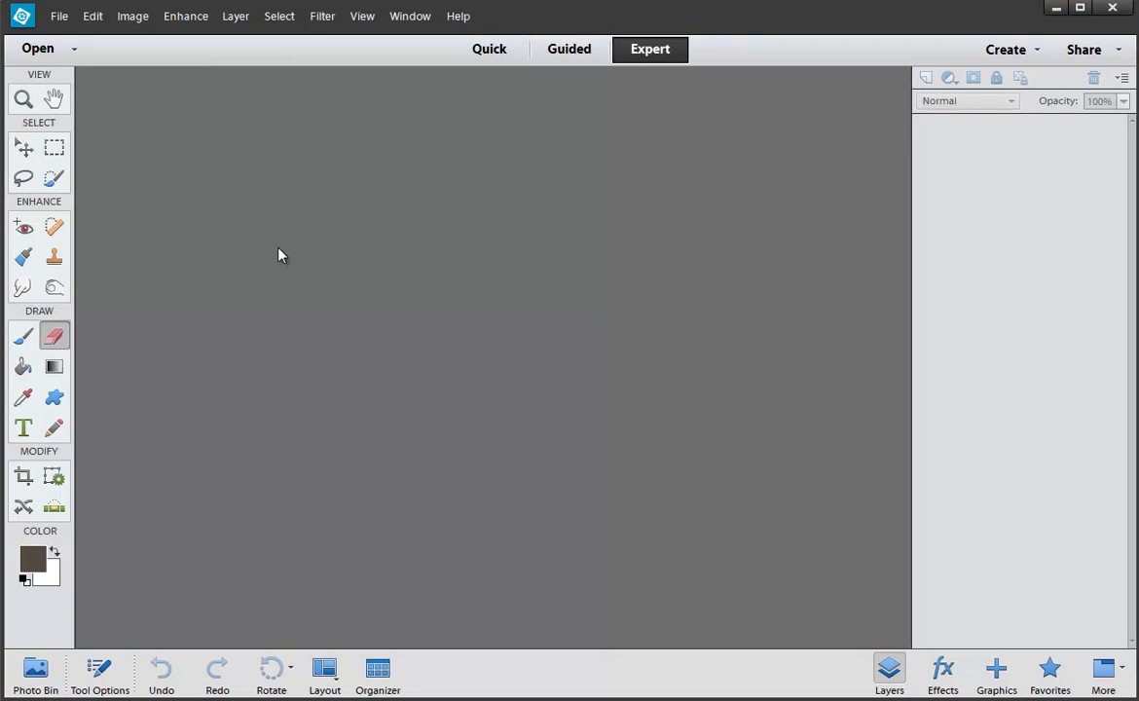
# Preview ROB_5249, ROB_5244 and ROB_5245, then reopen ROB_5224 in Camera Raw
pyautogui.click(38, 48)
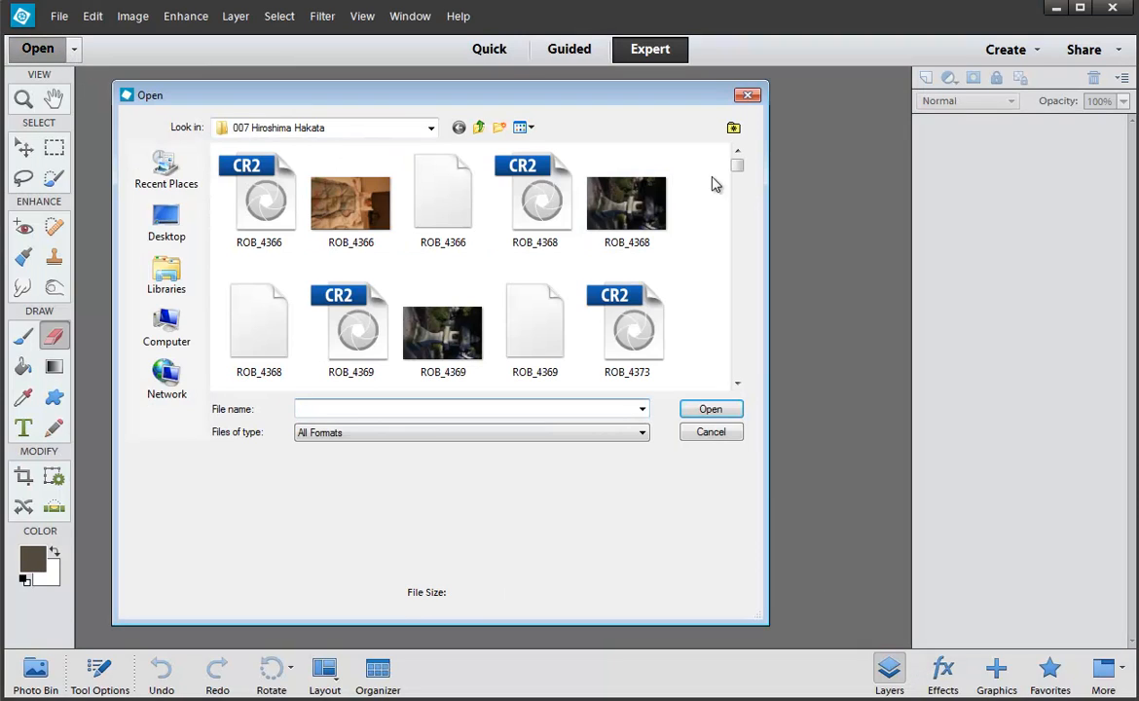
pyautogui.scroll(-3)
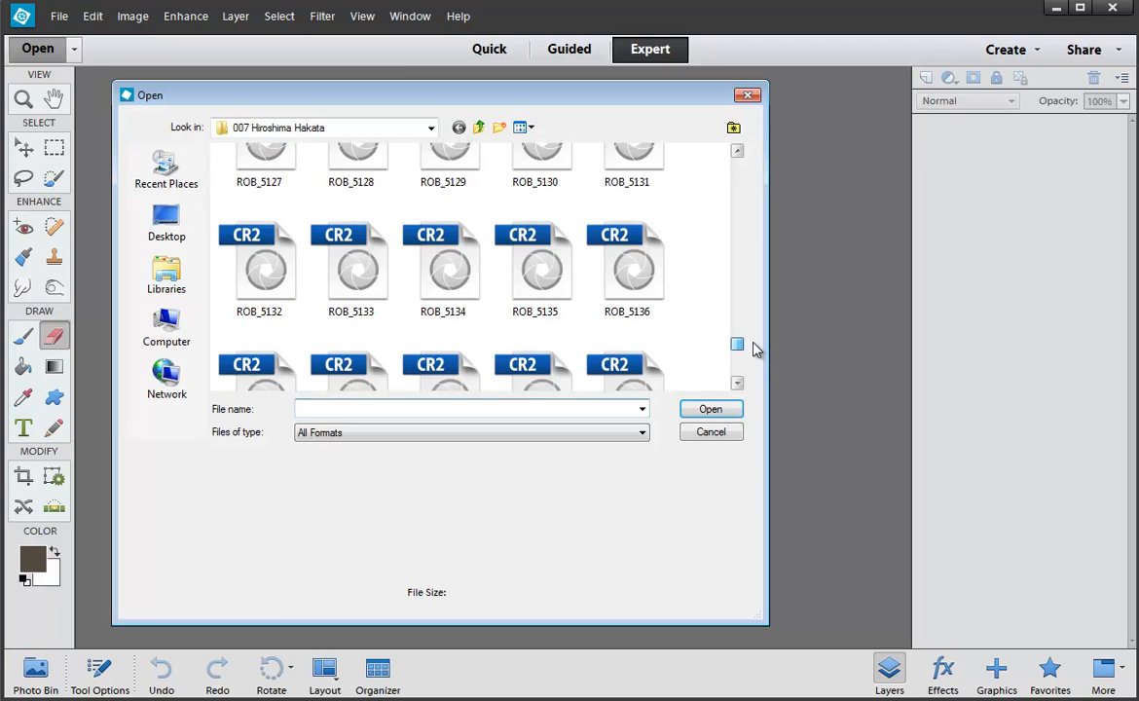
pyautogui.scroll(-3)
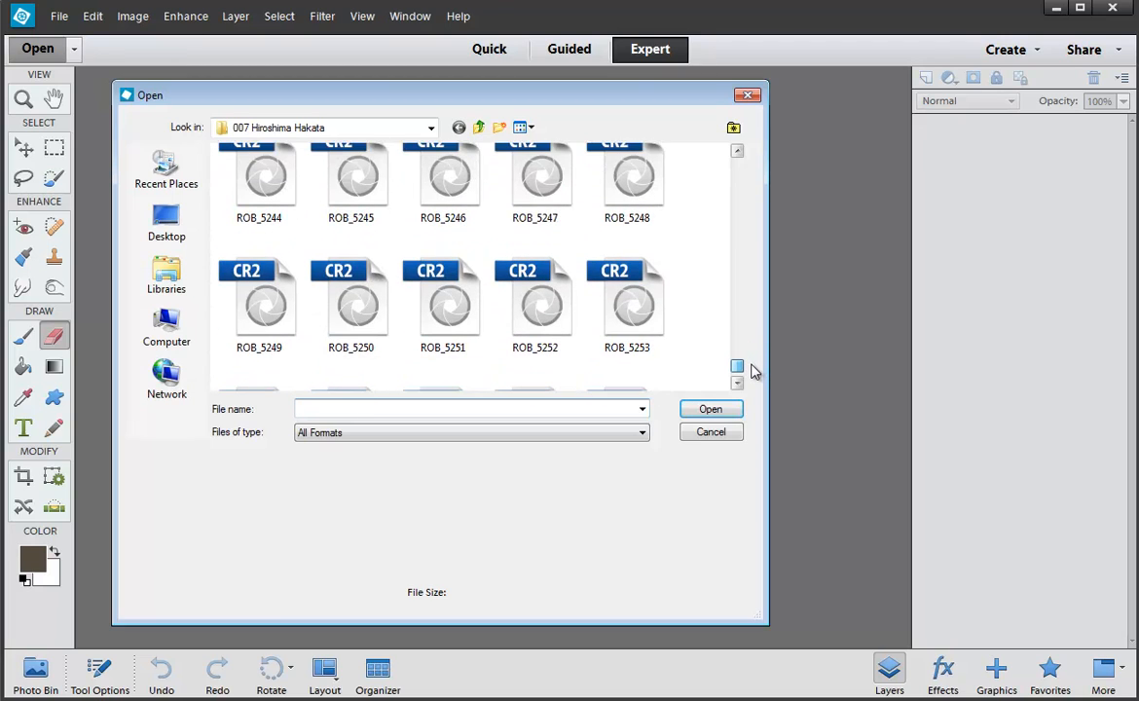
pyautogui.moveTo(745, 214)
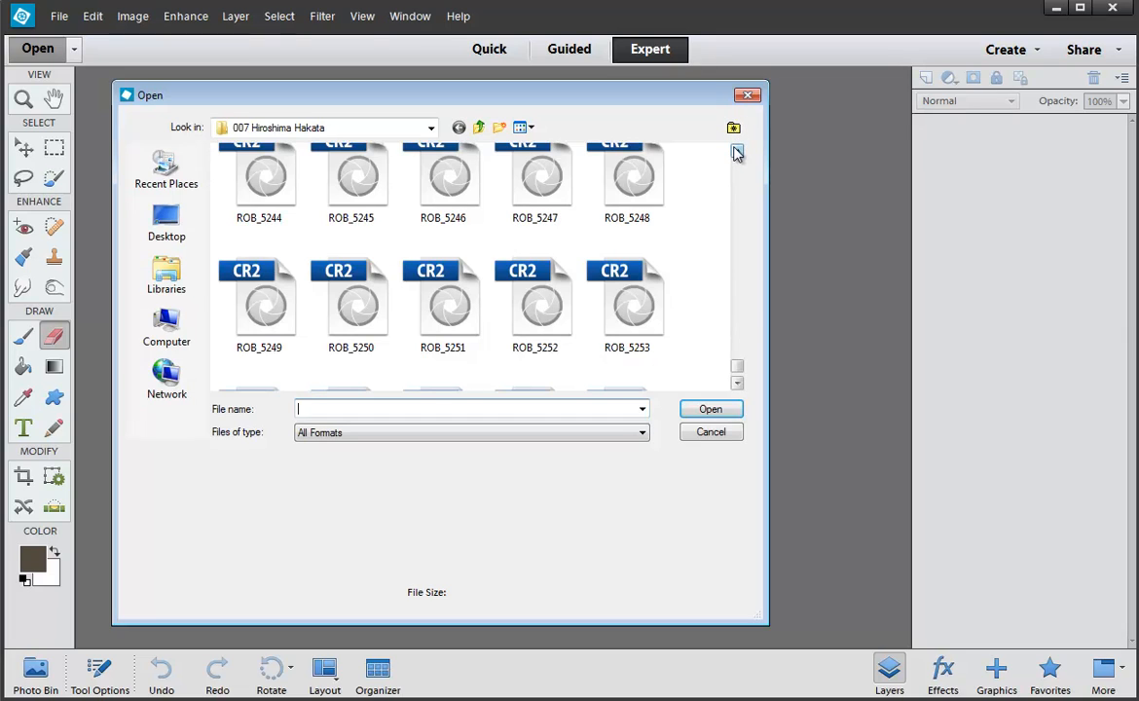
pyautogui.scroll(3)
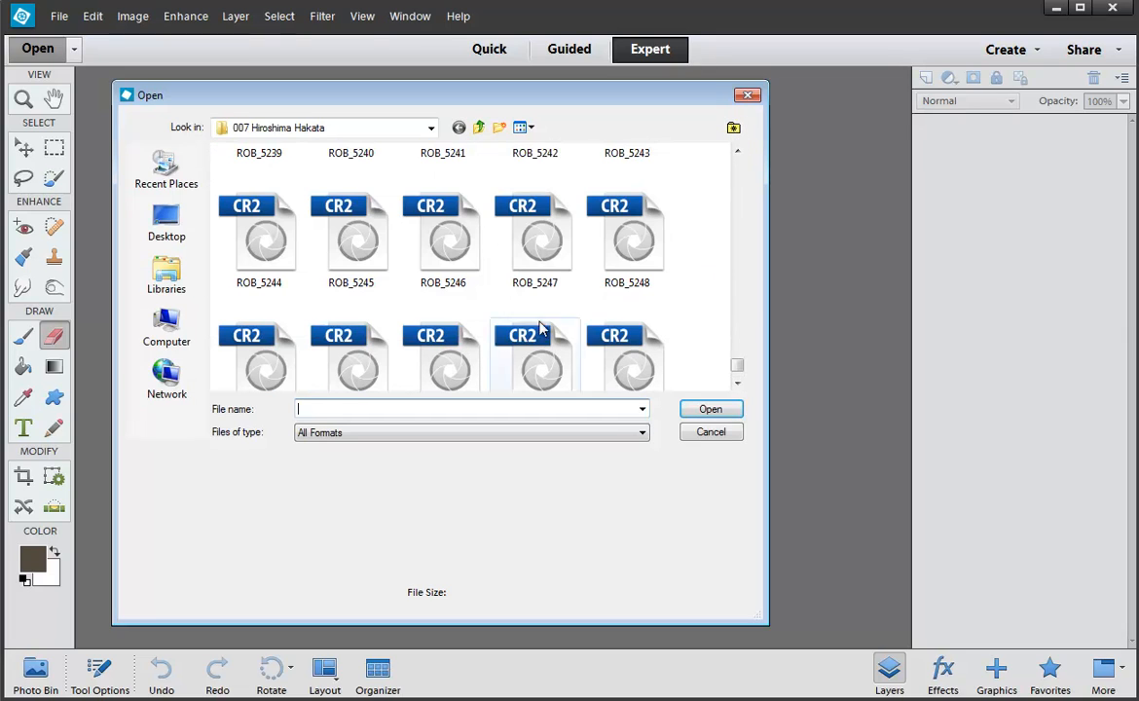
pyautogui.click(259, 346)
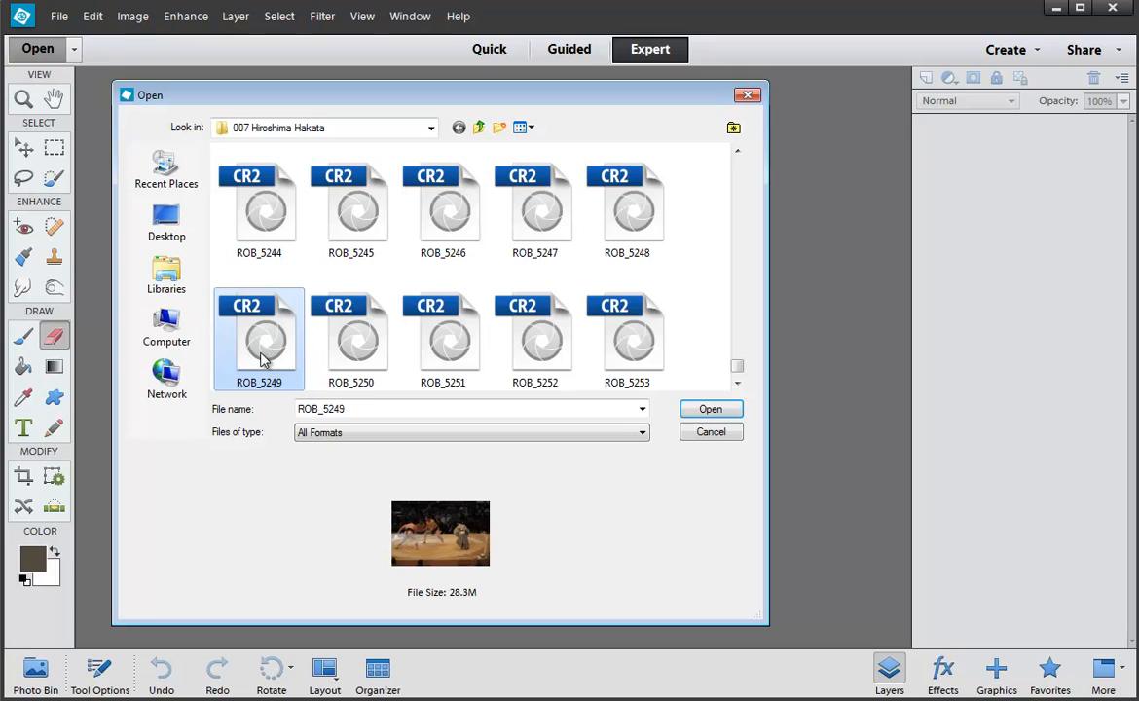
pyautogui.click(259, 207)
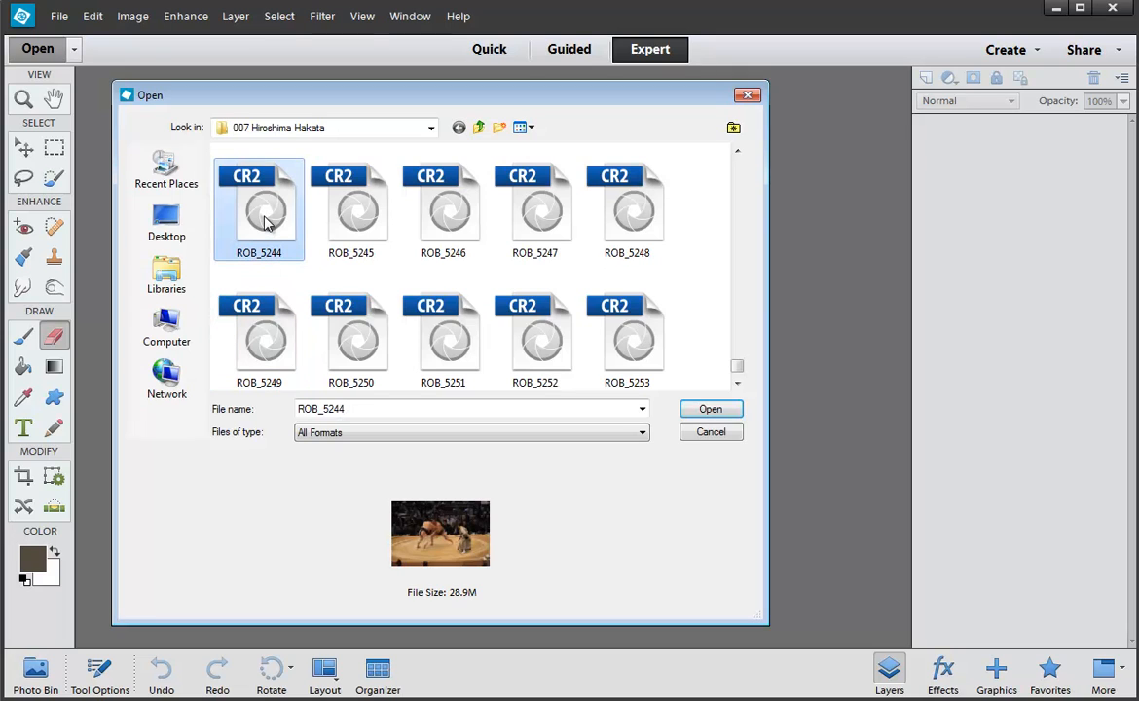
pyautogui.click(350, 205)
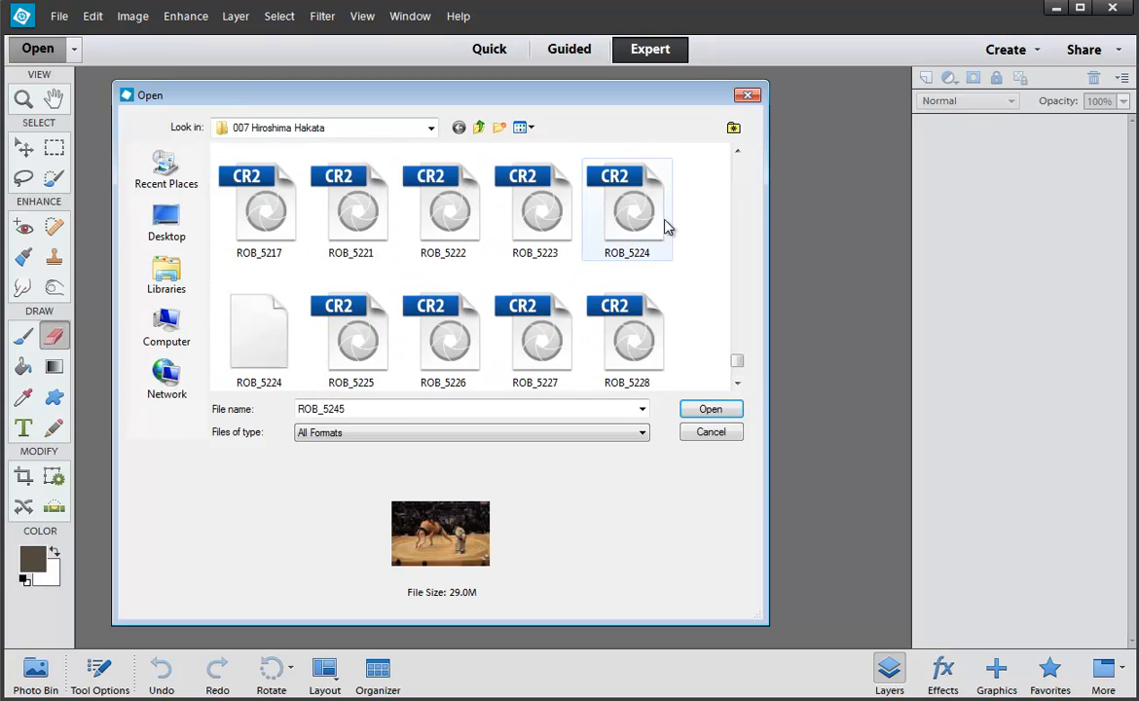
pyautogui.click(627, 208)
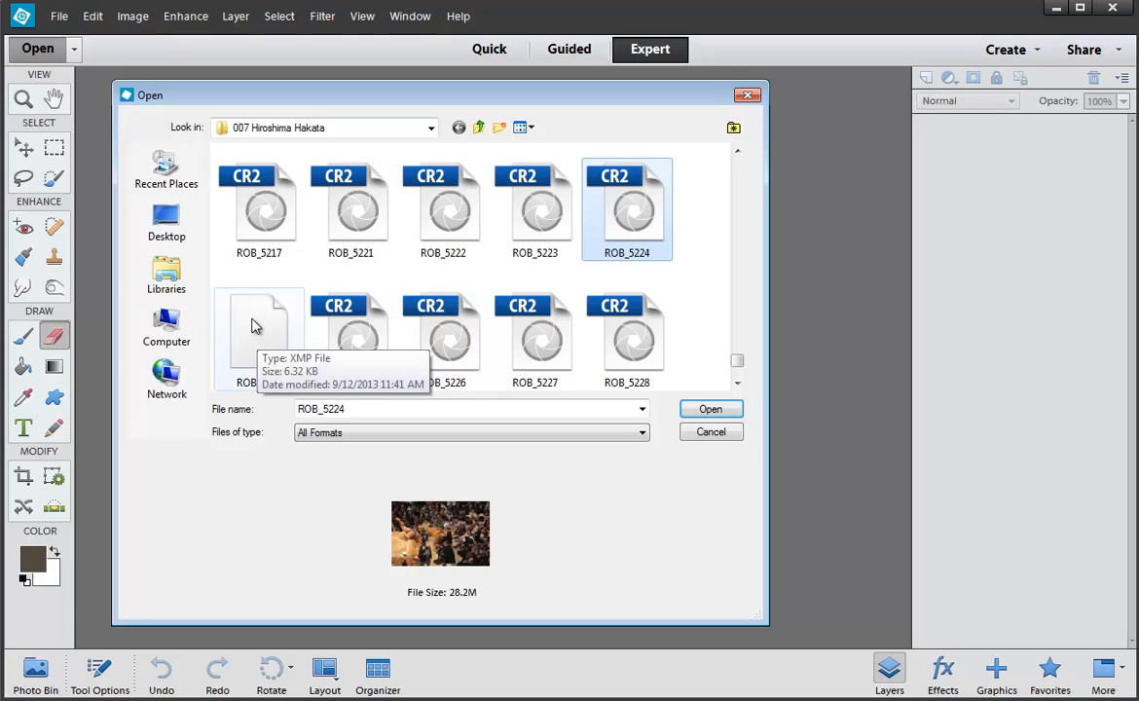
pyautogui.moveTo(276, 353)
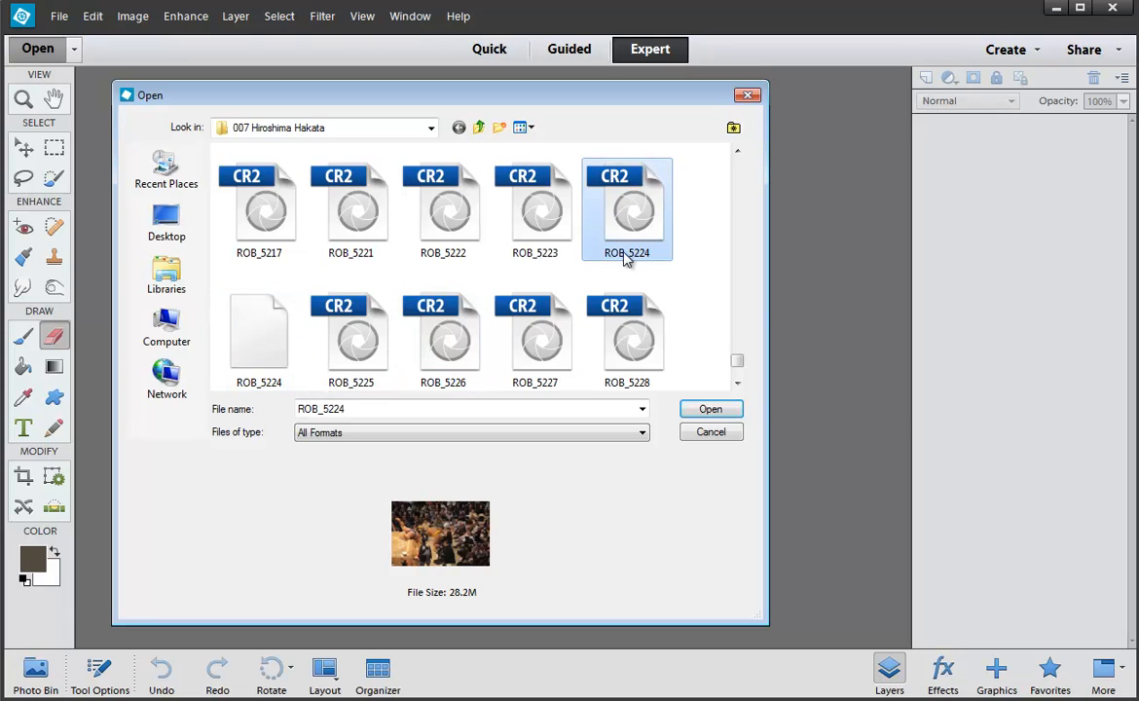
pyautogui.moveTo(633, 209)
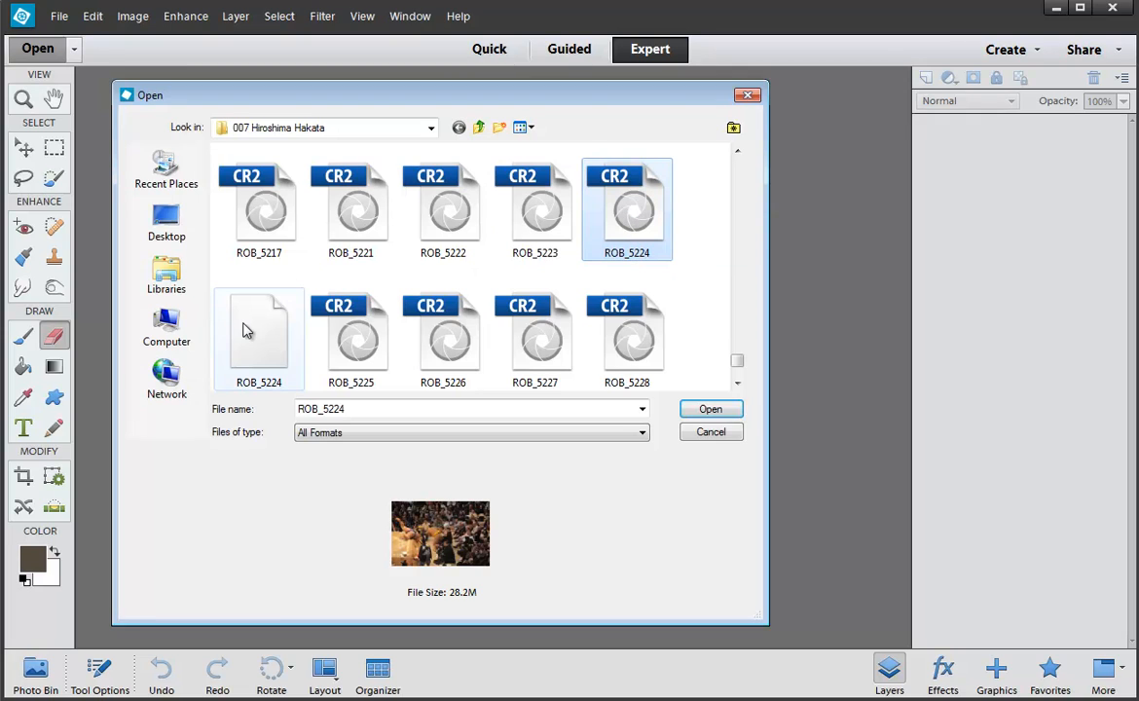
pyautogui.moveTo(258, 331)
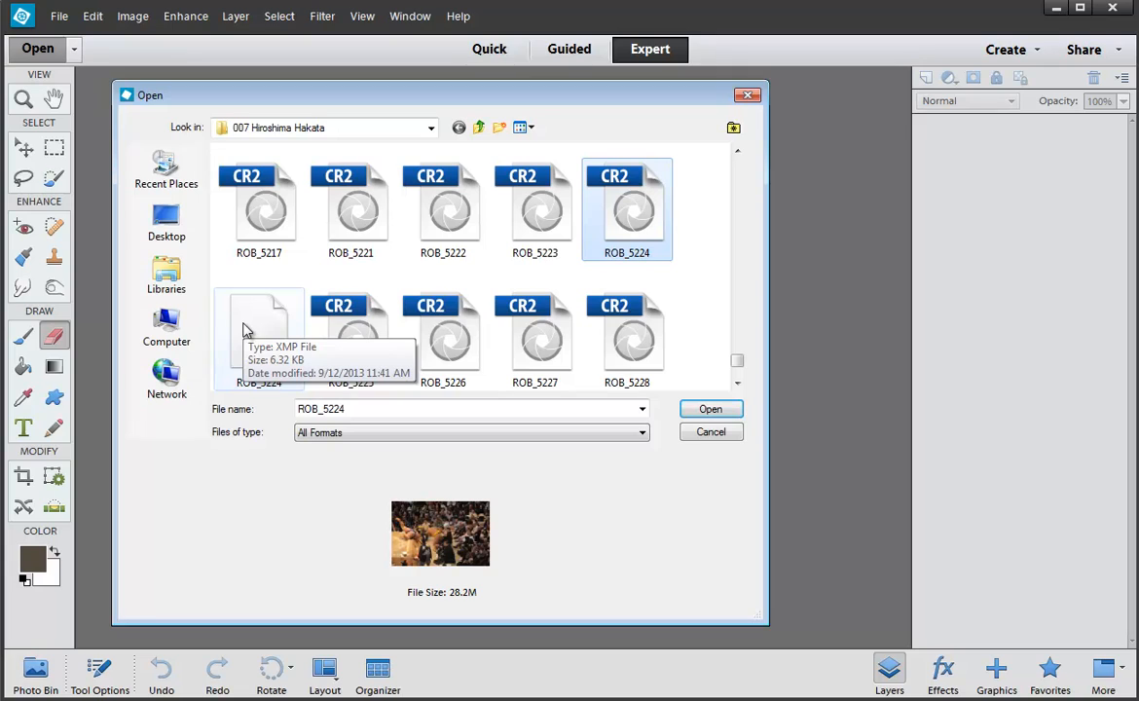
pyautogui.click(710, 408)
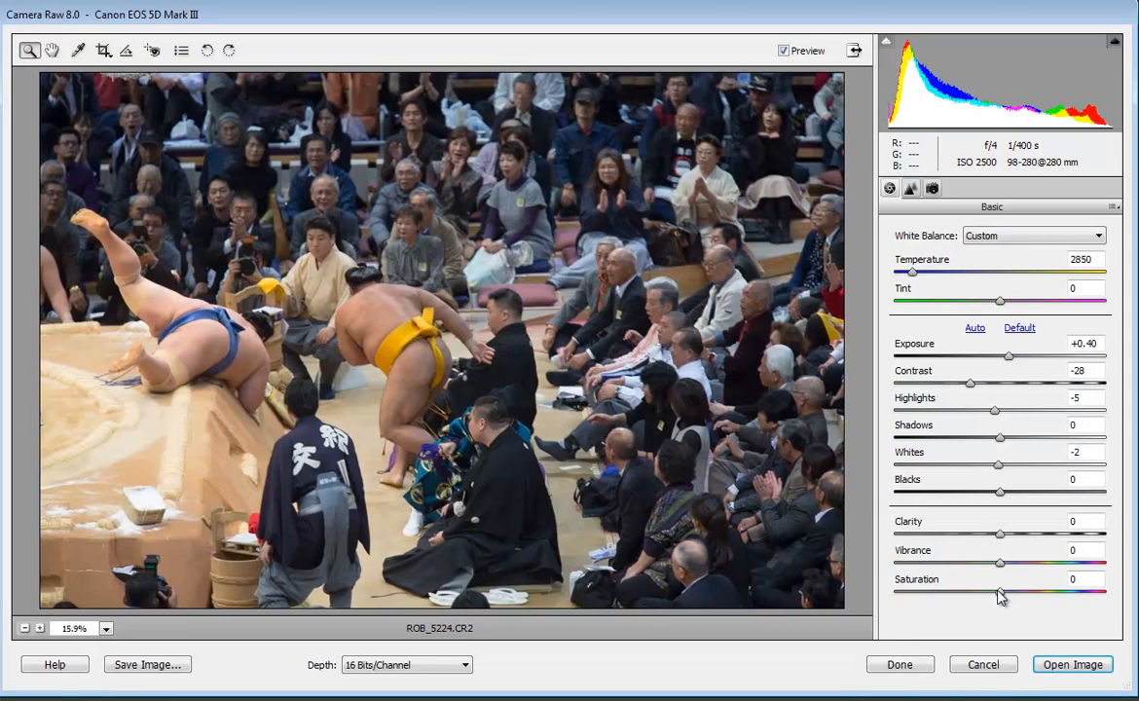
# Drag ROB_5224's saturation to -100 for black and white, and bring up the Open dialog again
pyautogui.moveTo(1000, 591); pyautogui.dragTo(893, 591)
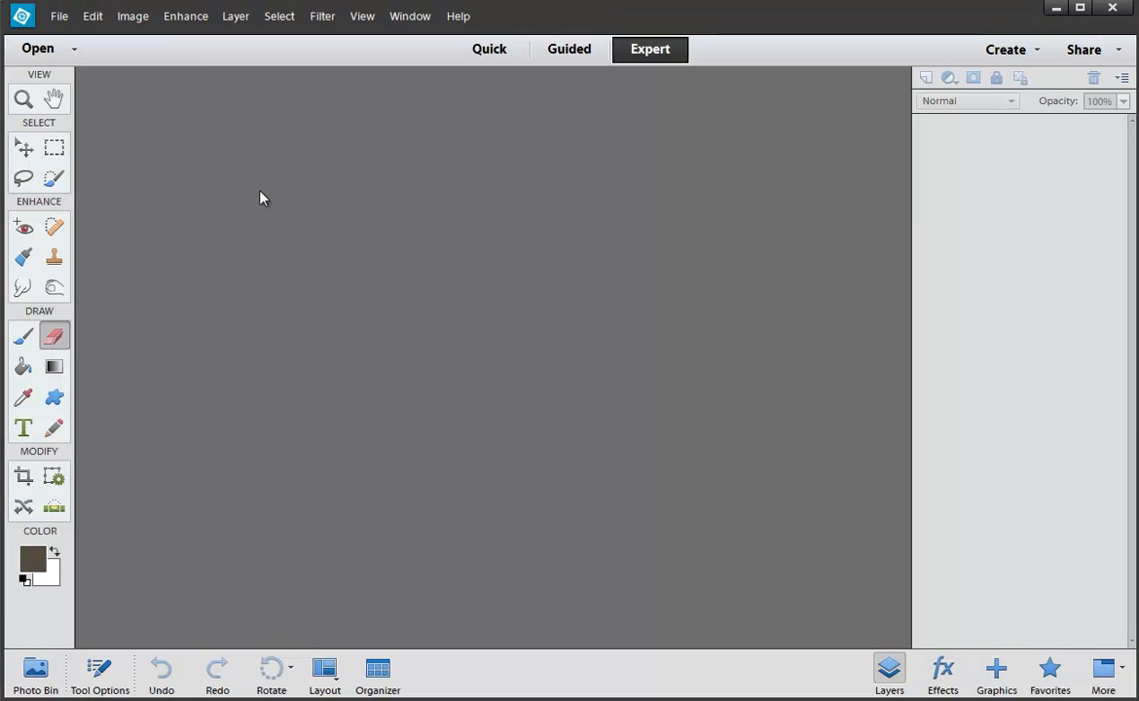
pyautogui.moveTo(60, 16)
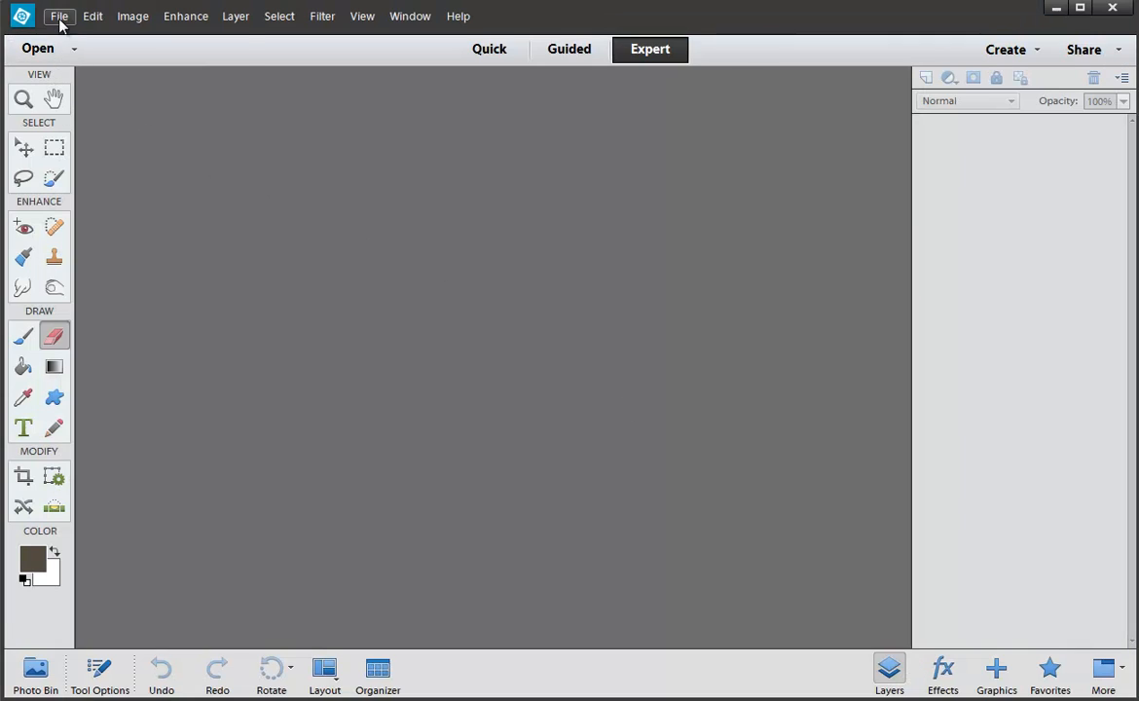
pyautogui.click(60, 15)
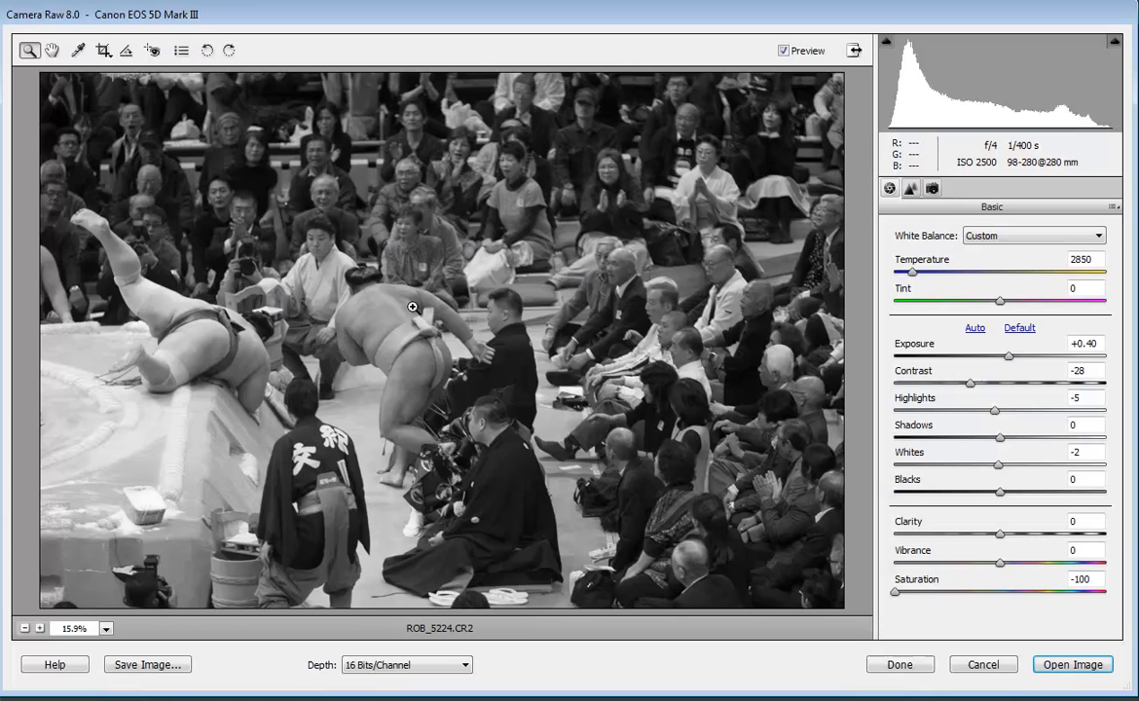
pyautogui.moveTo(412, 307)
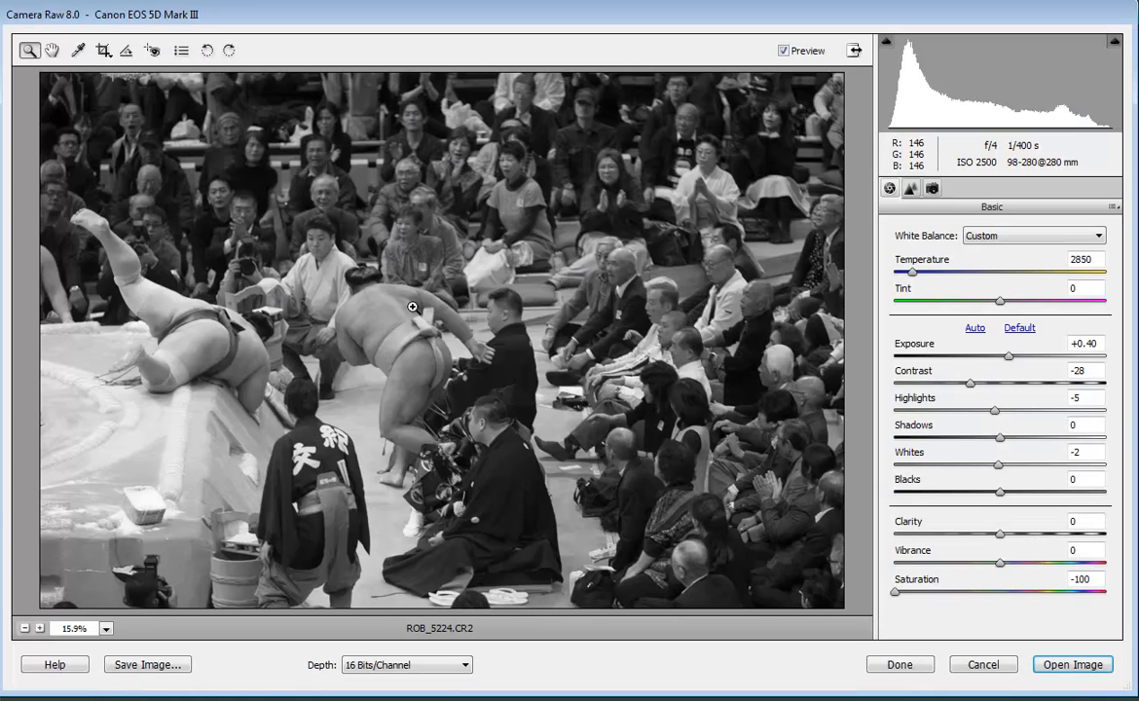
pyautogui.moveTo(812, 551)
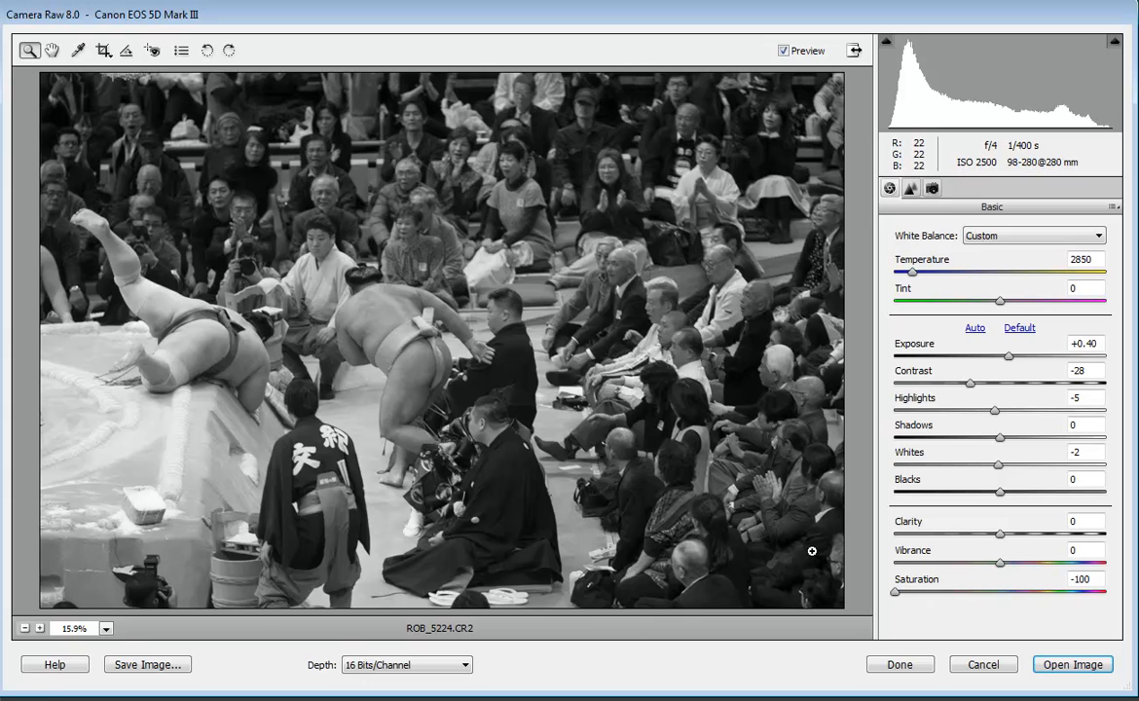
pyautogui.moveTo(895, 592); pyautogui.dragTo(1011, 592)
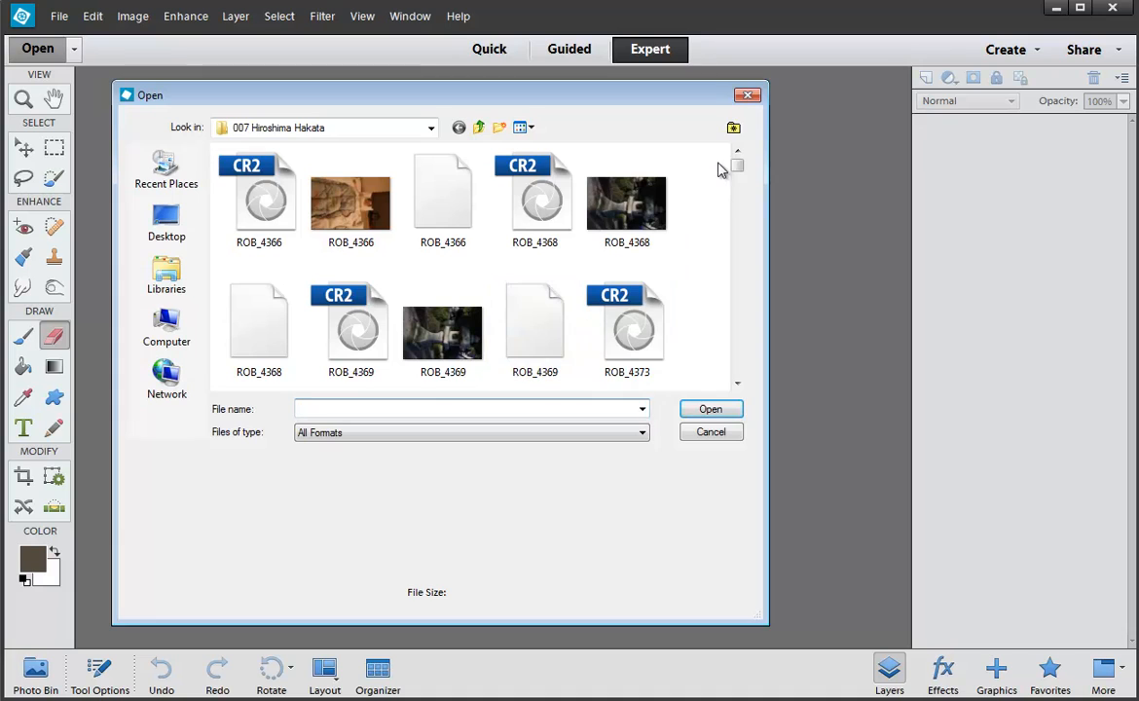
# Reopen ROB_5224, lower saturation to -84, and keep the settings with Done
pyautogui.scroll(-3)
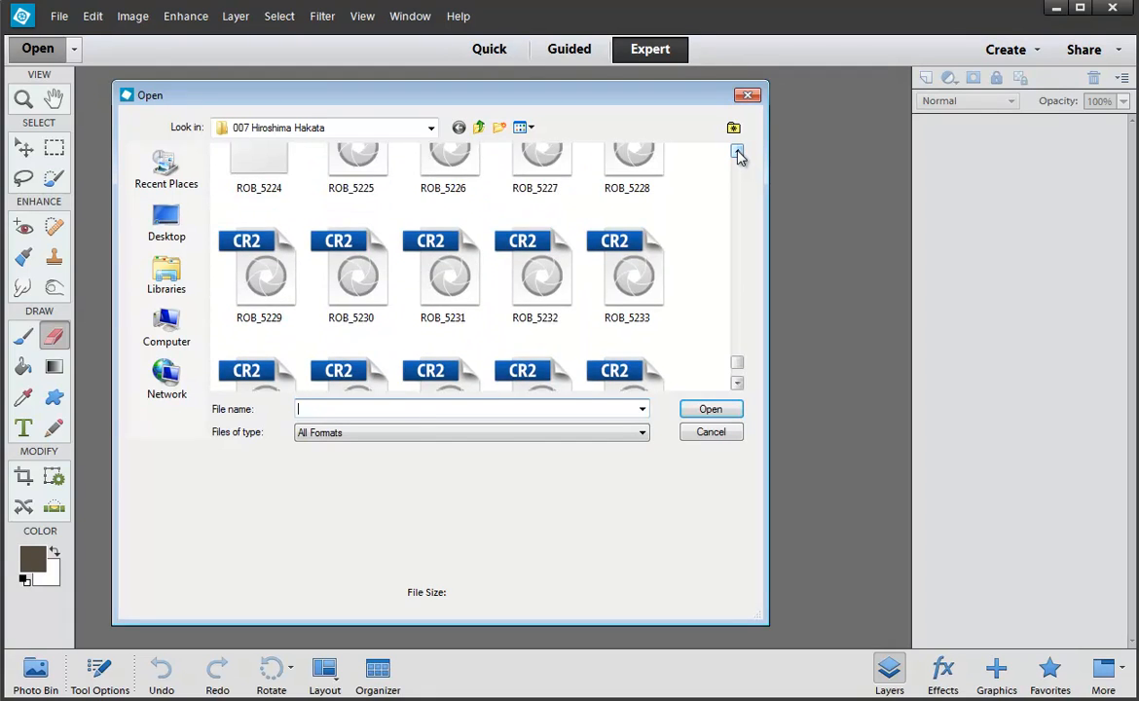
pyautogui.click(627, 166)
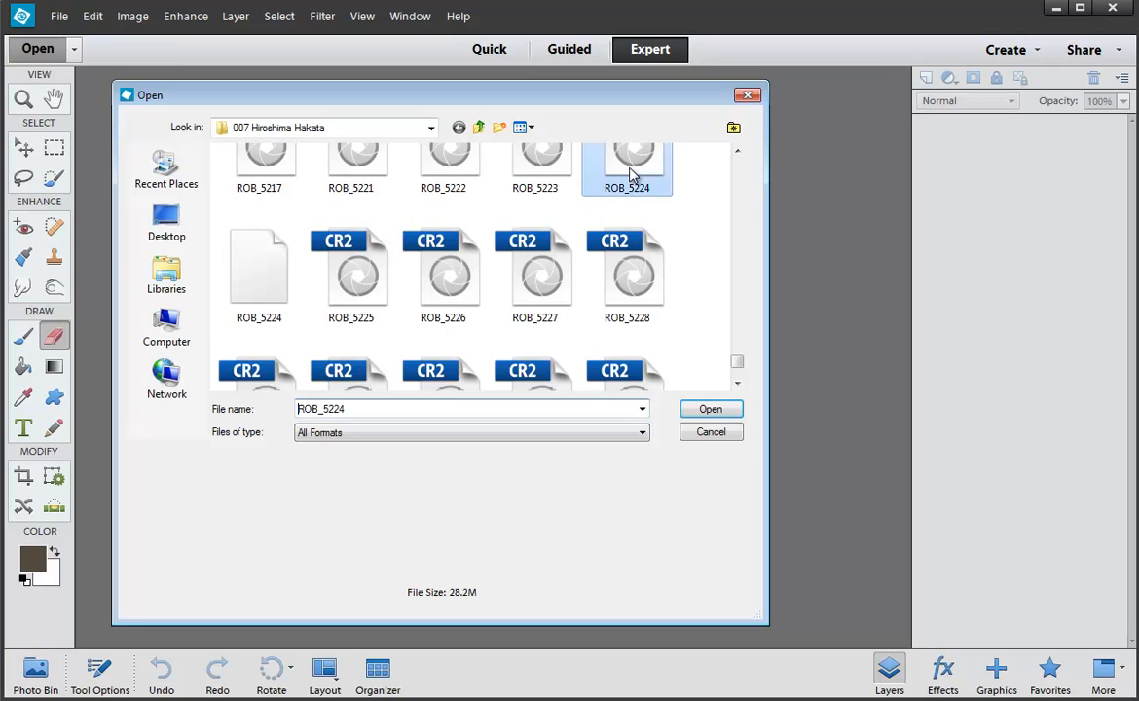
pyautogui.click(711, 408)
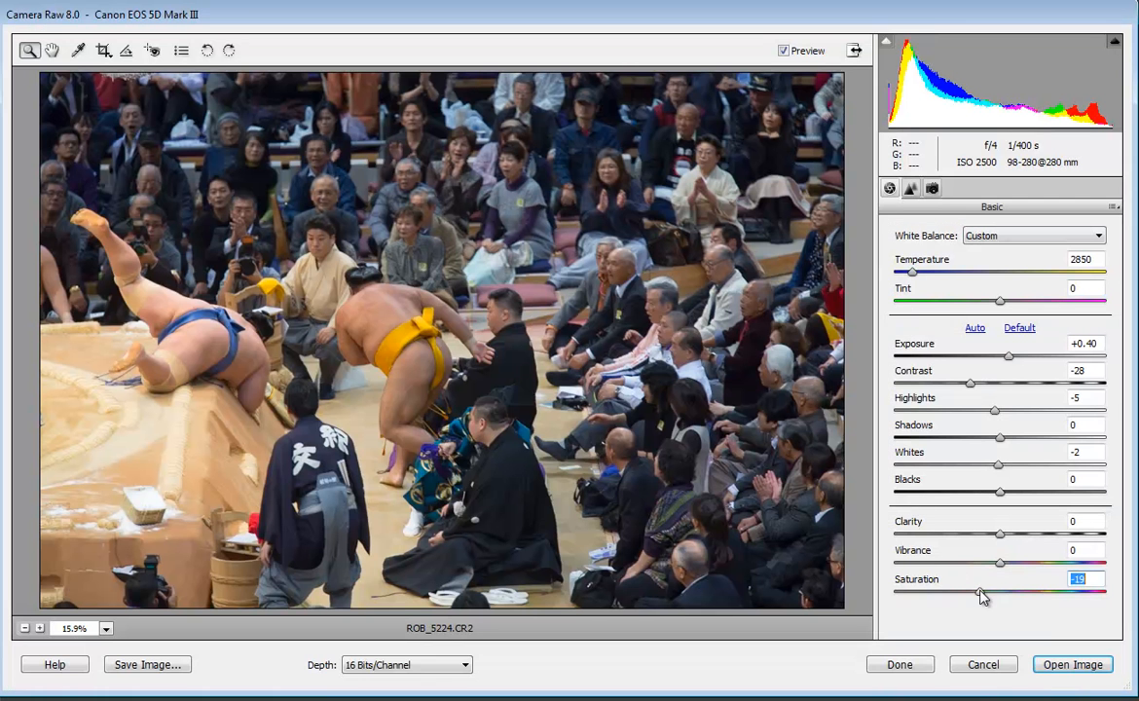
pyautogui.moveTo(981, 592); pyautogui.dragTo(910, 593)
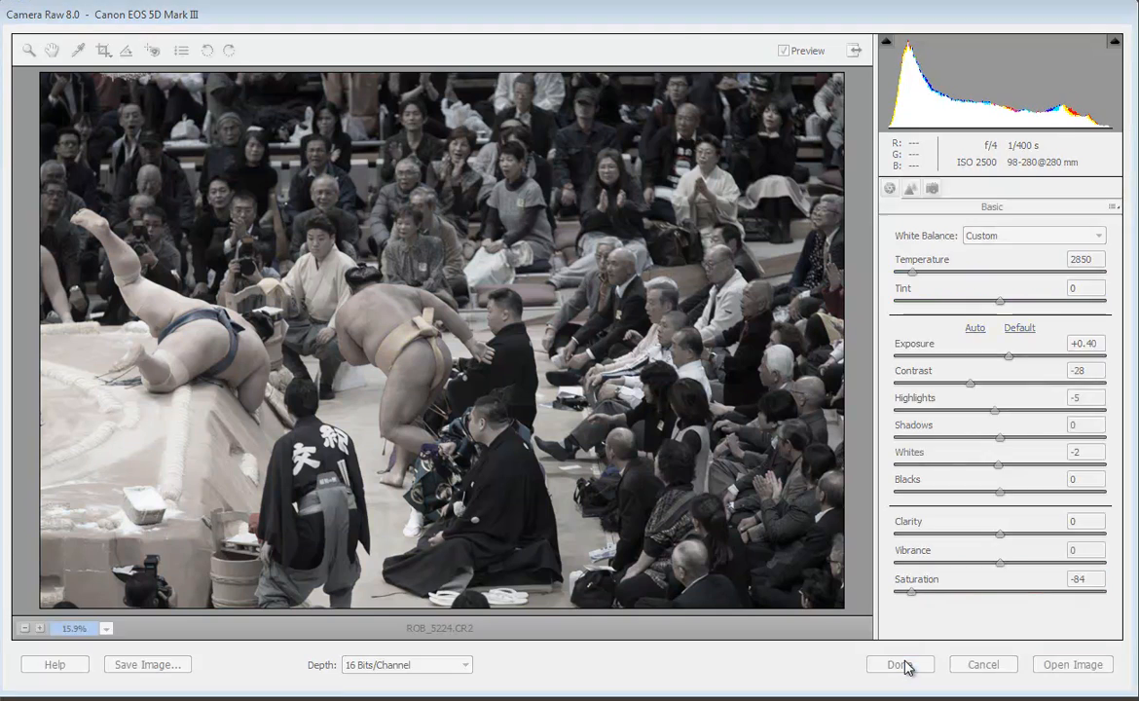
pyautogui.click(894, 664)
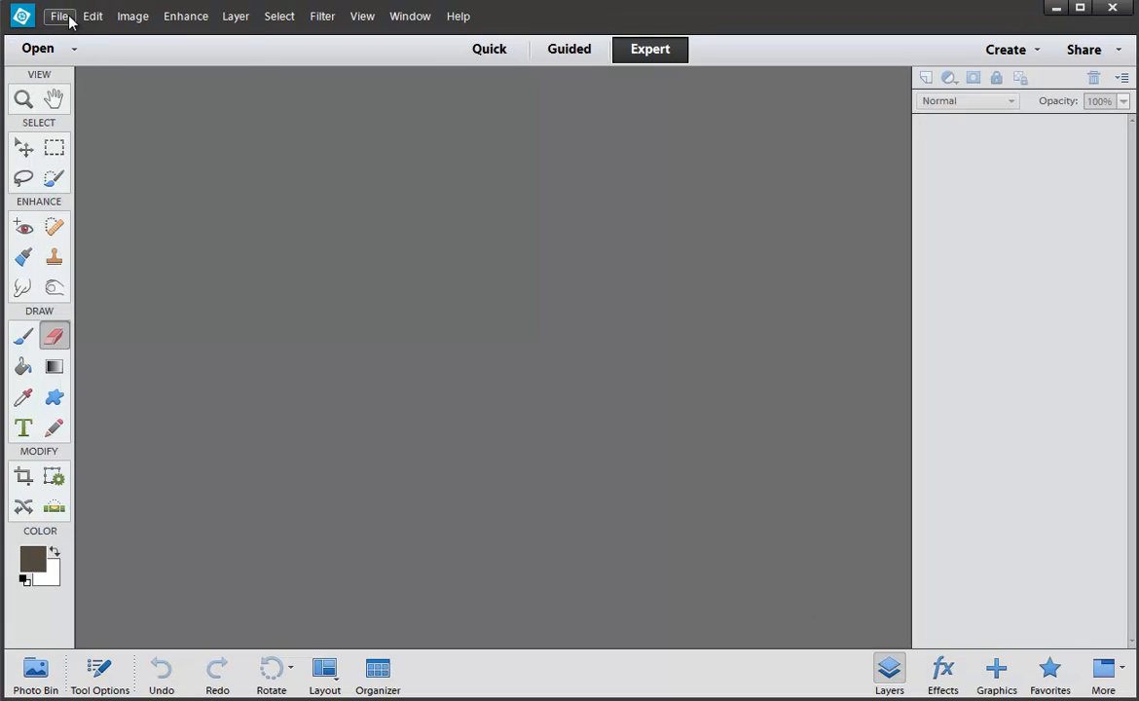
# Delete ROB_5224's XMP sidecar to the Recycle Bin, then reopen the raw photo at As Shot defaults
pyautogui.click(59, 16)
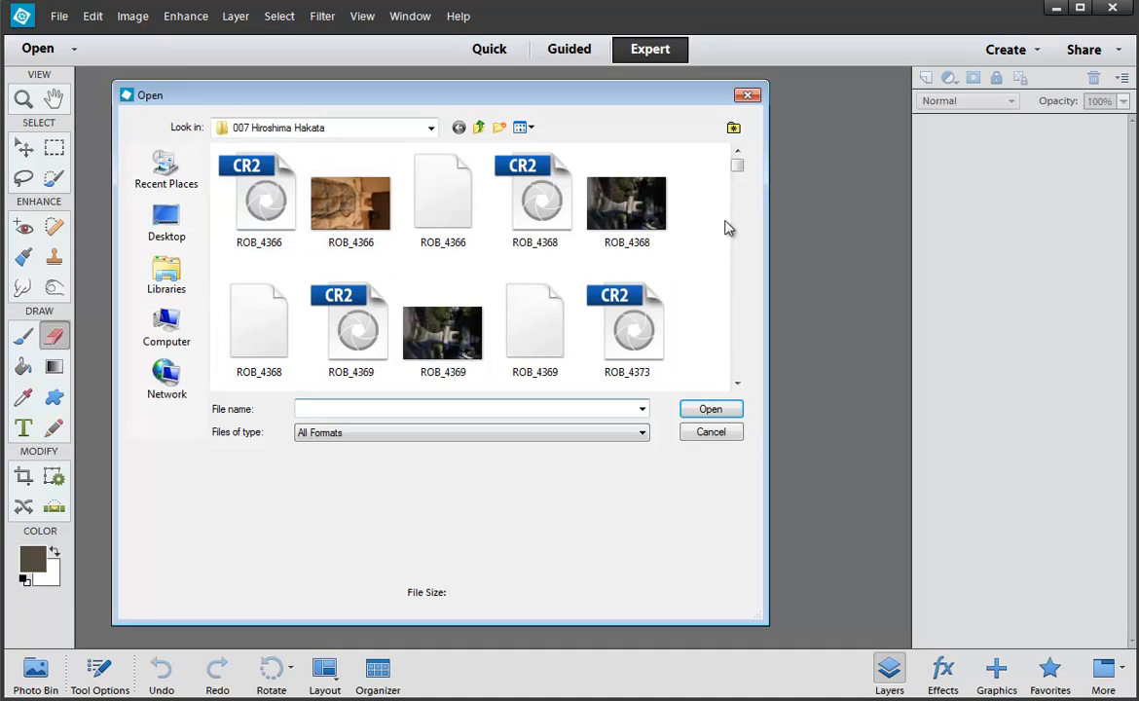
pyautogui.scroll(-3)
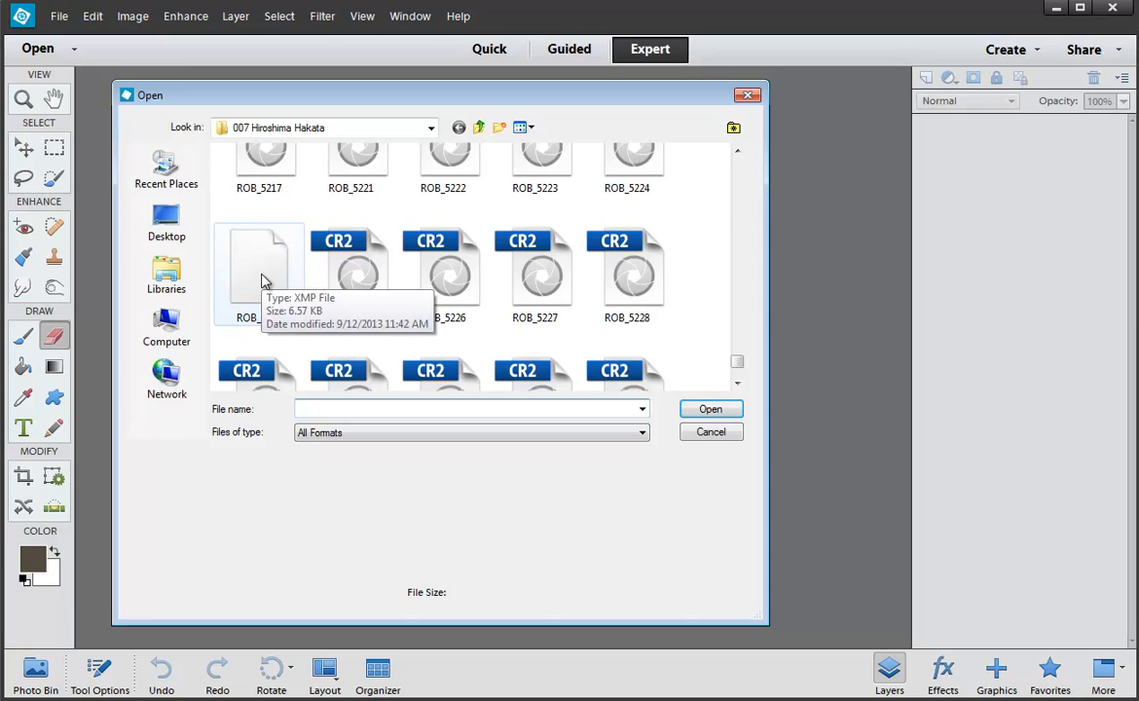
pyautogui.rightClick(258, 272)
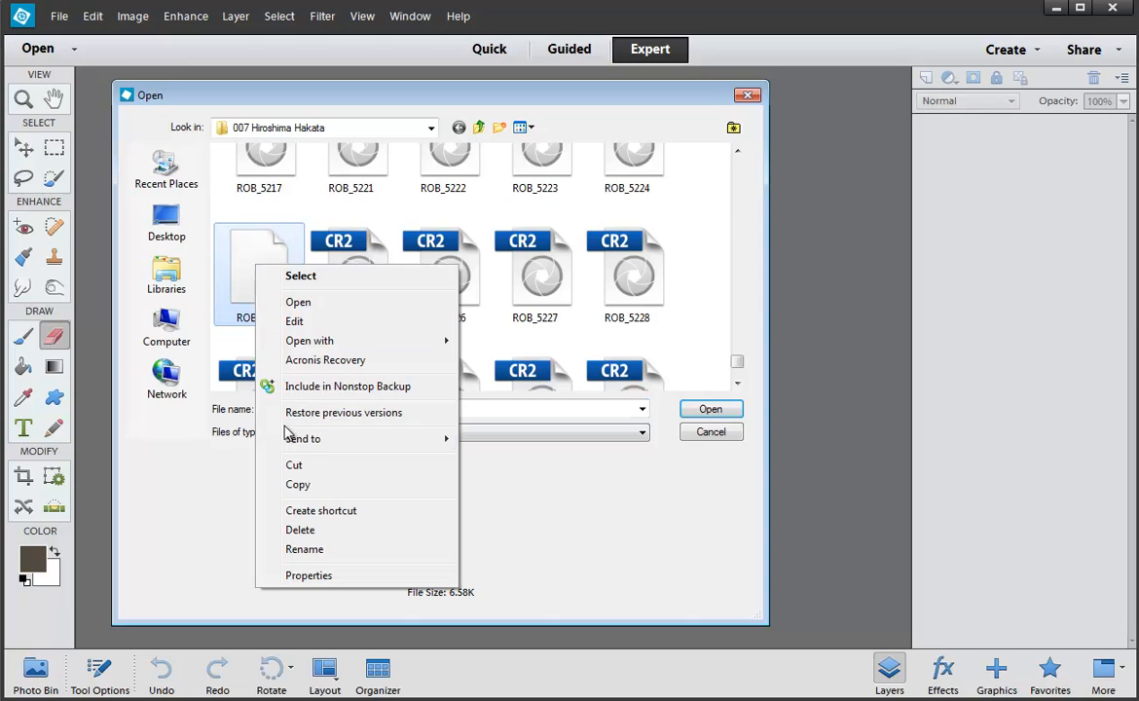
pyautogui.click(300, 529)
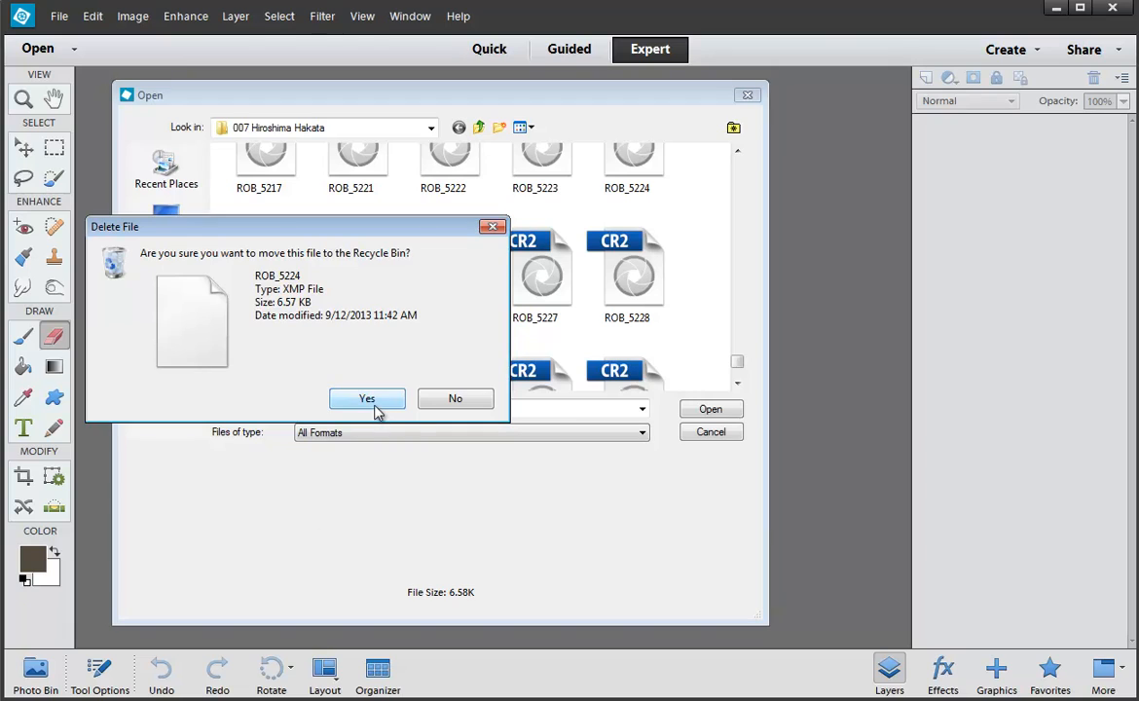
pyautogui.click(366, 398)
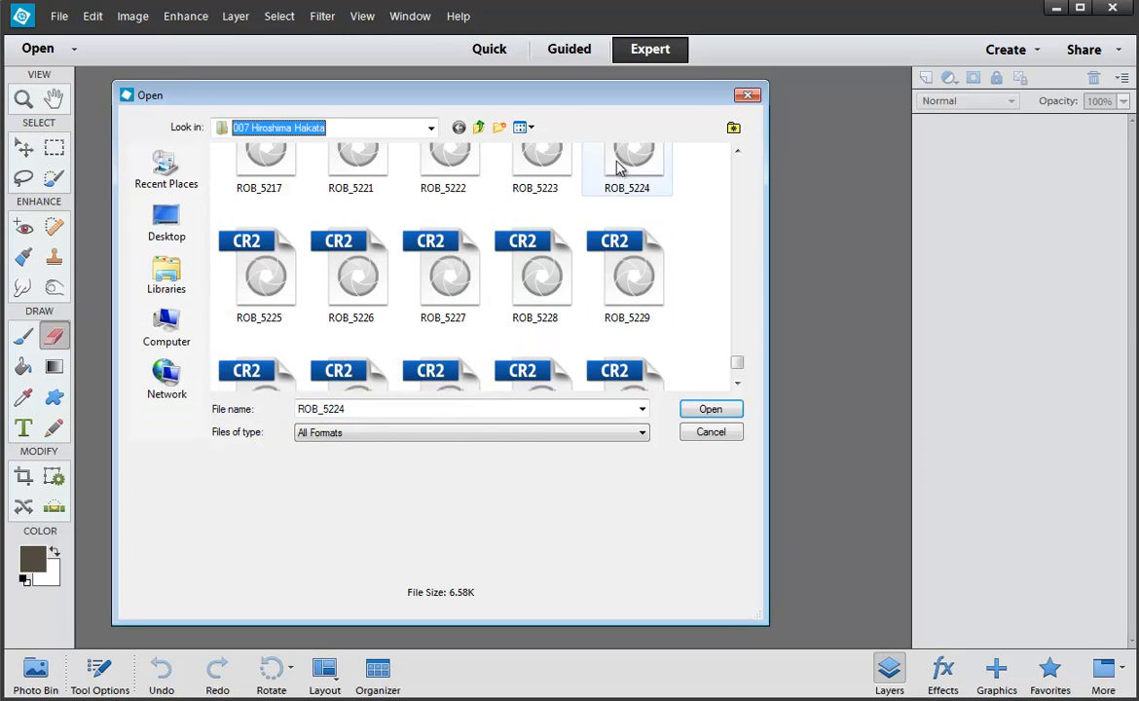
pyautogui.click(711, 408)
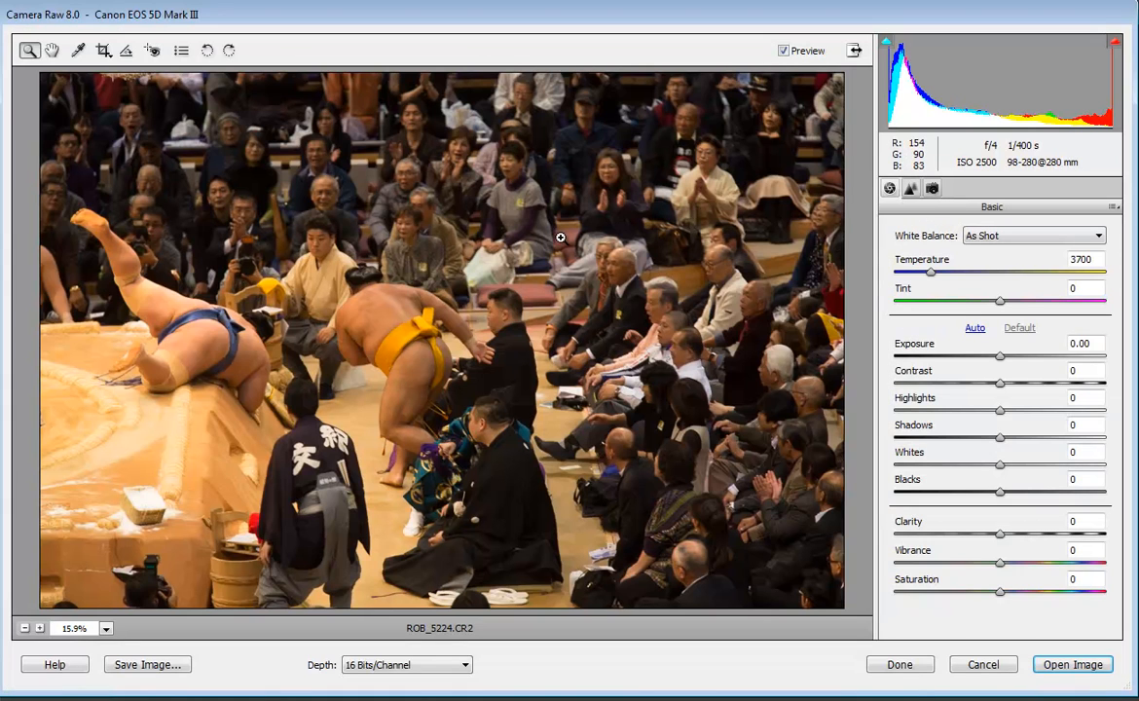
pyautogui.moveTo(1008, 260)
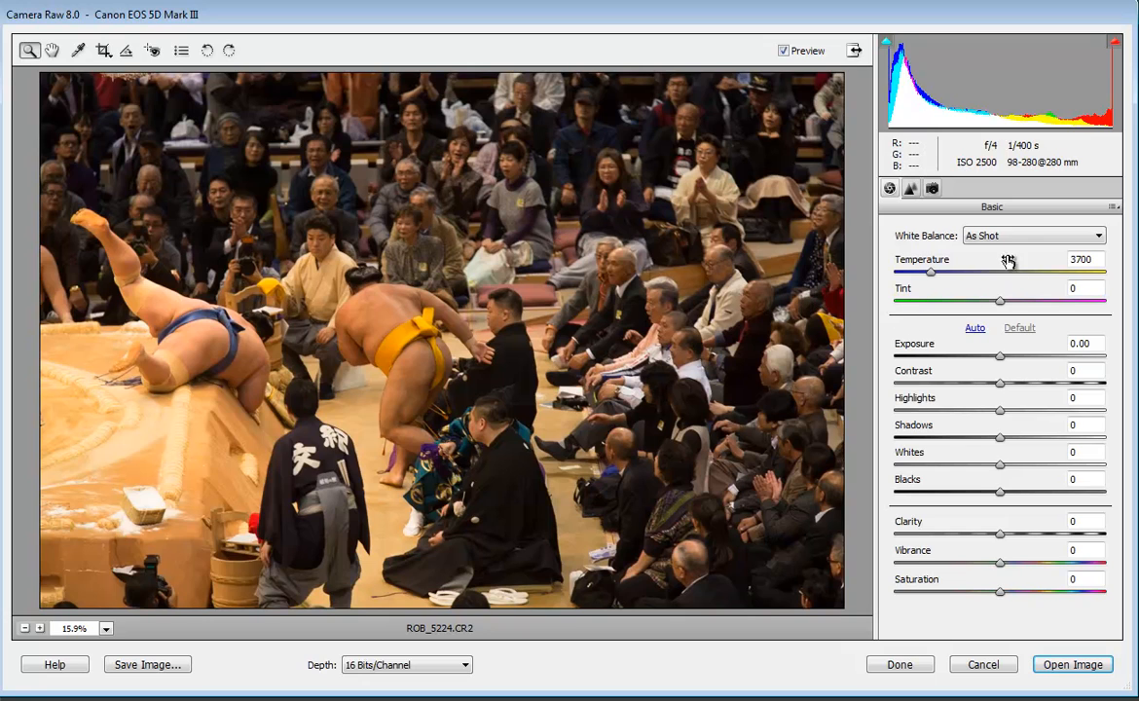
# Switch ROB_5224's white balance to the Tungsten preset (2850)
pyautogui.click(1032, 236)
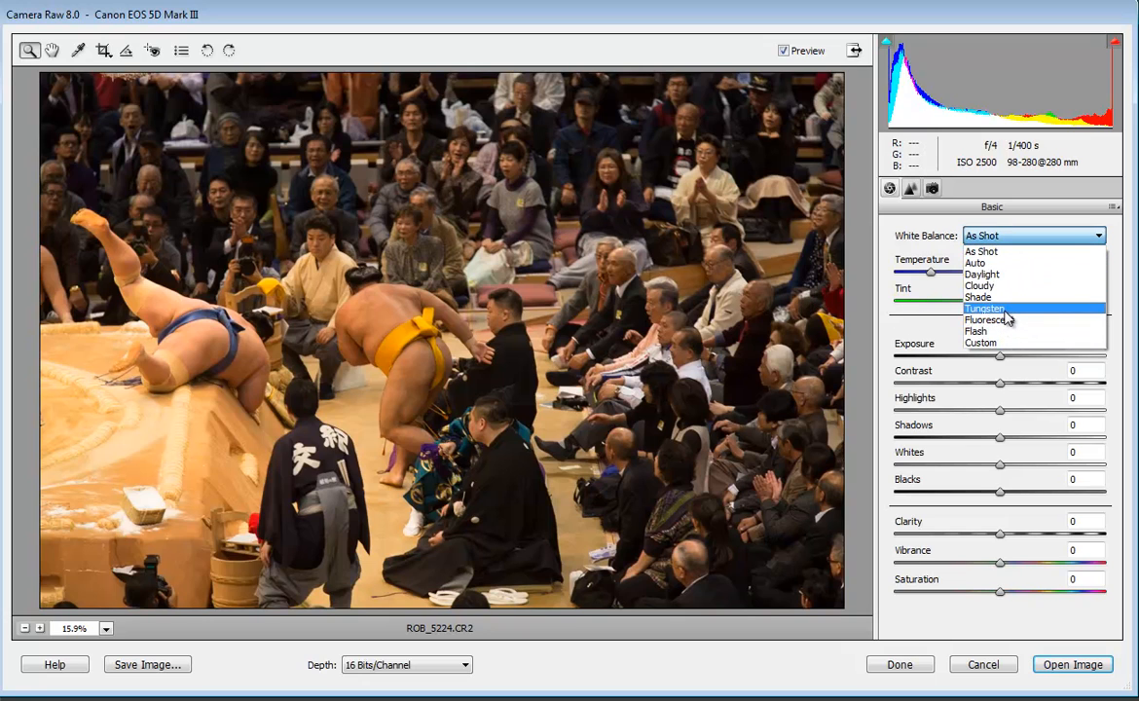
pyautogui.click(985, 308)
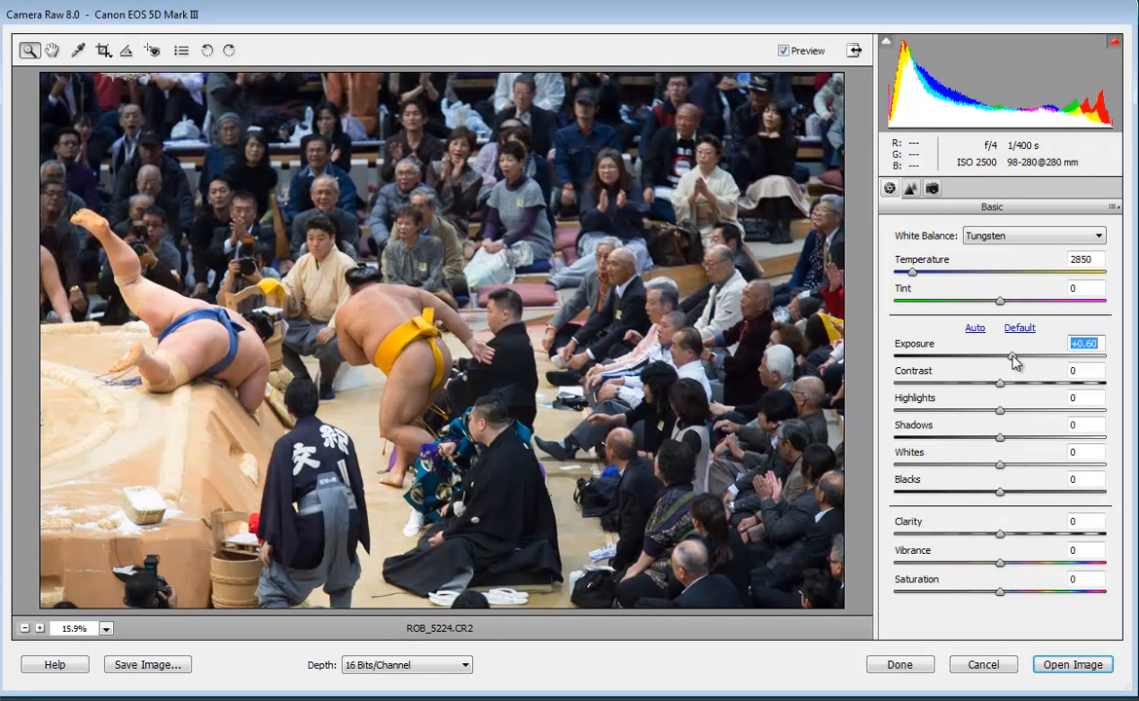
pyautogui.moveTo(1002, 407)
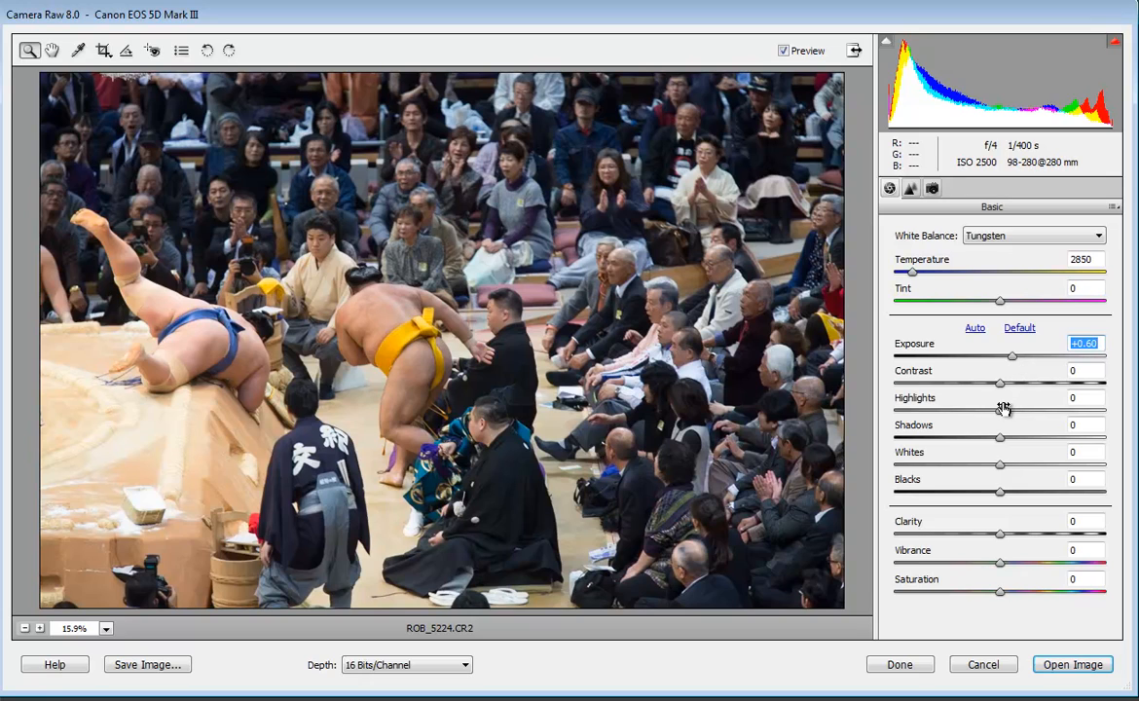
pyautogui.moveTo(994, 465)
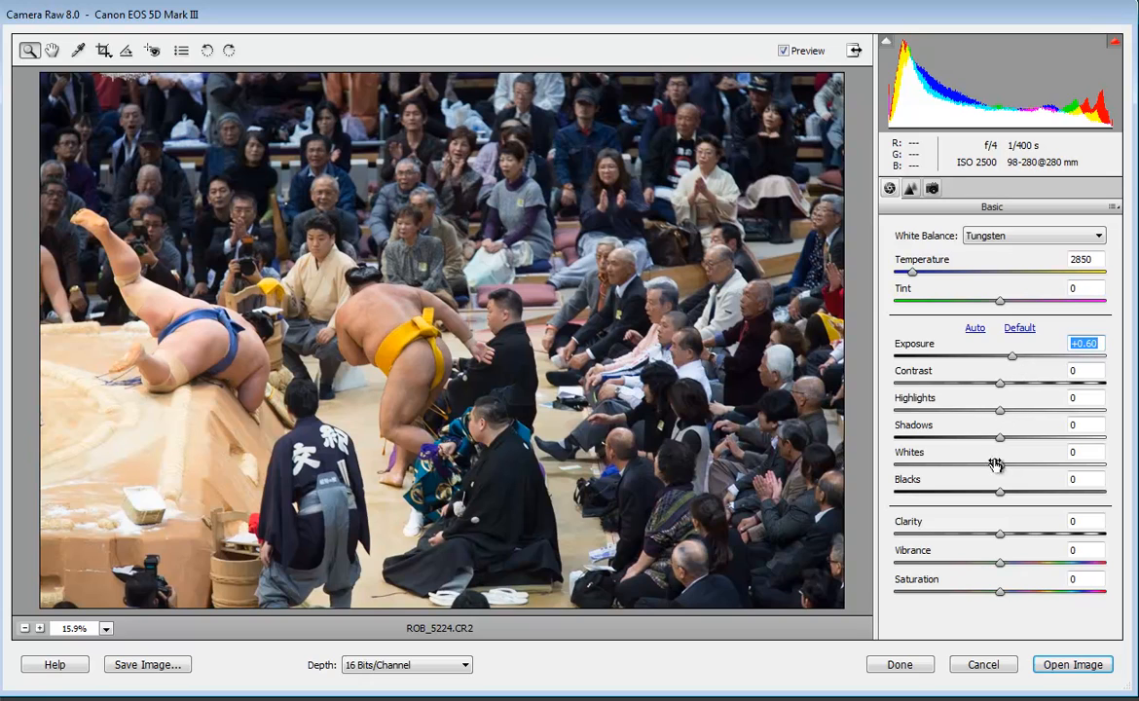
pyautogui.moveTo(998, 425)
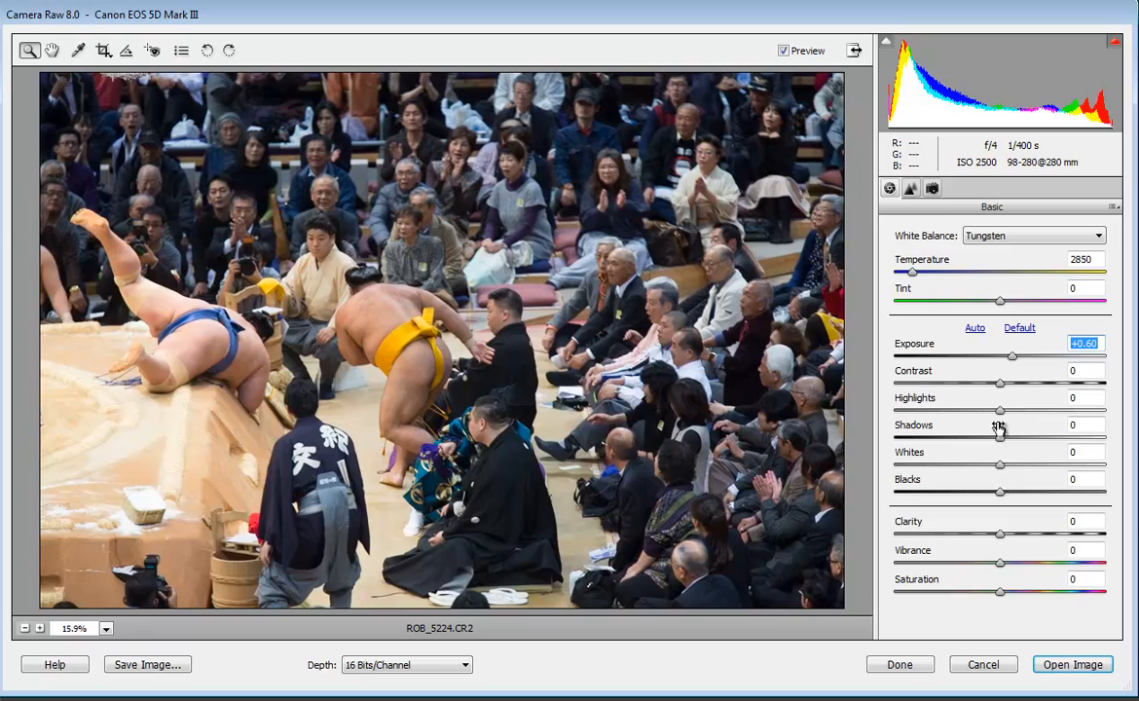
pyautogui.moveTo(1001, 509)
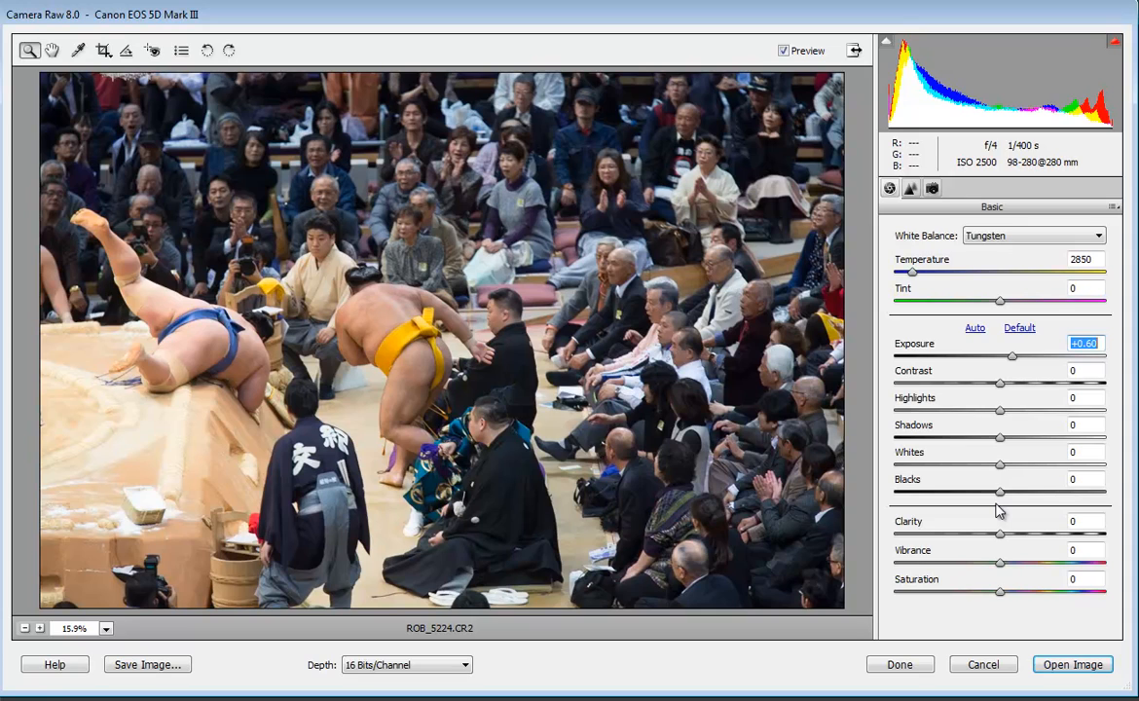
pyautogui.moveTo(1002, 537)
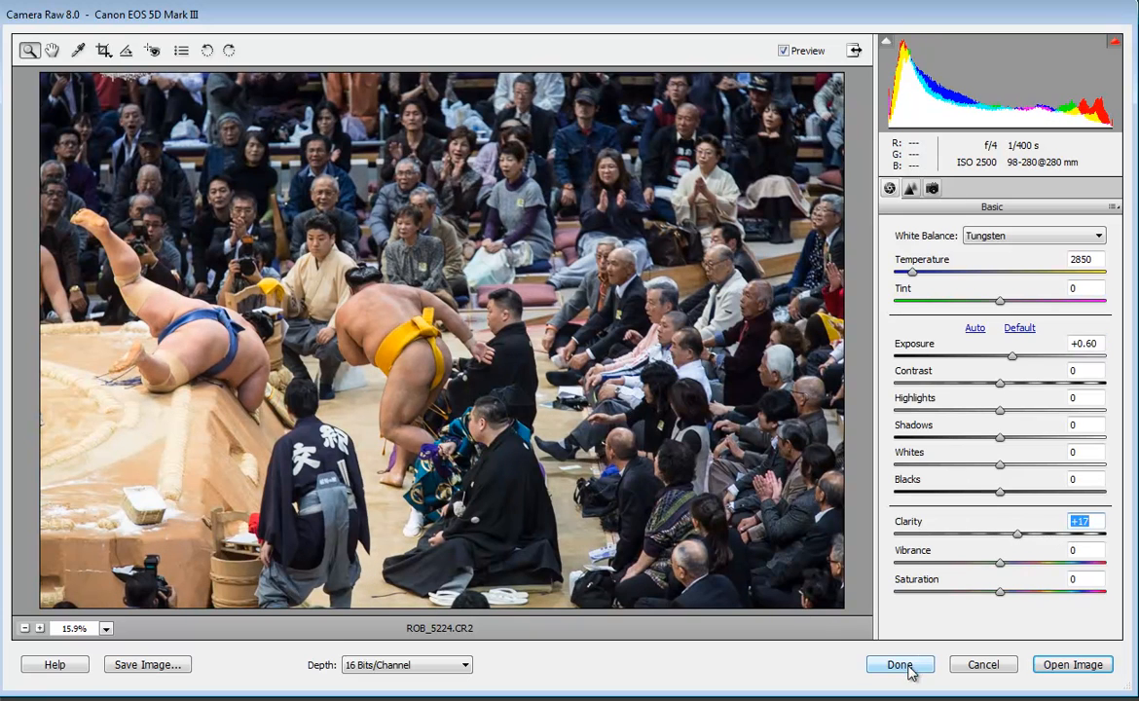
# Keep the Camera Raw adjustments, then preview ROB_5233, ROB_5230, ROB_5202, ROB_5196 and ROB_5189
pyautogui.click(899, 664)
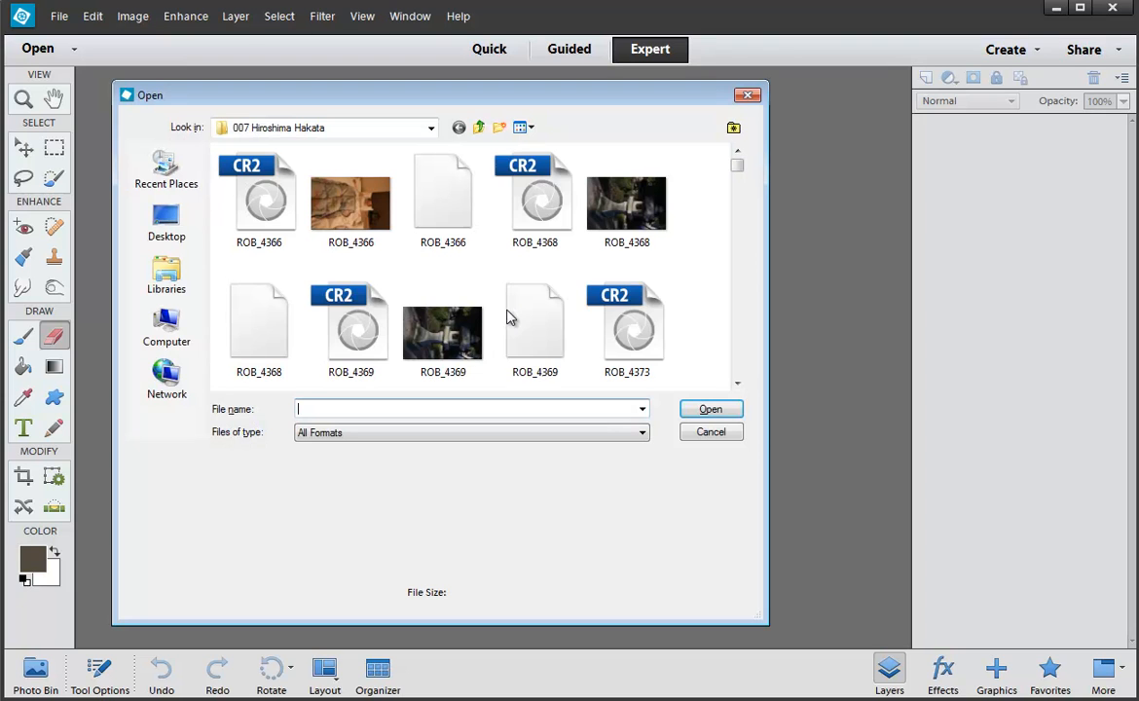
pyautogui.scroll(-3)
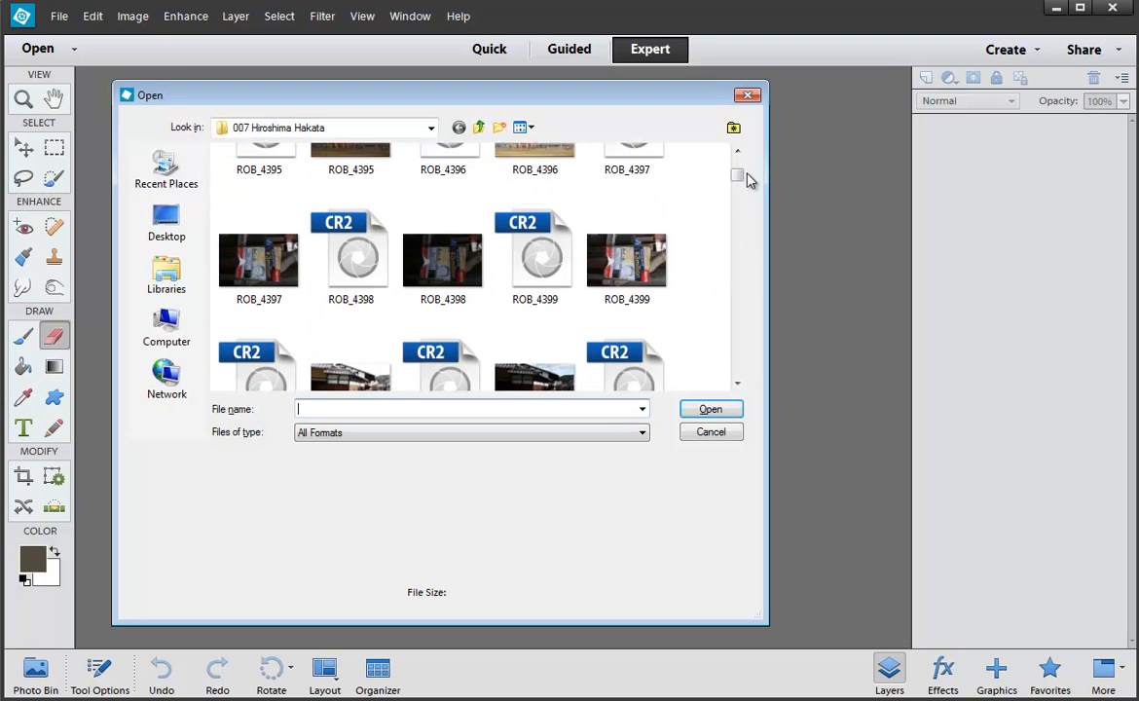
pyautogui.click(627, 282)
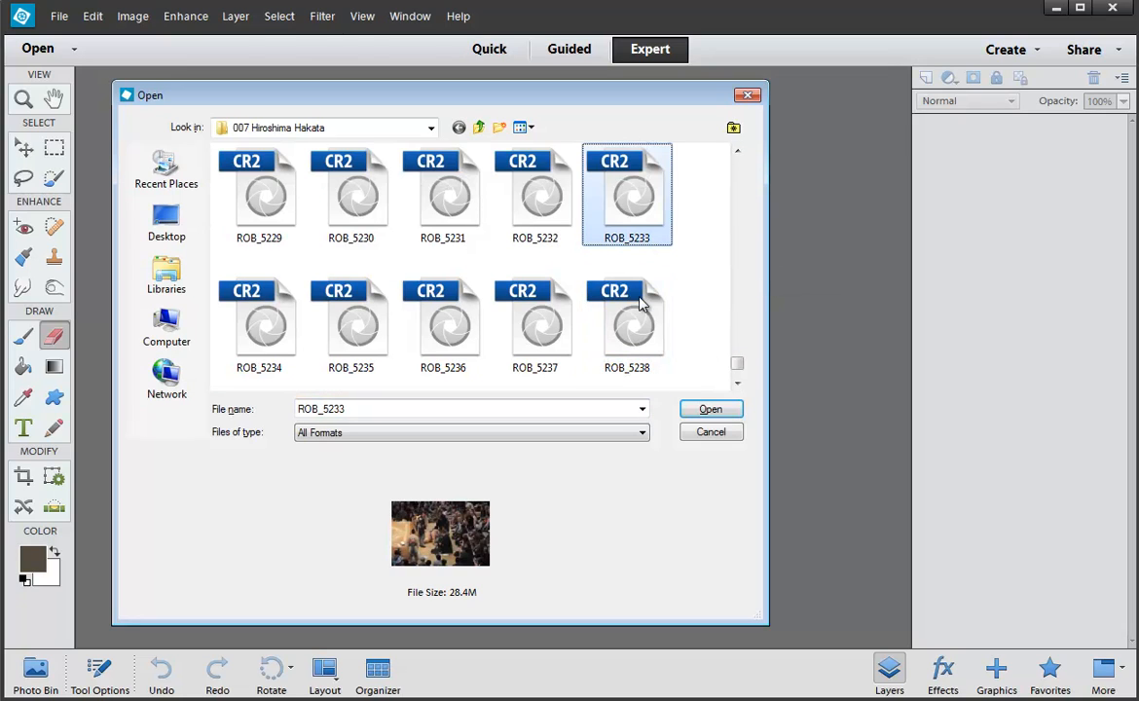
pyautogui.click(350, 194)
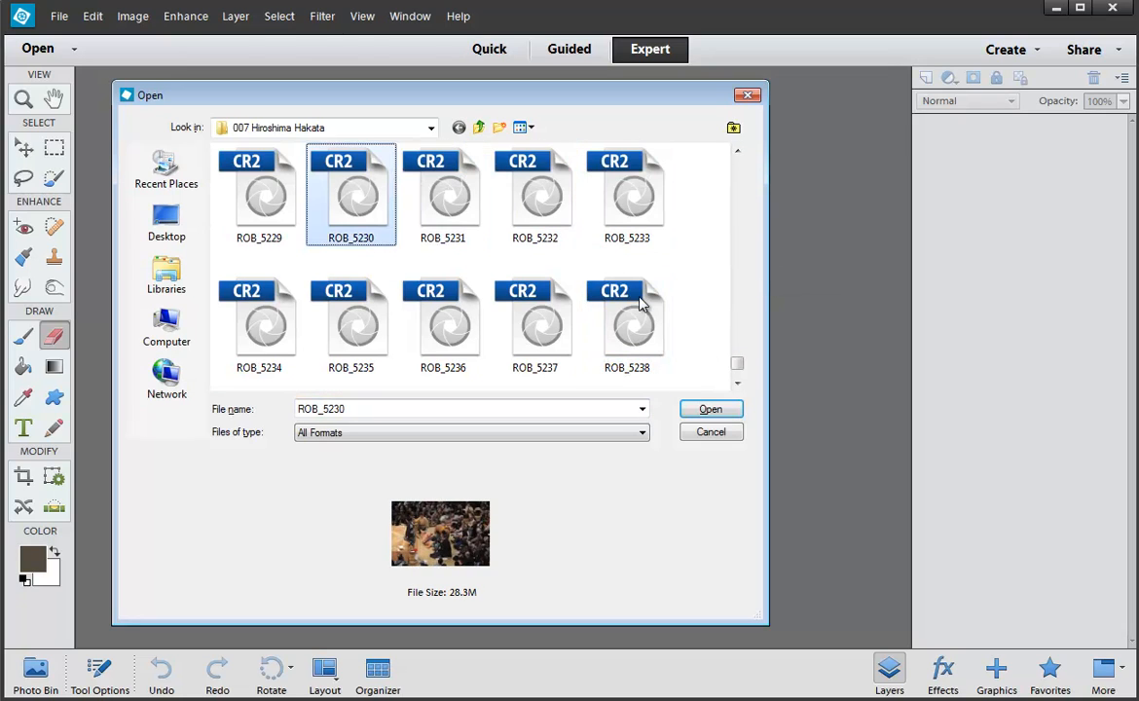
pyautogui.scroll(3)
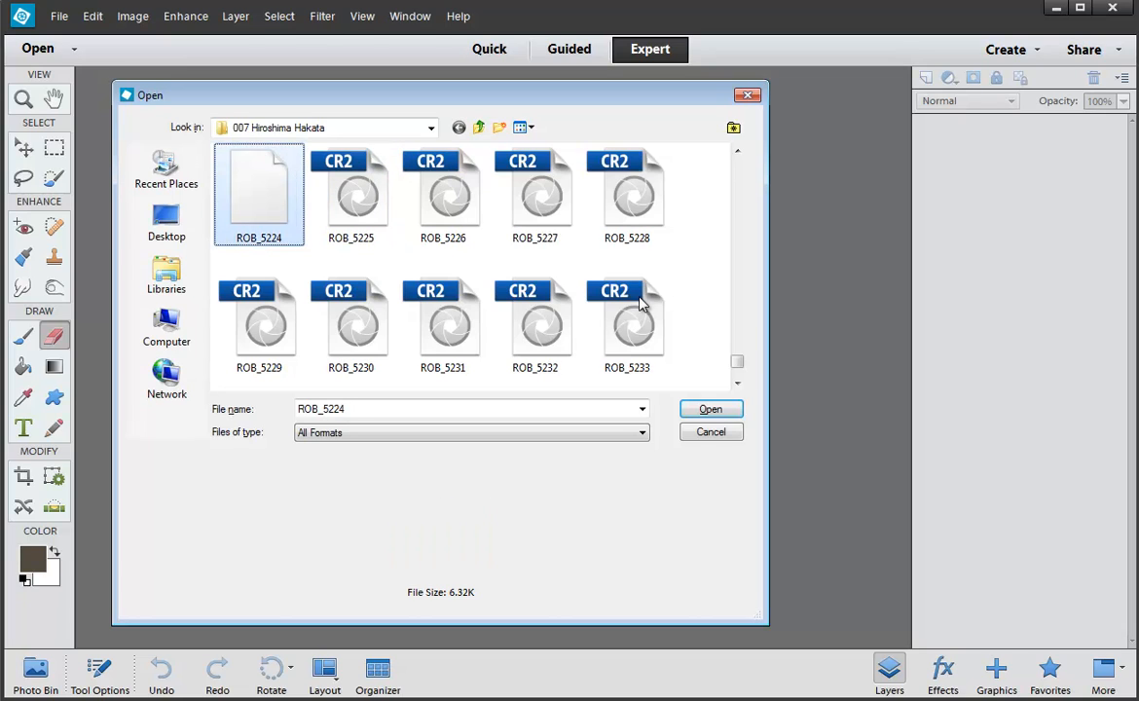
pyautogui.click(443, 195)
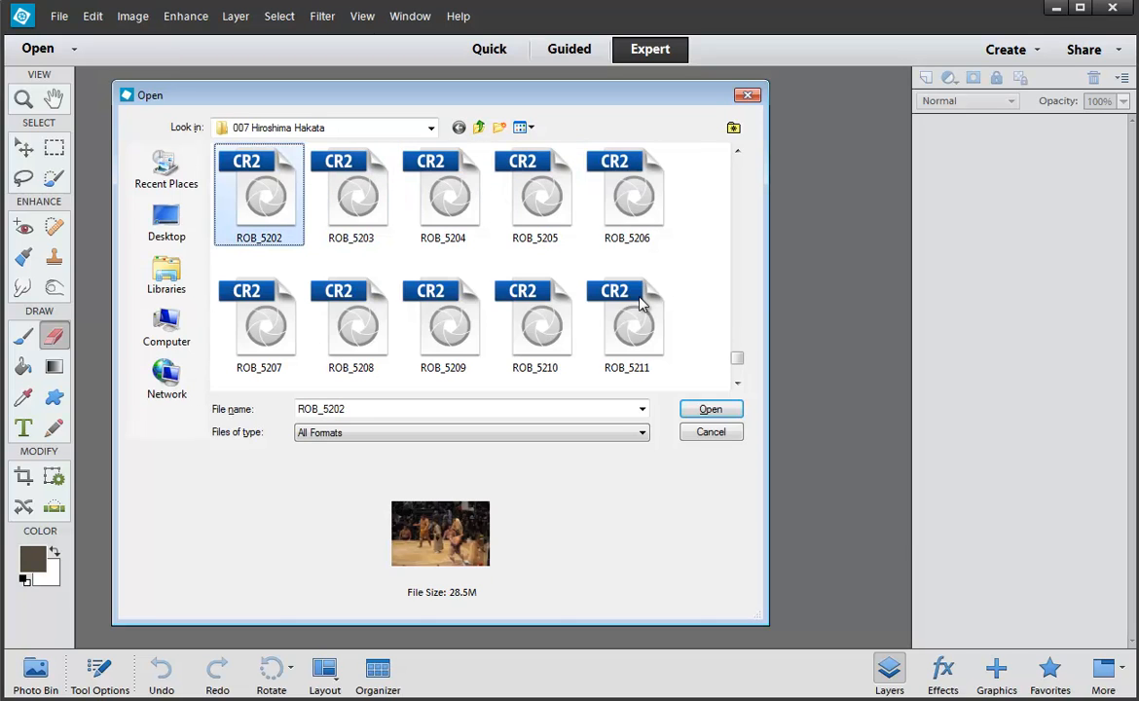
pyautogui.click(627, 195)
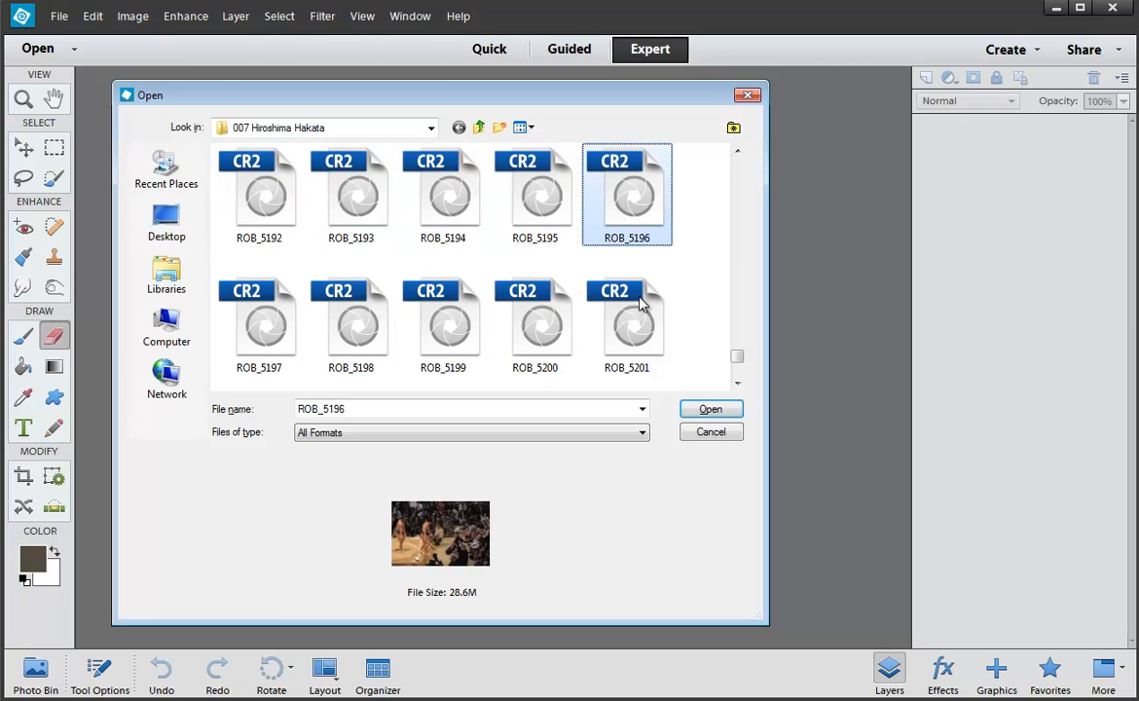
pyautogui.click(258, 195)
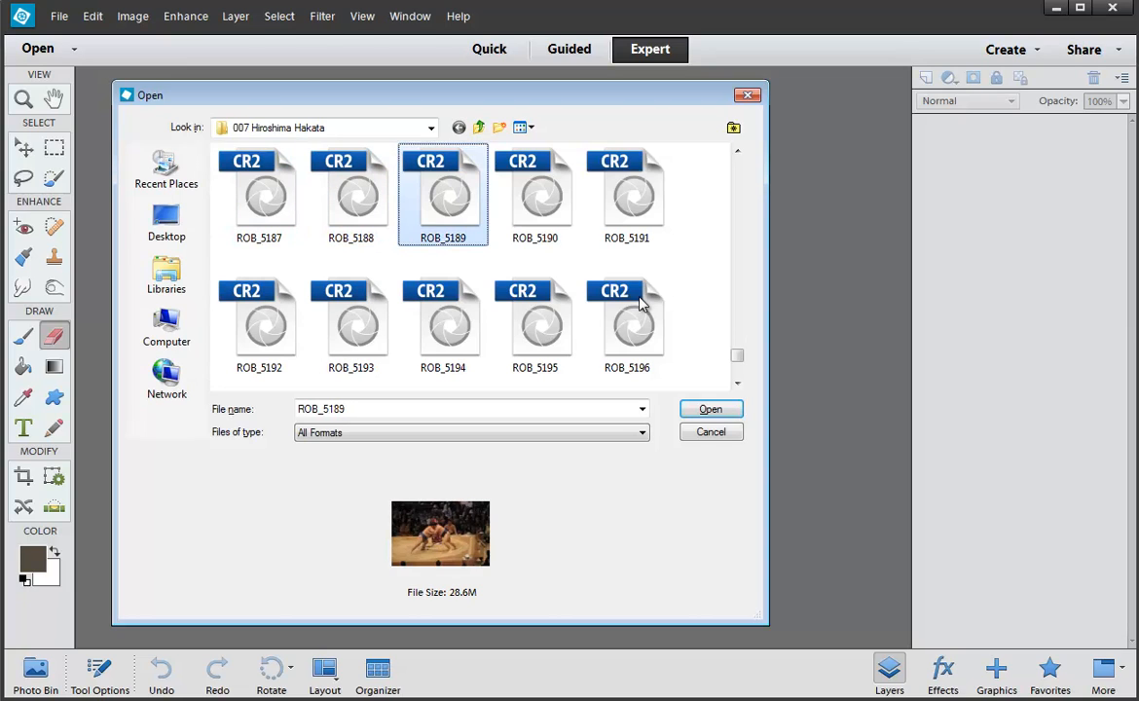
# Preview more raw files in the folder and open ROB_5097 in Camera Raw
pyautogui.click(626, 194)
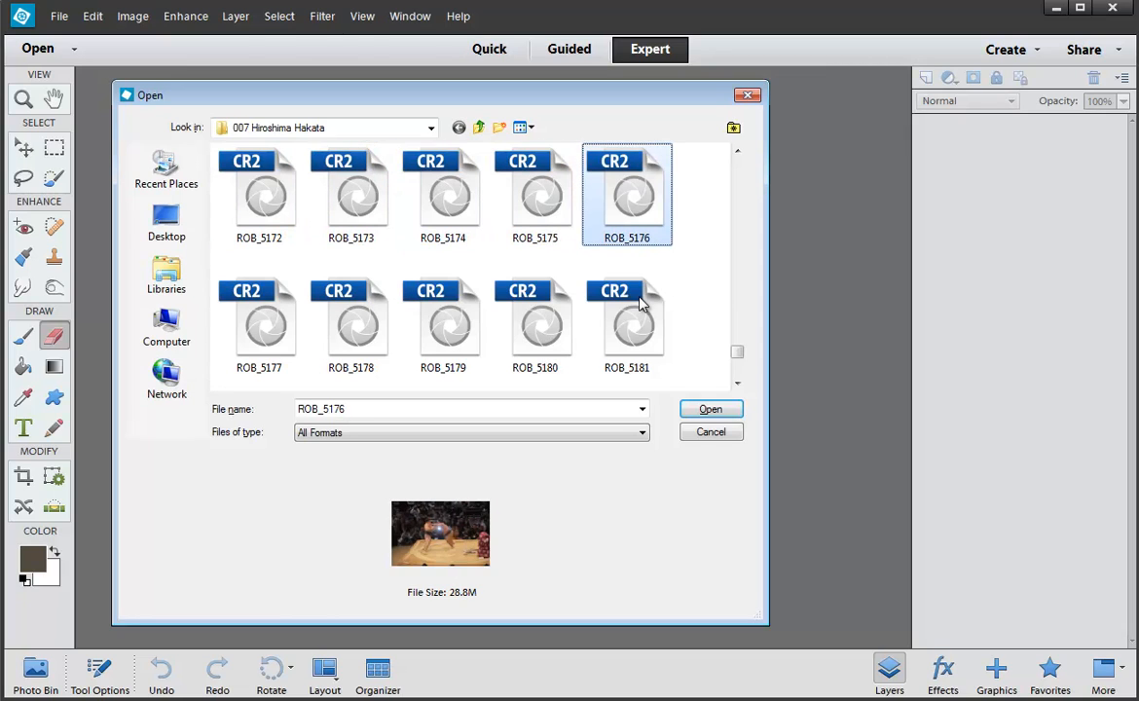
pyautogui.click(259, 195)
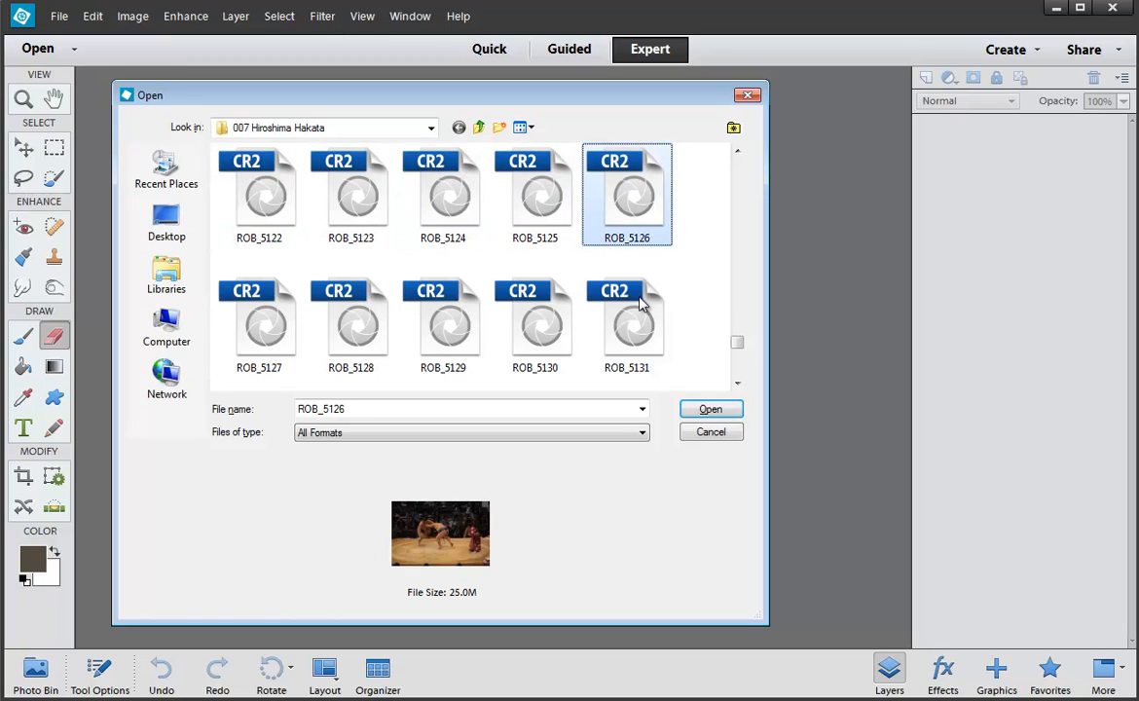
pyautogui.click(259, 195)
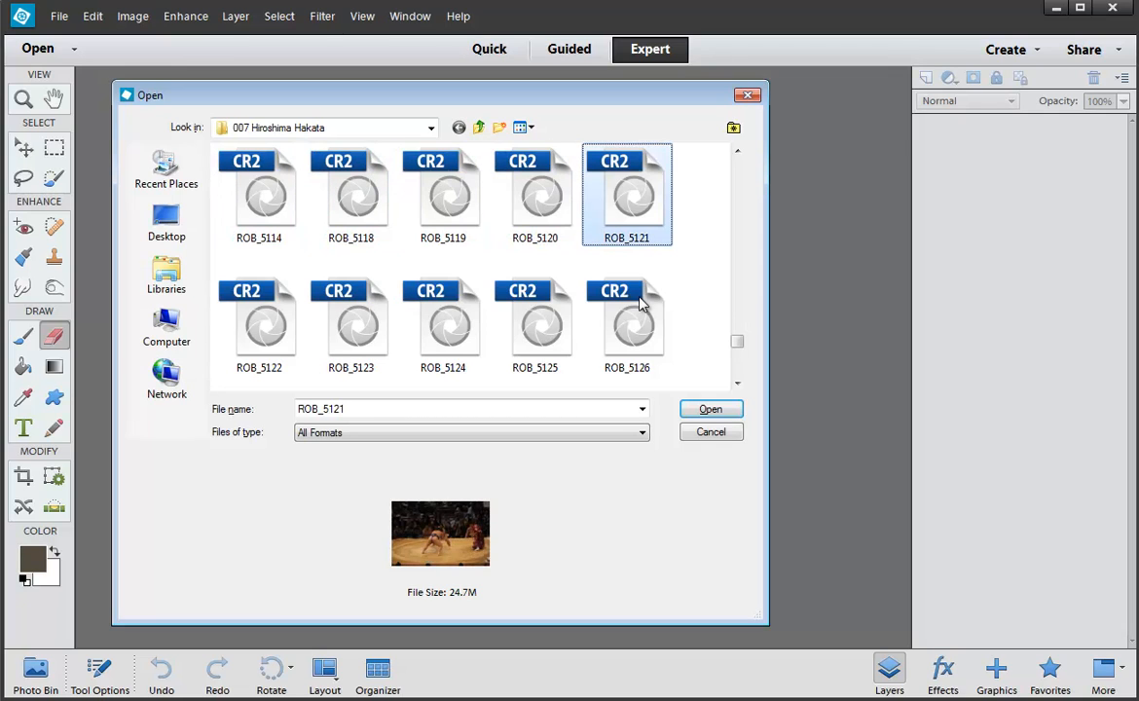
pyautogui.scroll(3)
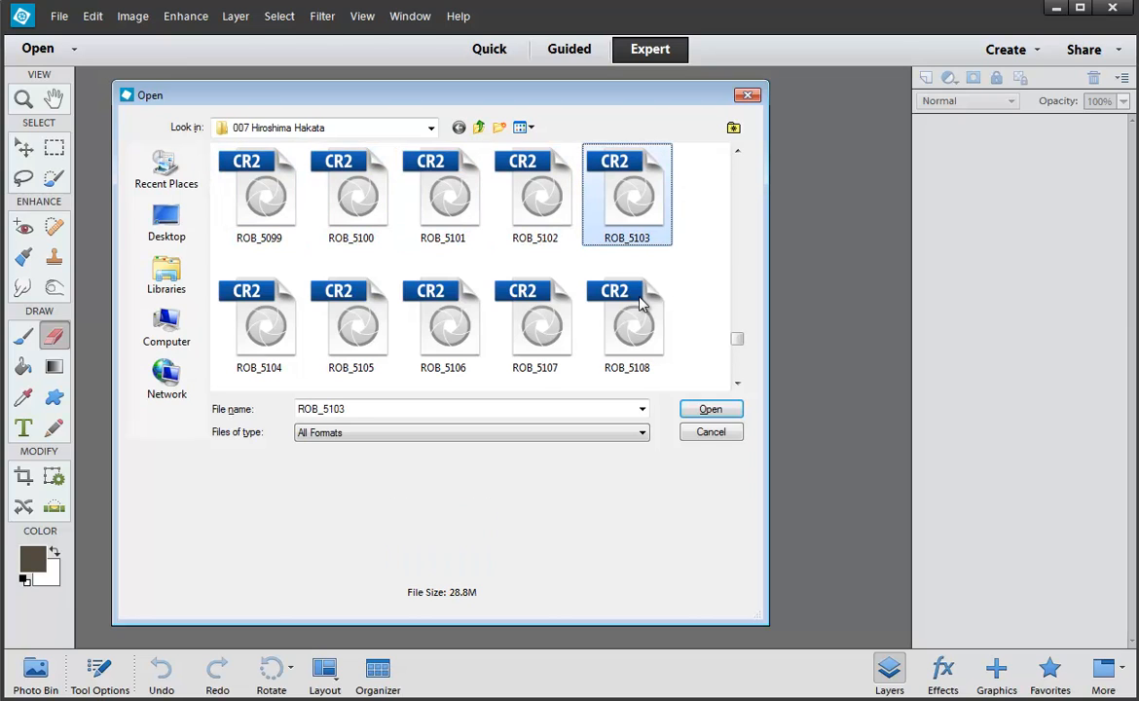
pyautogui.click(259, 195)
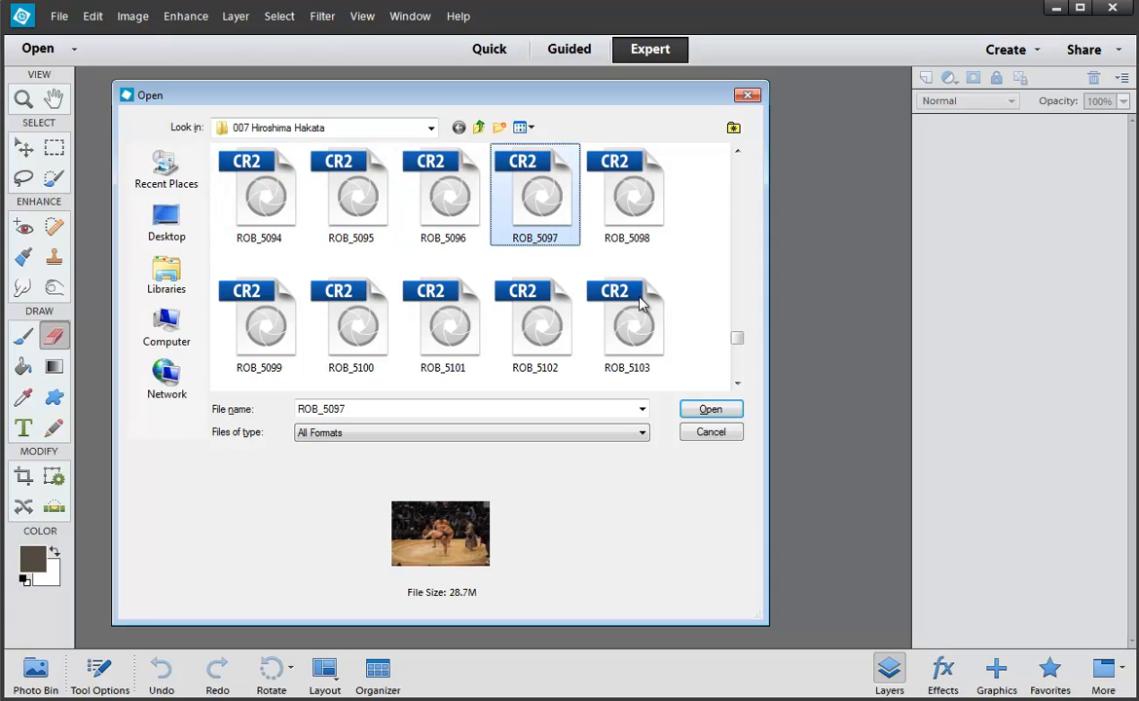
pyautogui.click(710, 408)
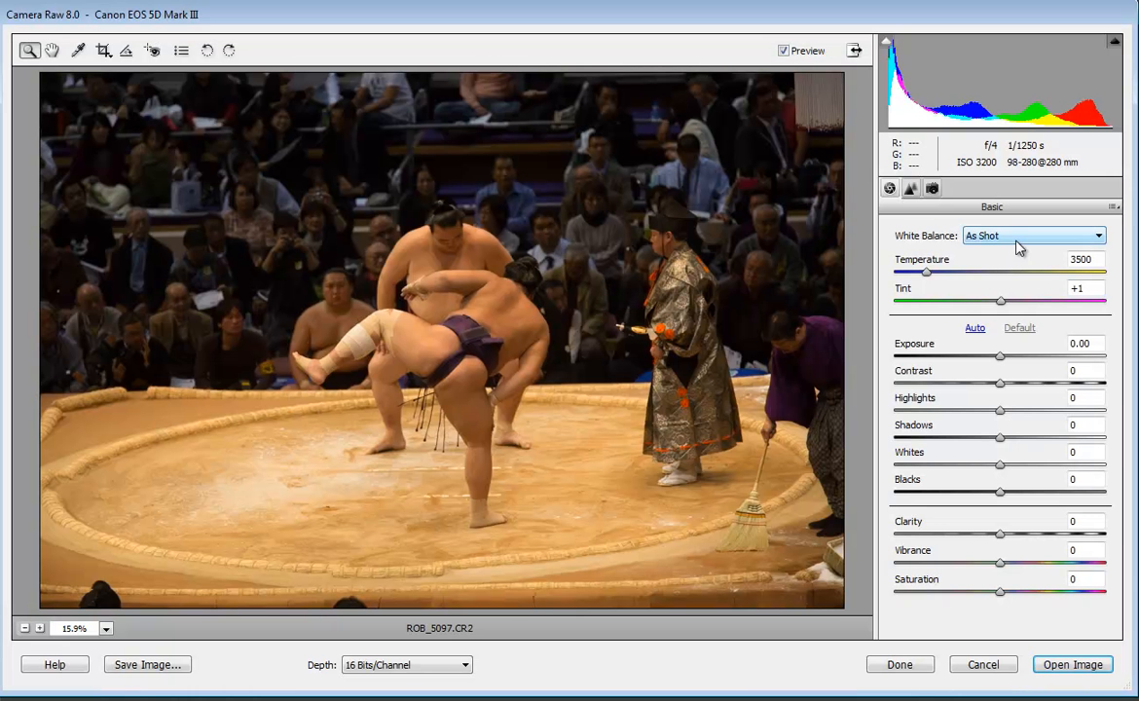
# Apply Tungsten white balance (2850) and +0.90 exposure, then open ROB_5097 in the editor
pyautogui.click(1032, 236)
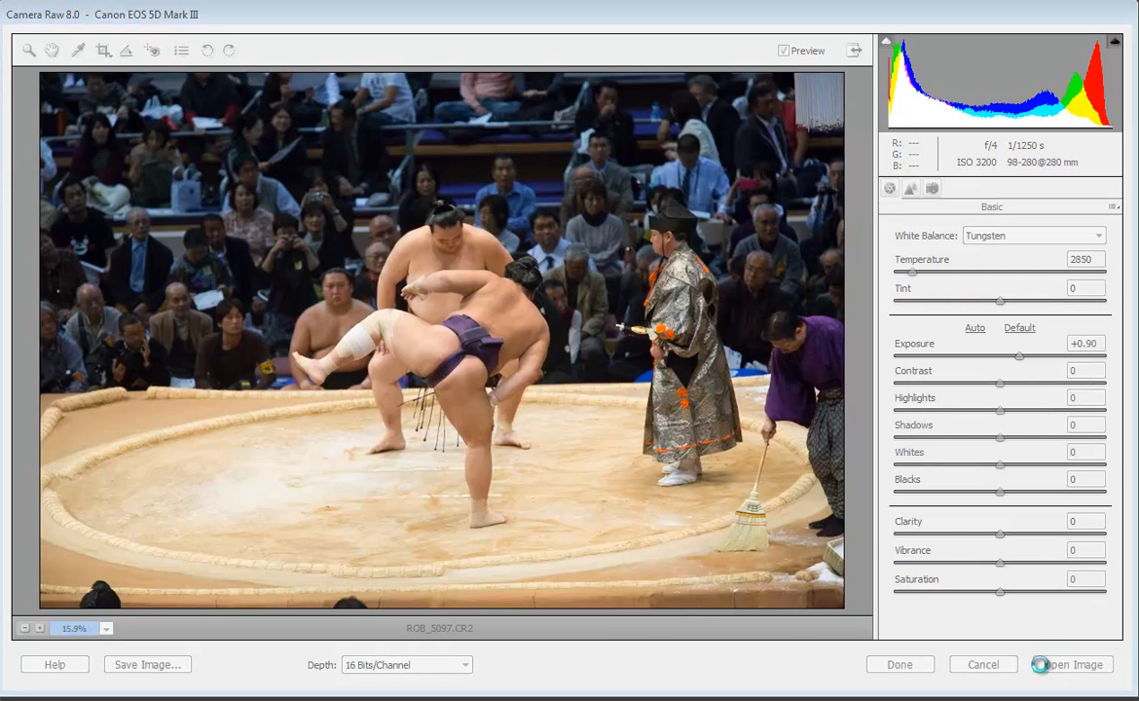
pyautogui.click(1069, 664)
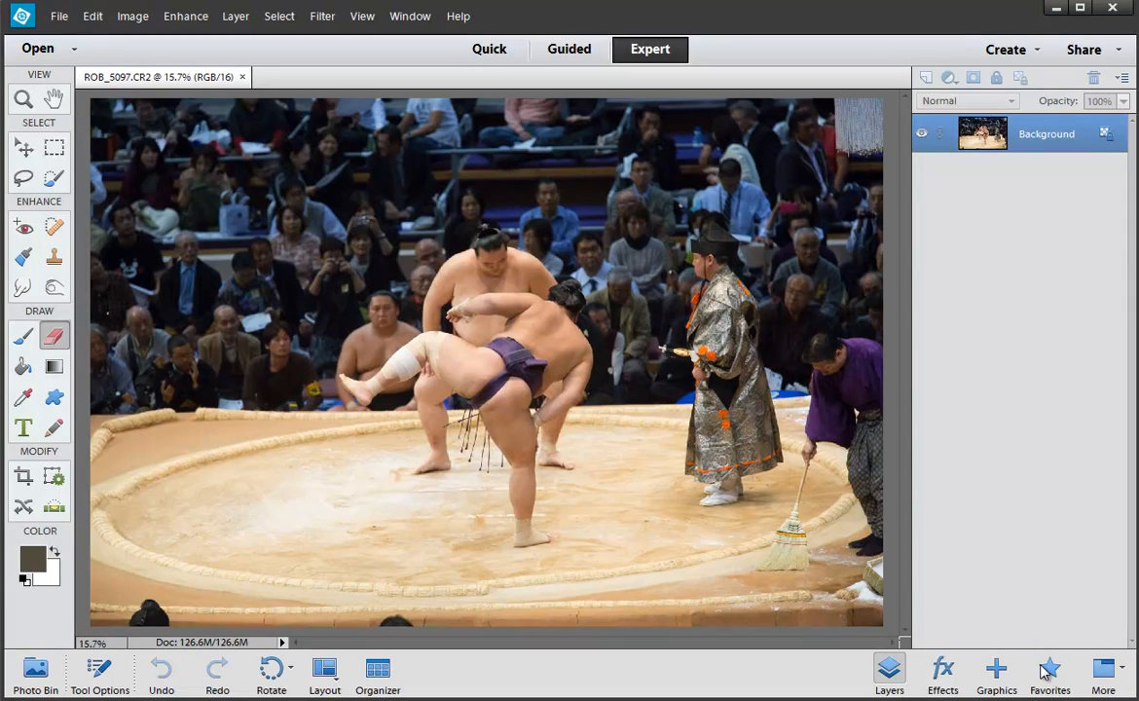
pyautogui.moveTo(499, 422)
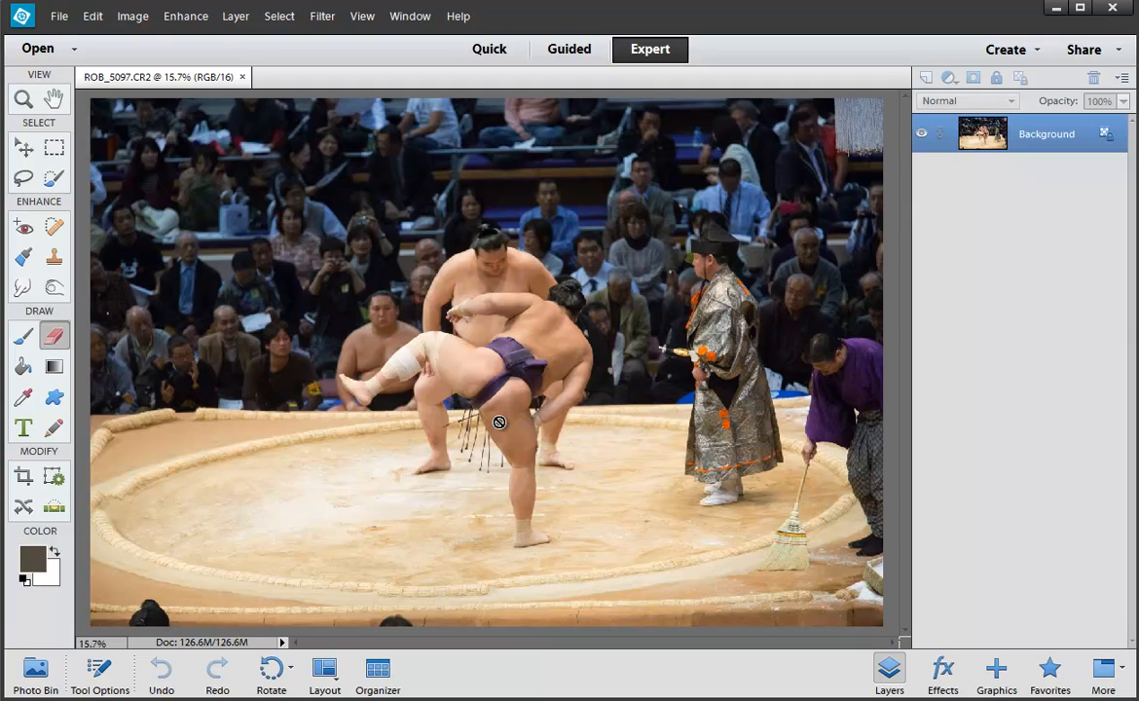
pyautogui.moveTo(462, 445)
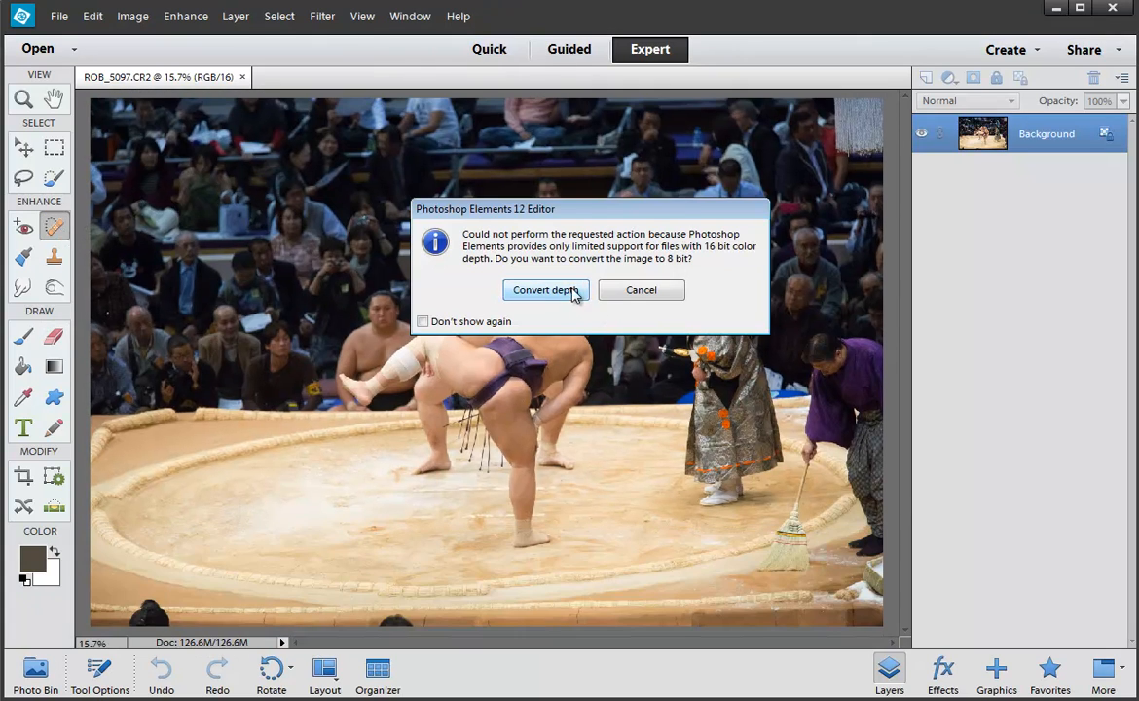
# Convert ROB_5097 from 16-bit to 8 bits per channel through the Convert Depth warning
pyautogui.click(546, 290)
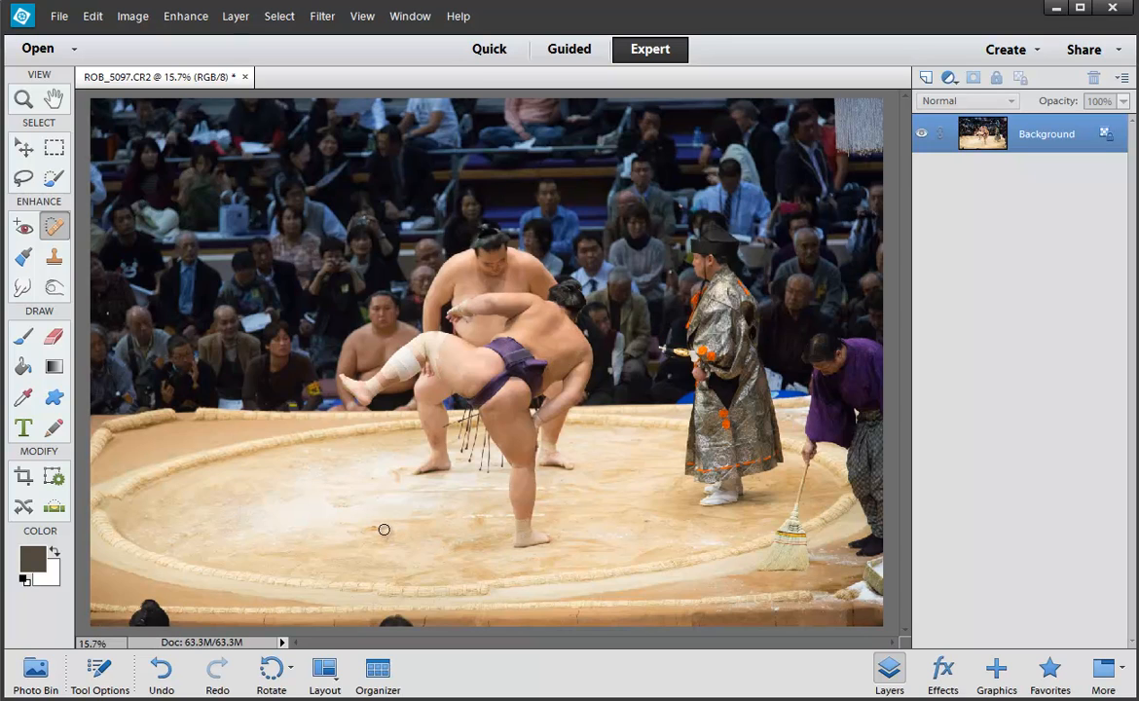
pyautogui.moveTo(637, 527)
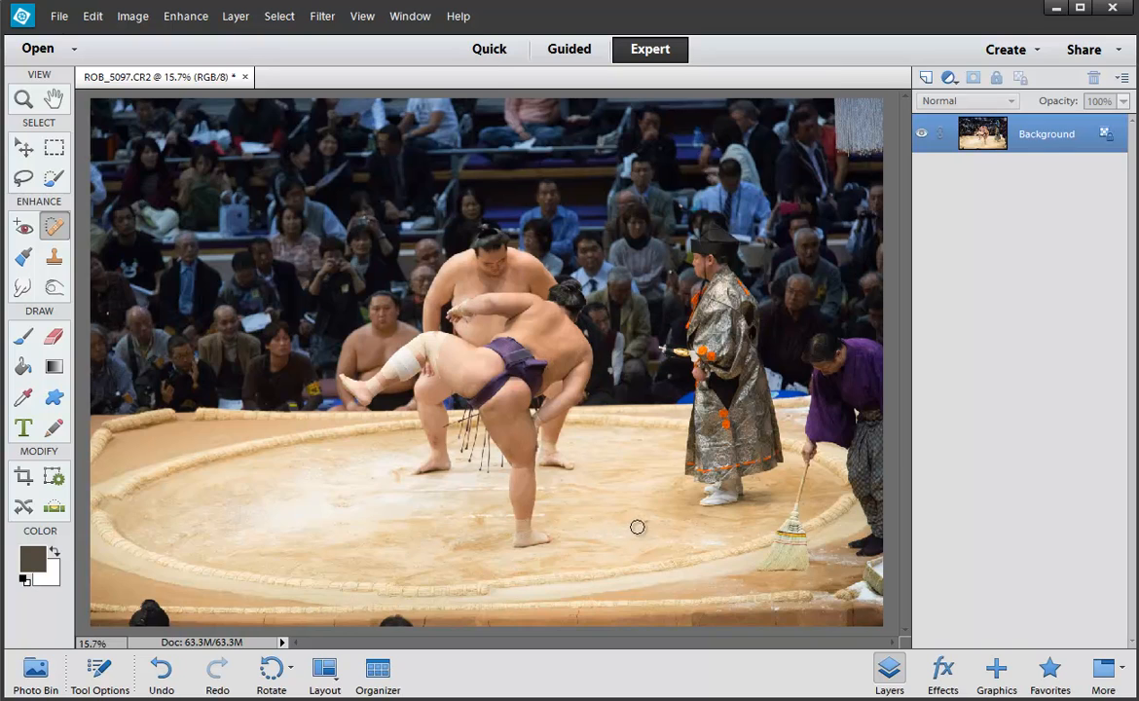
pyautogui.moveTo(585, 531)
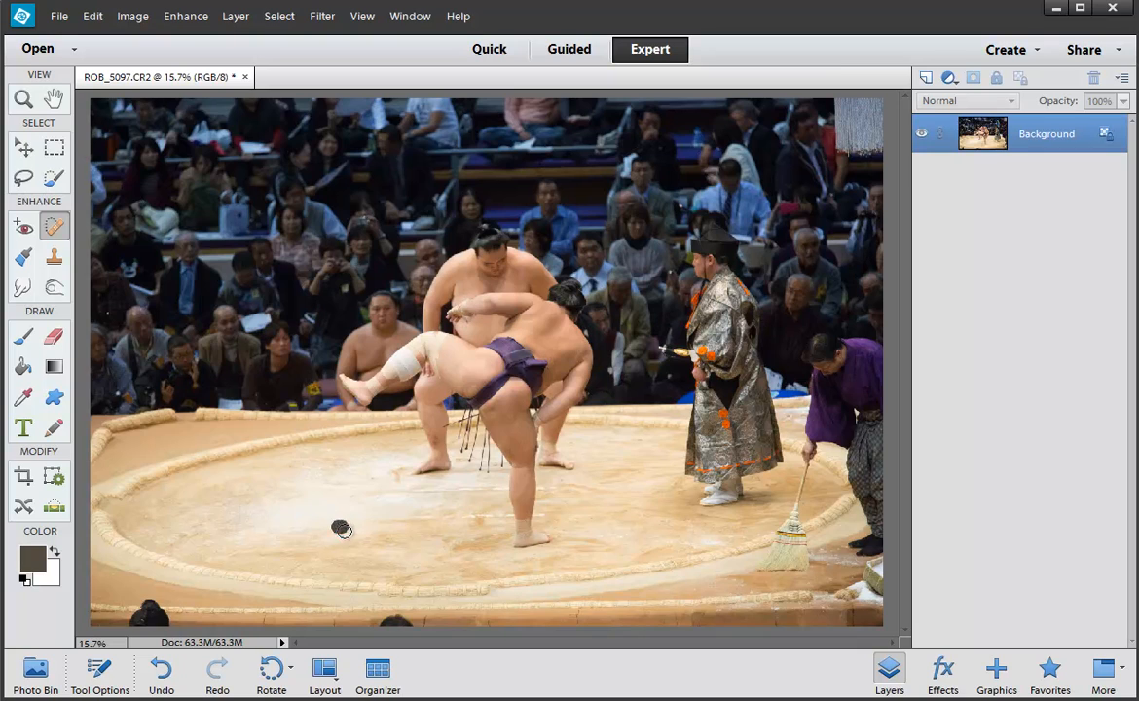
pyautogui.moveTo(341, 532)
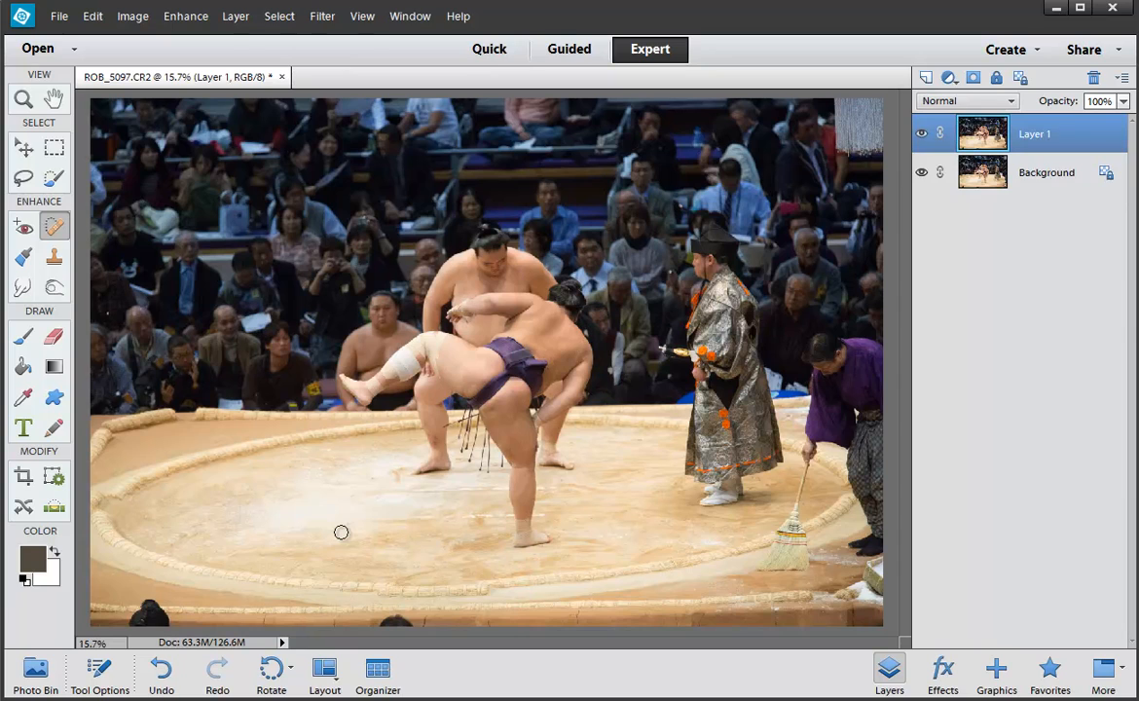
pyautogui.moveTo(297, 372)
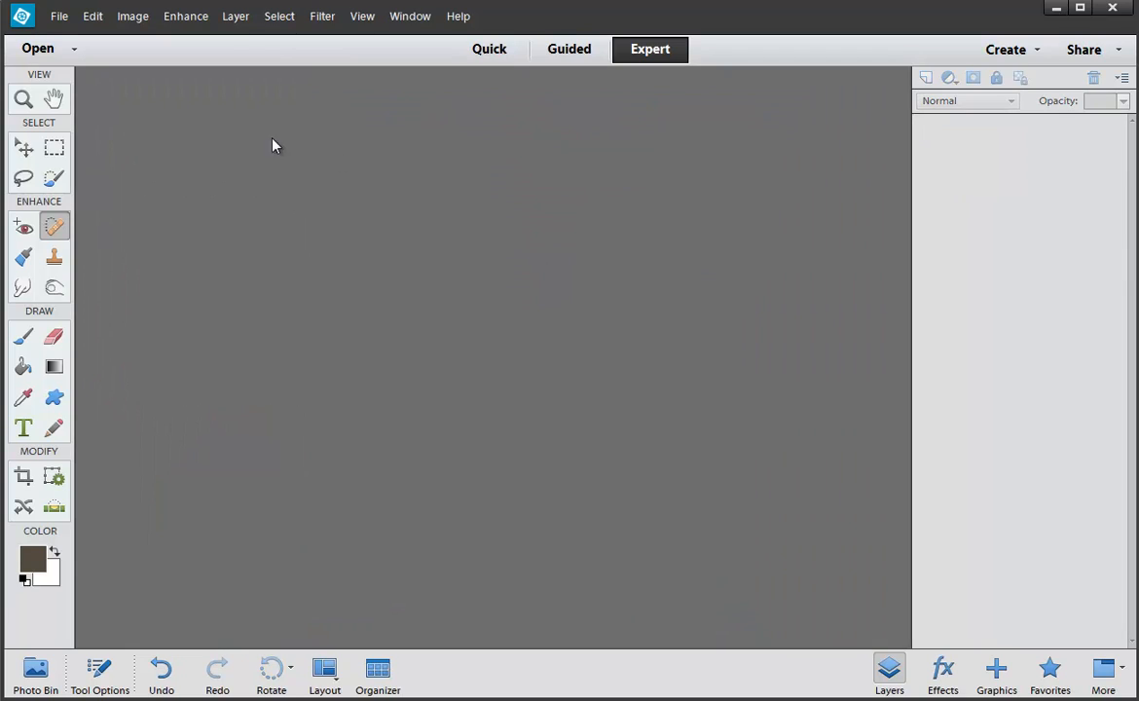
# Cancel the Open dialog and reopen ROB_5097.CR2 from Open Recently Edited File
pyautogui.click(37, 48)
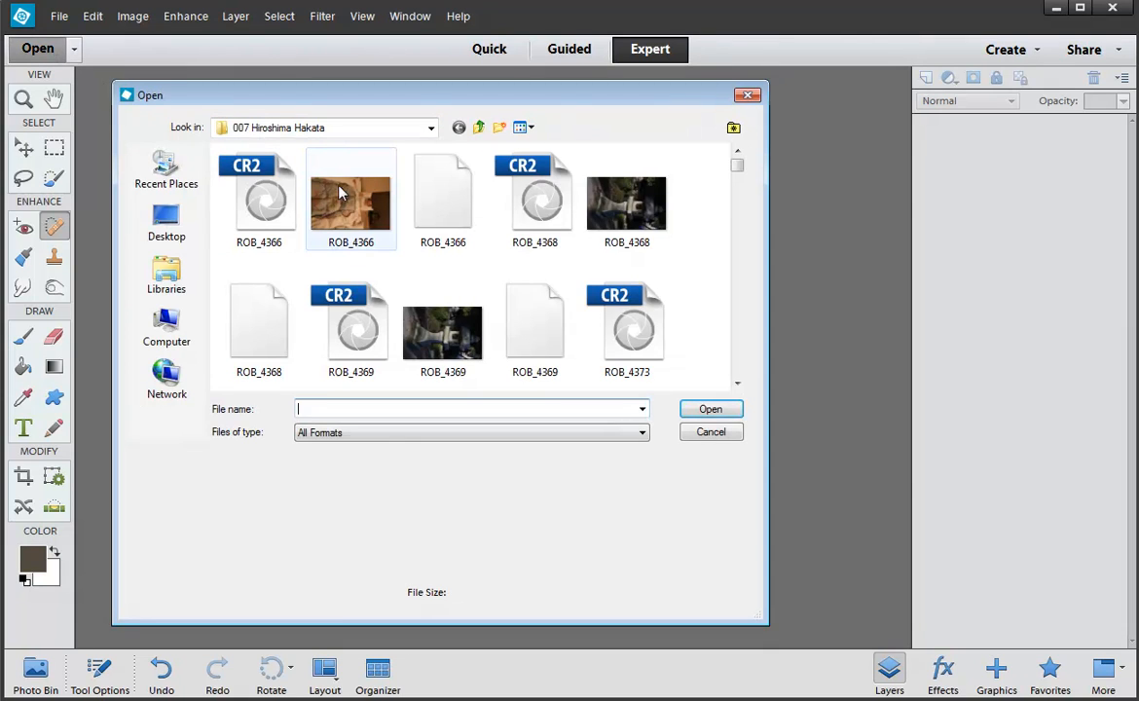
pyautogui.click(166, 170)
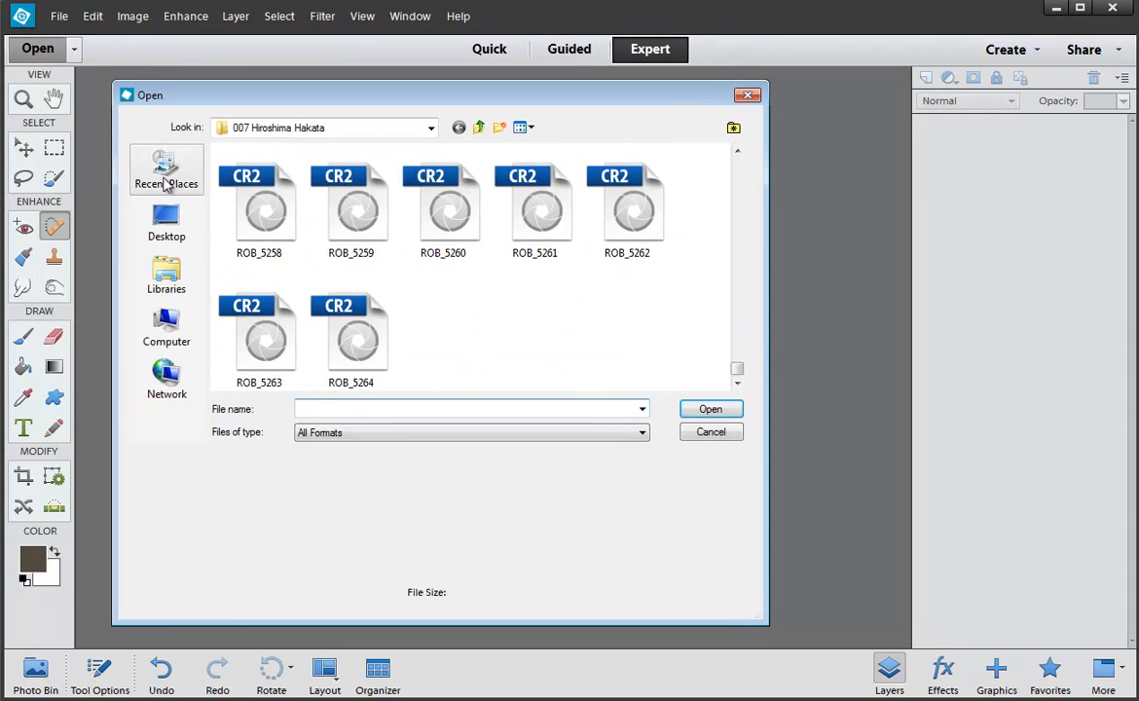
pyautogui.click(711, 431)
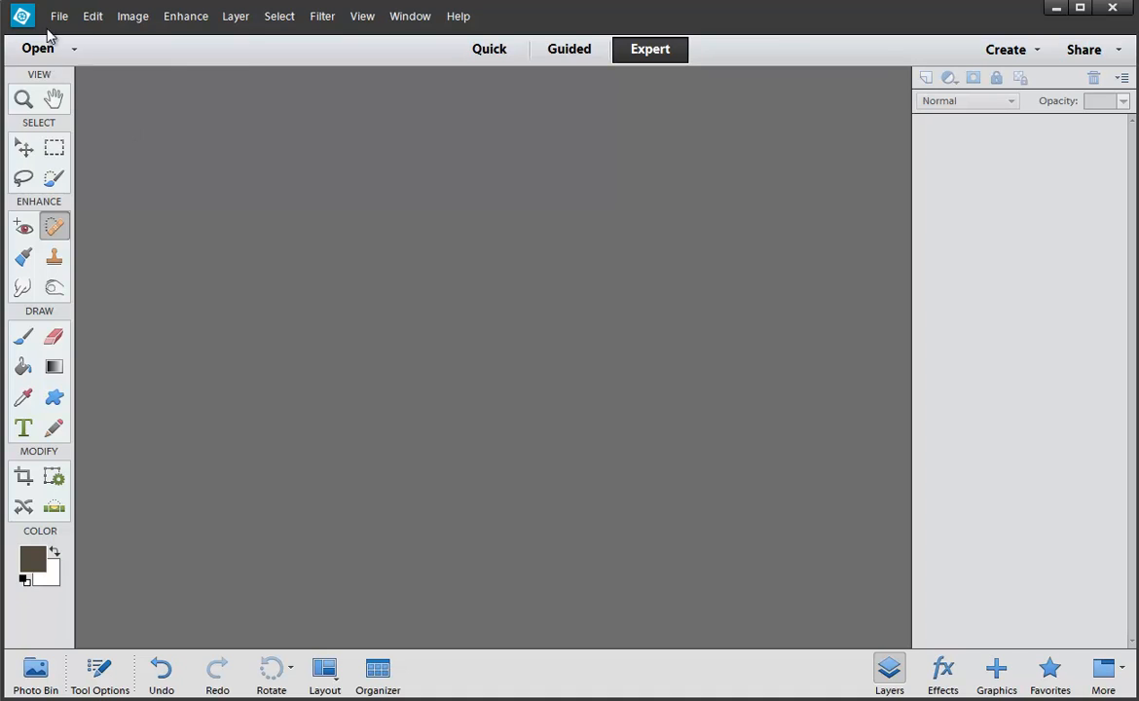
pyautogui.click(59, 16)
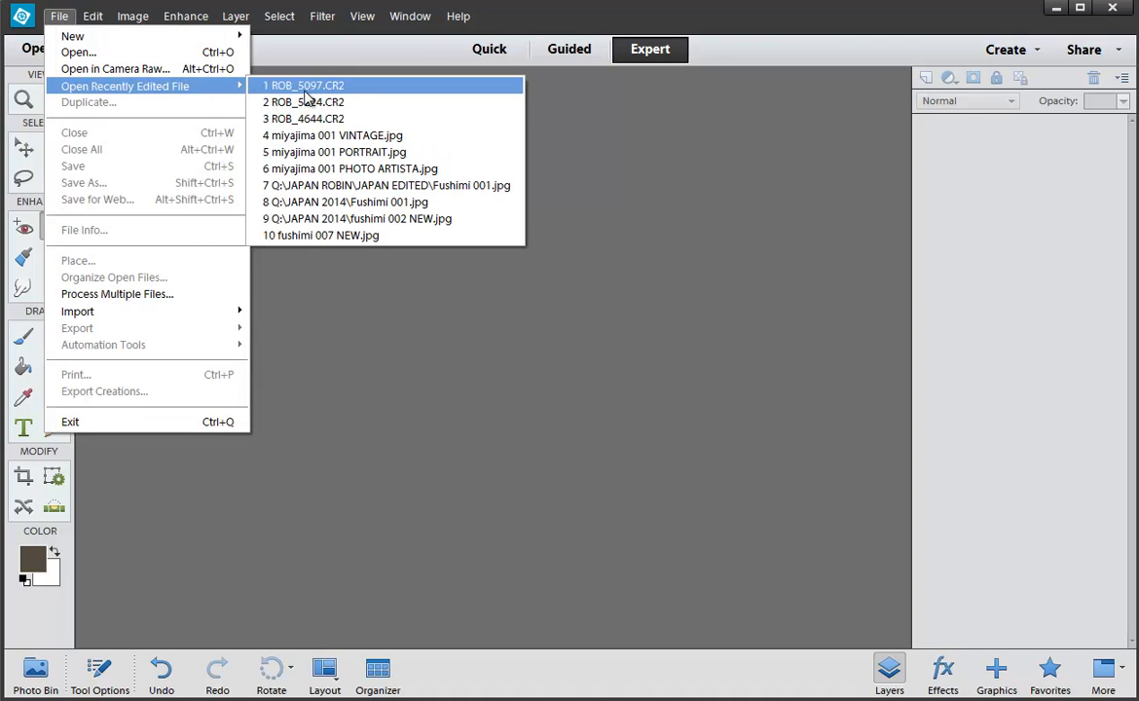
pyautogui.click(302, 85)
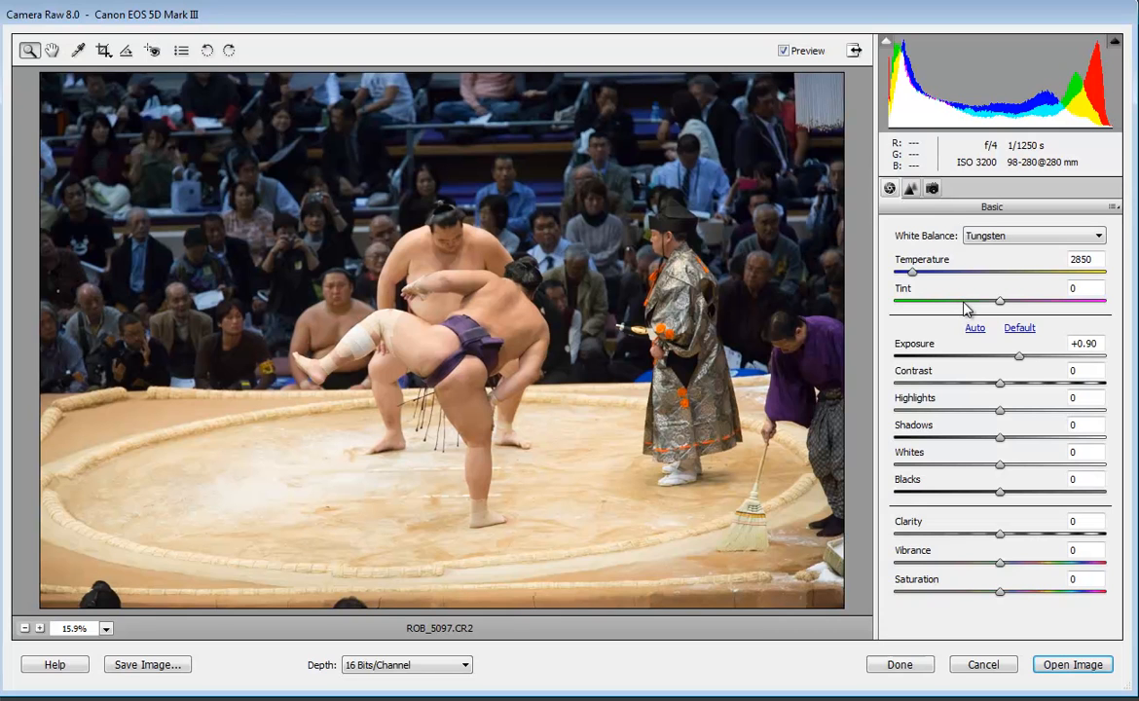
pyautogui.moveTo(1008, 546)
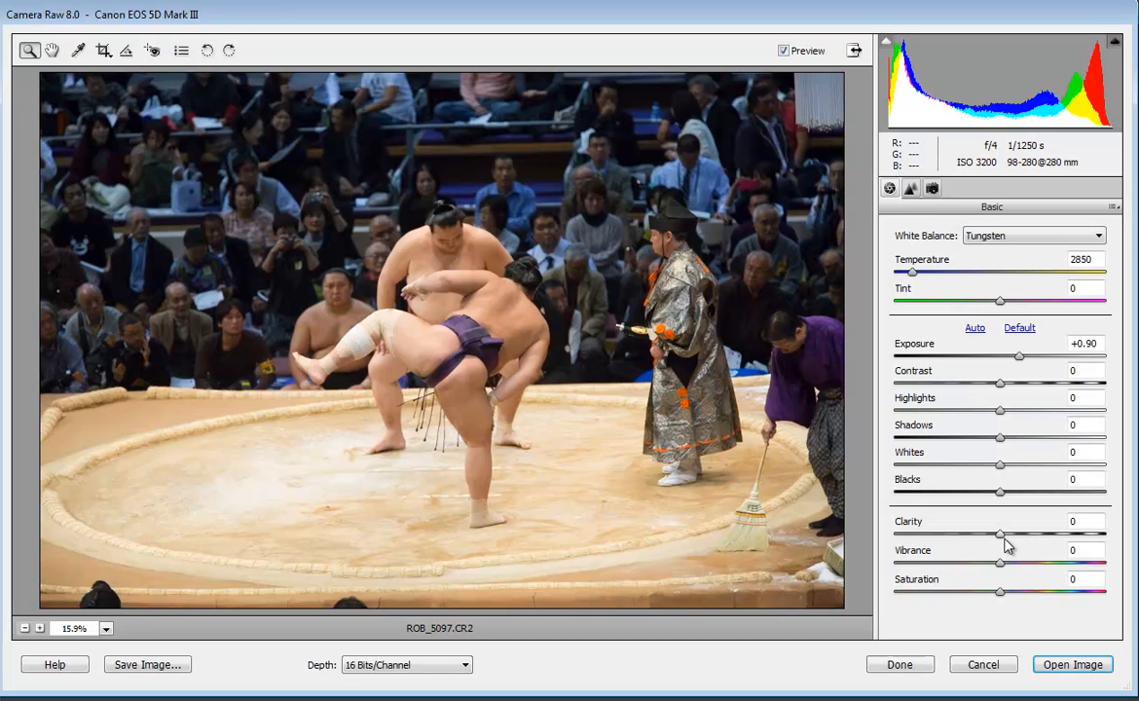
# Set Clarity to +4 and Vibrance to -33, toggling Preview to compare
pyautogui.moveTo(1000, 535); pyautogui.dragTo(1059, 535)
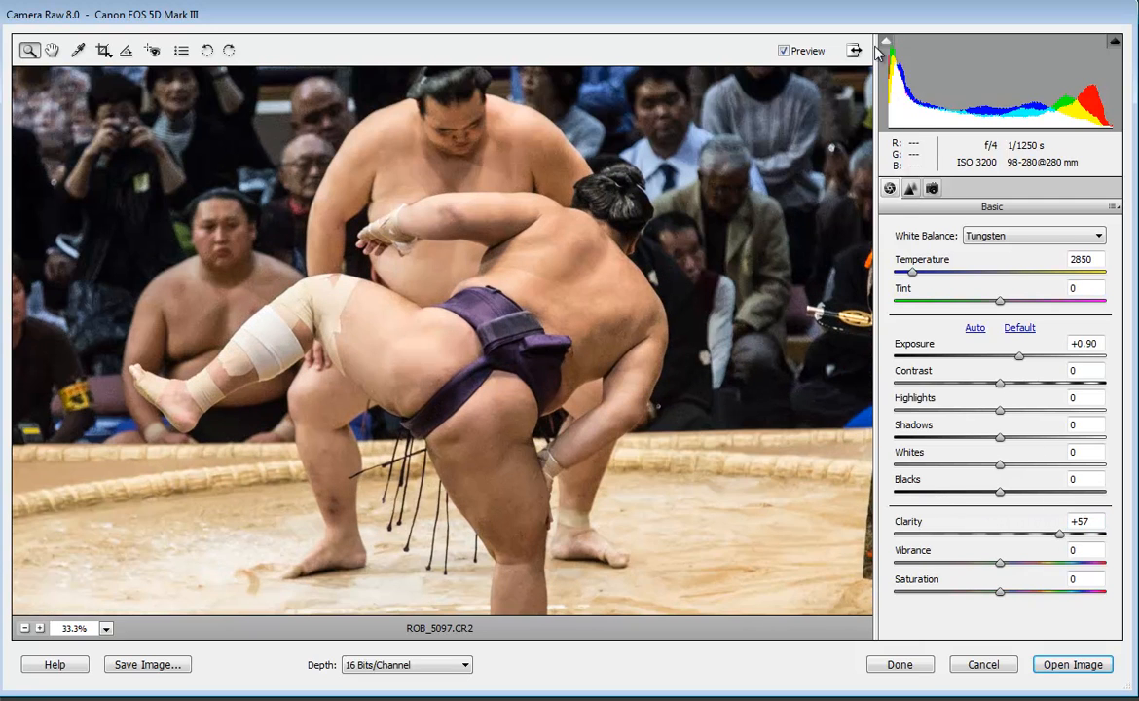
pyautogui.click(783, 49)
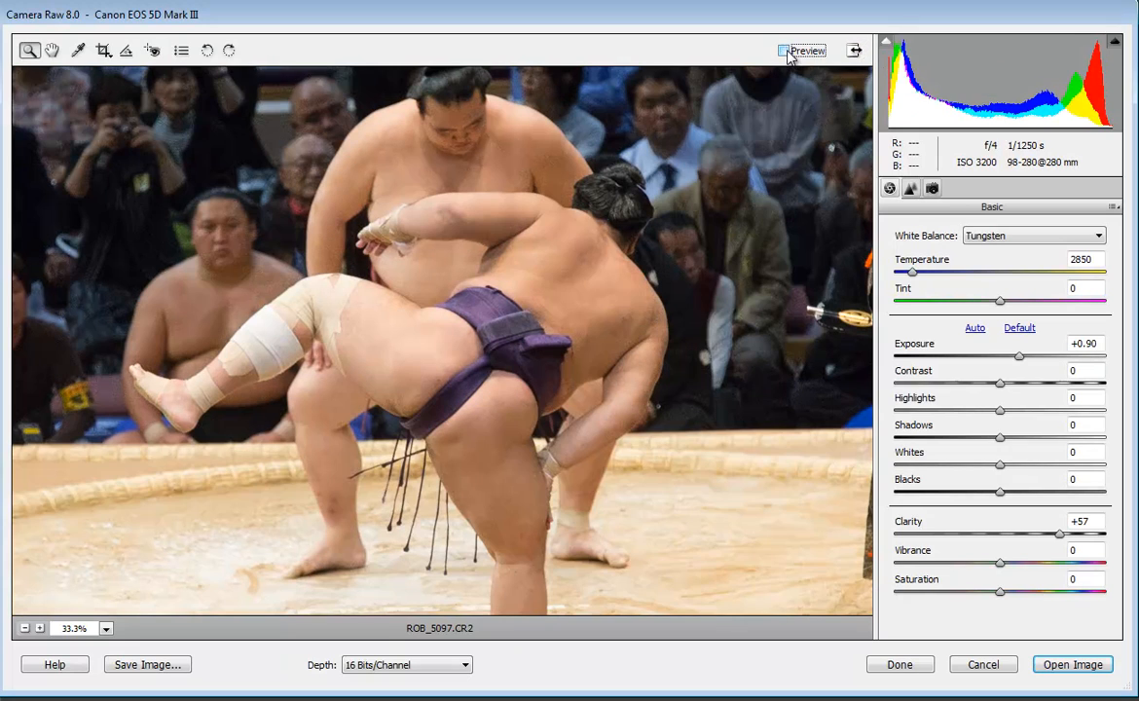
pyautogui.click(784, 50)
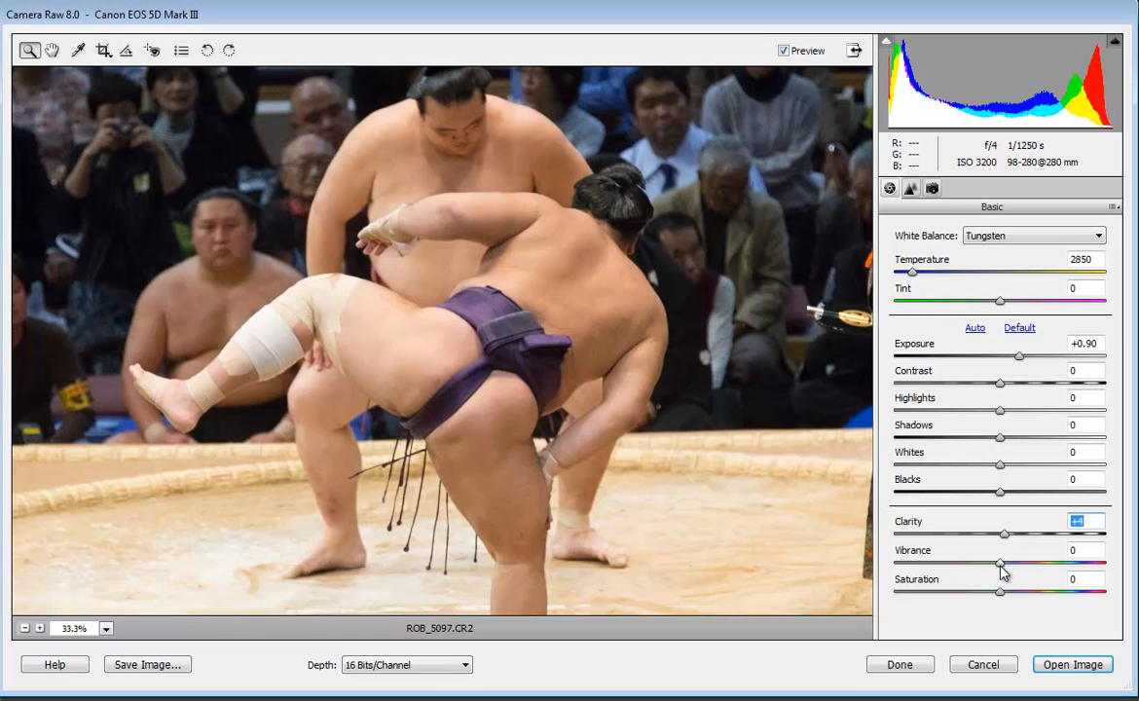
pyautogui.moveTo(999, 564); pyautogui.dragTo(1072, 565)
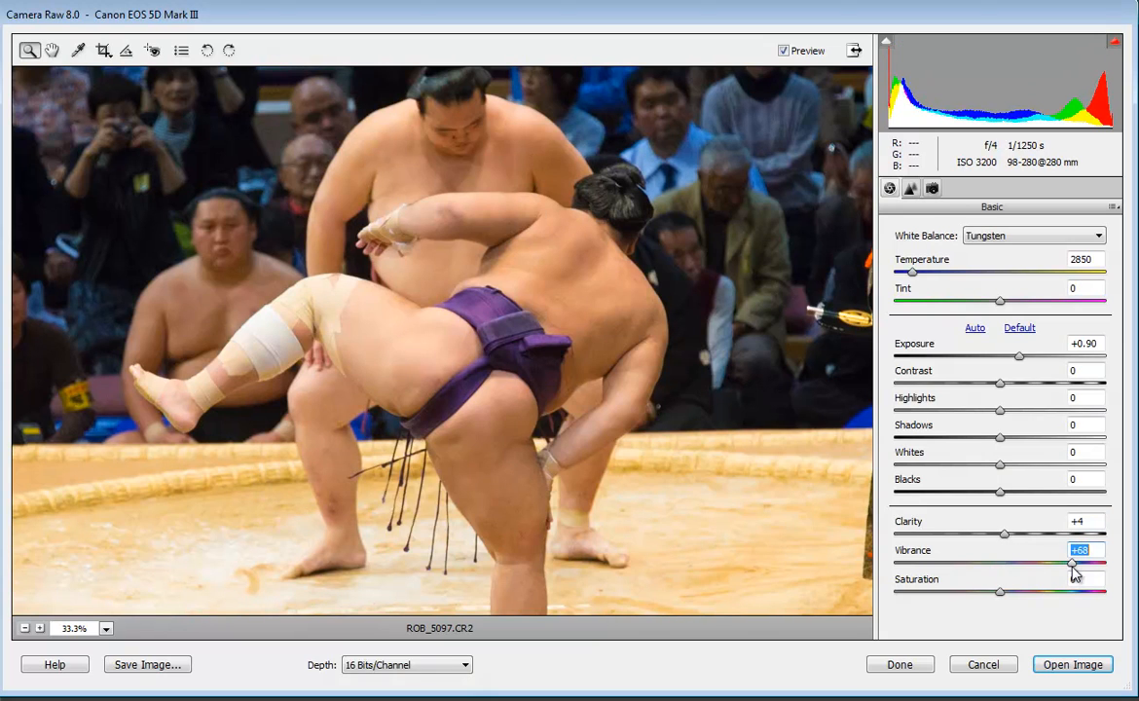
pyautogui.moveTo(1072, 564); pyautogui.dragTo(973, 564)
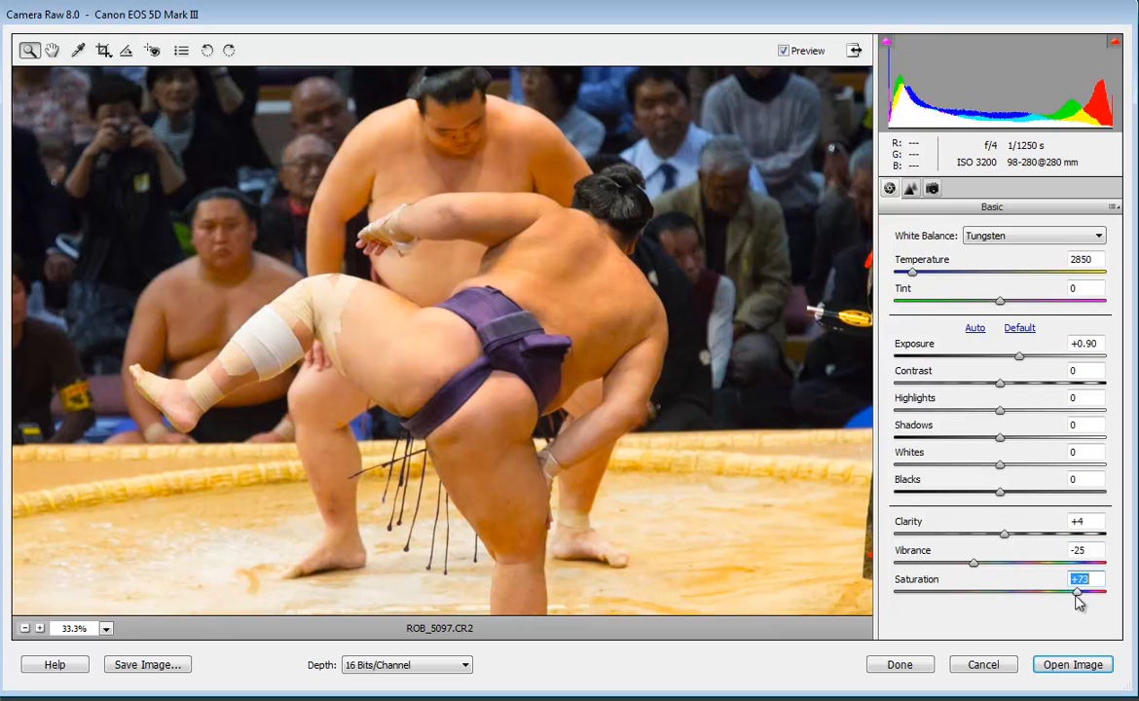
pyautogui.moveTo(1010, 568)
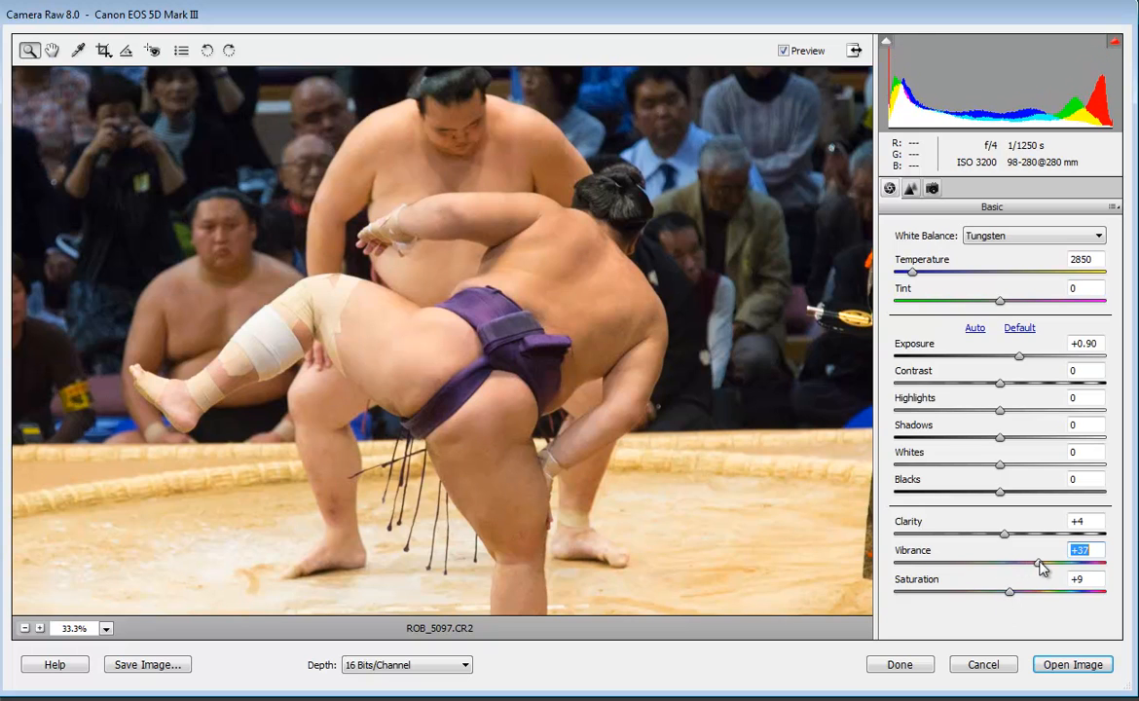
pyautogui.moveTo(1039, 563); pyautogui.dragTo(965, 563)
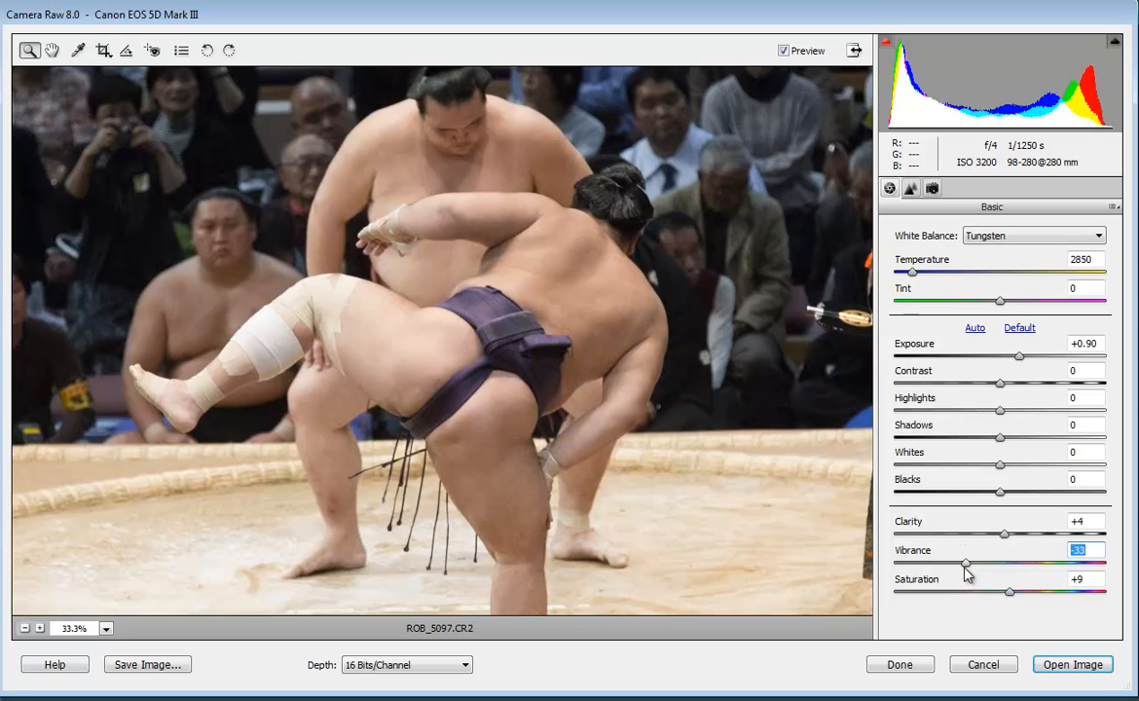
# In the Detail tab, raise luminance noise reduction to 53 with luminance detail 32
pyautogui.click(911, 188)
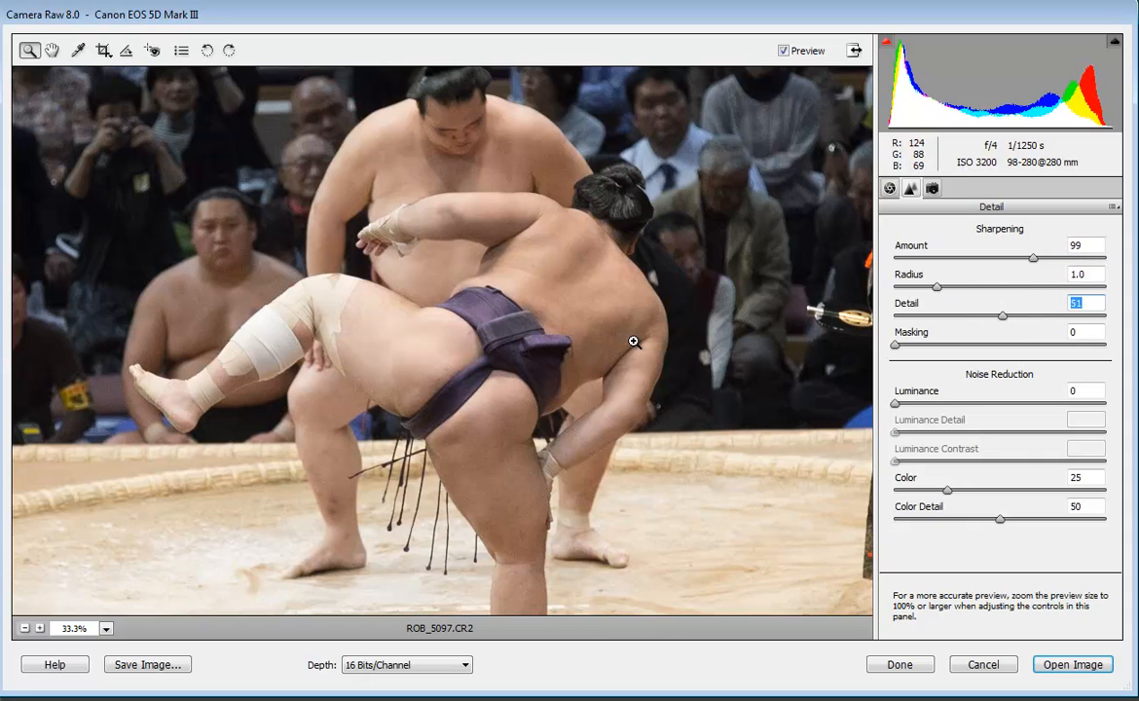
pyautogui.moveTo(496, 177)
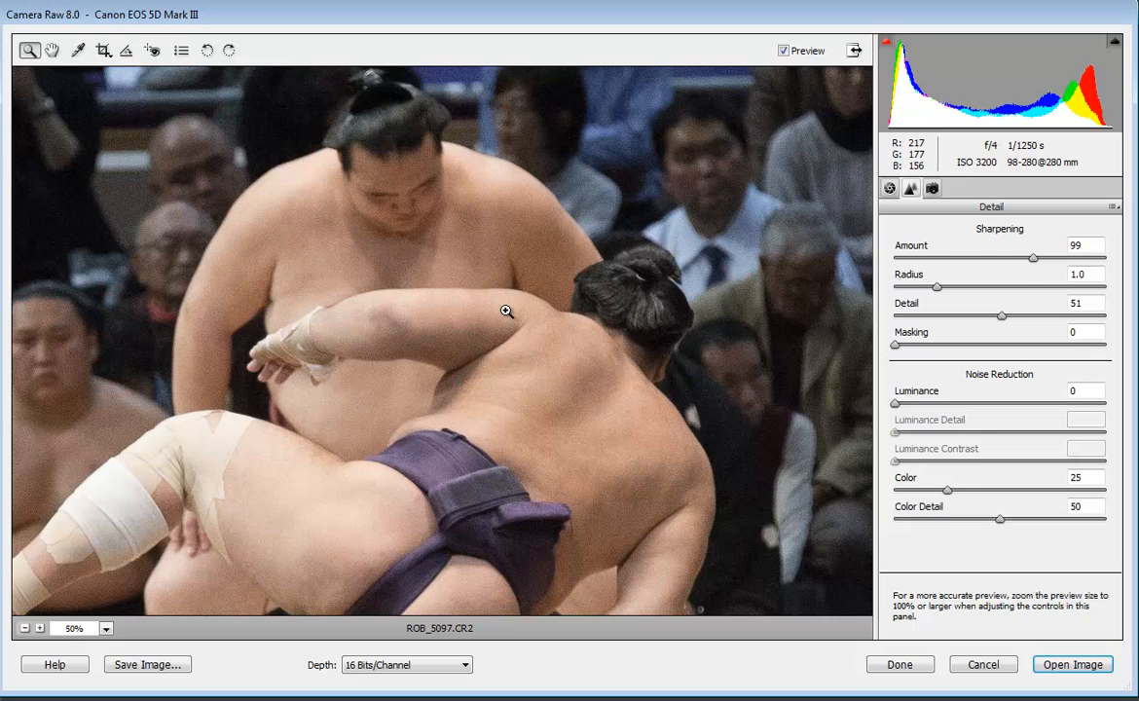
pyautogui.moveTo(905, 414)
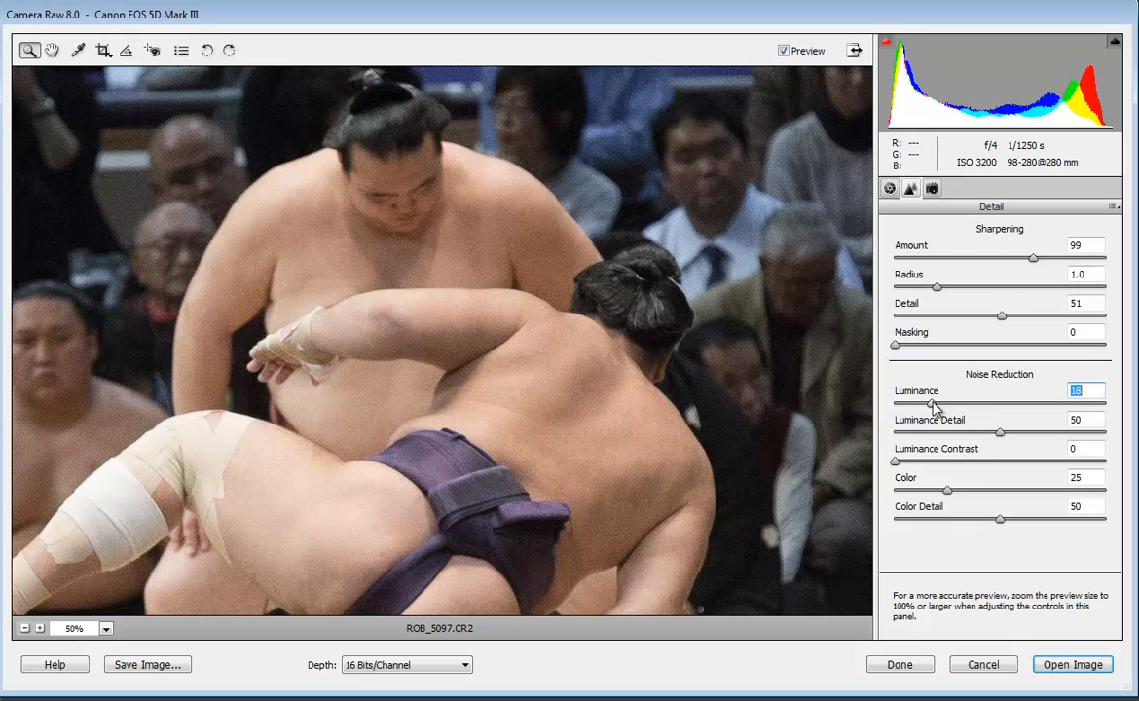
pyautogui.moveTo(959, 403); pyautogui.dragTo(973, 403)
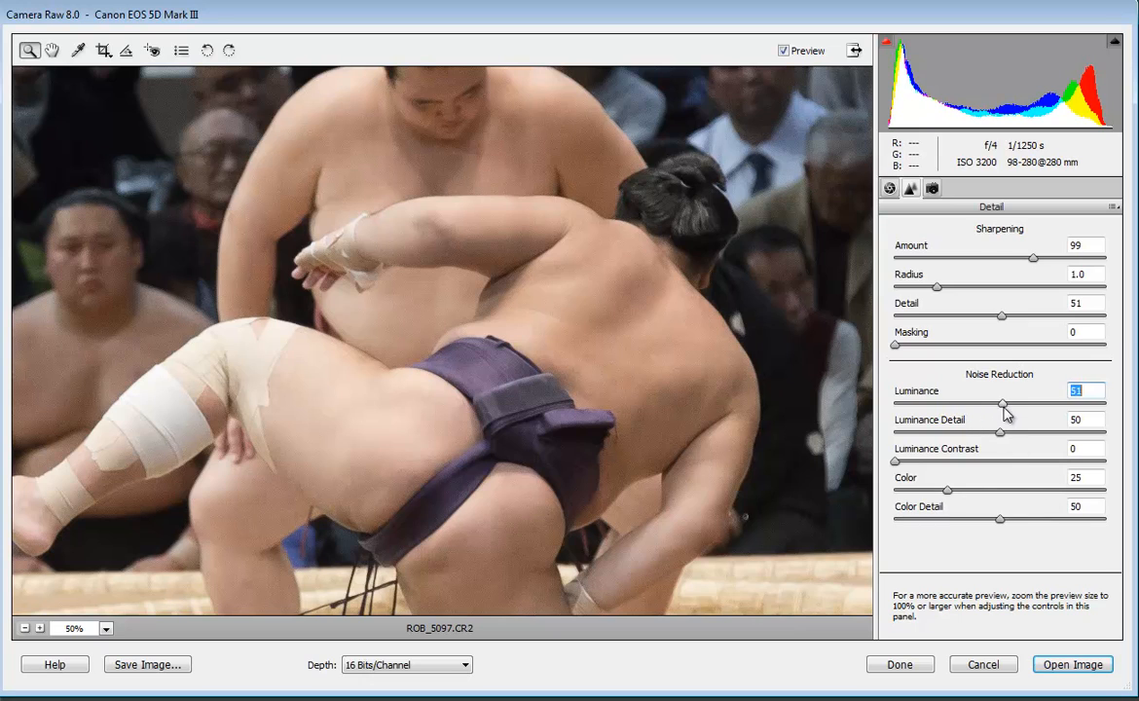
pyautogui.moveTo(1000, 403); pyautogui.dragTo(1005, 403)
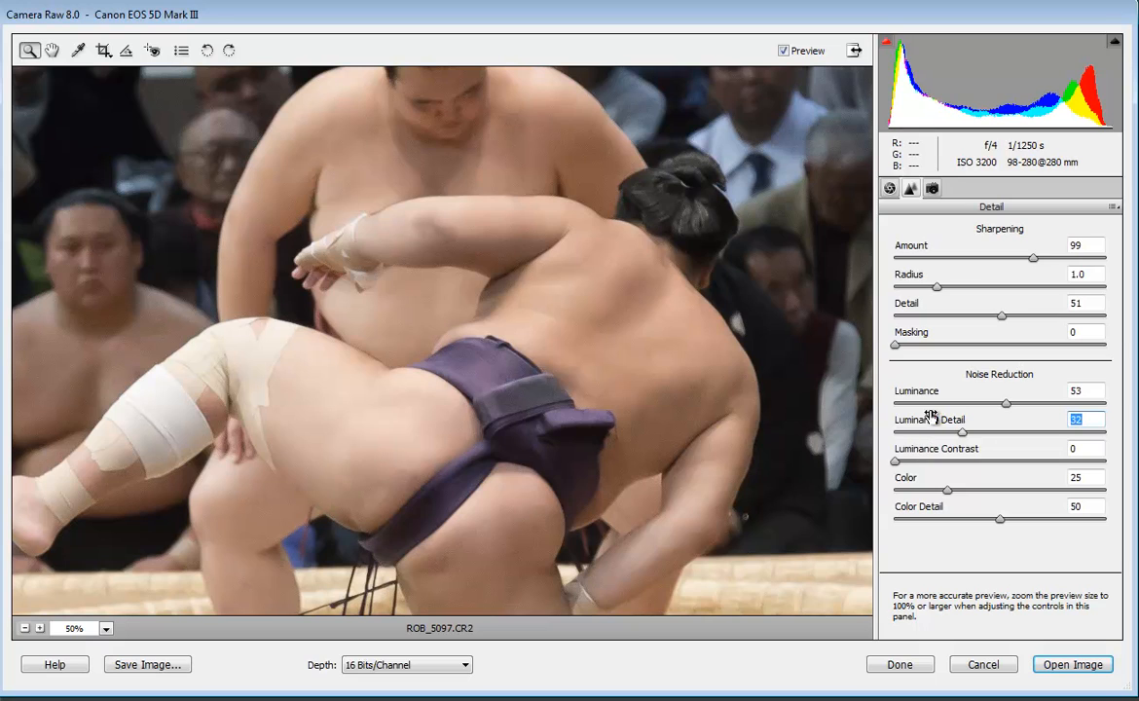
pyautogui.click(932, 188)
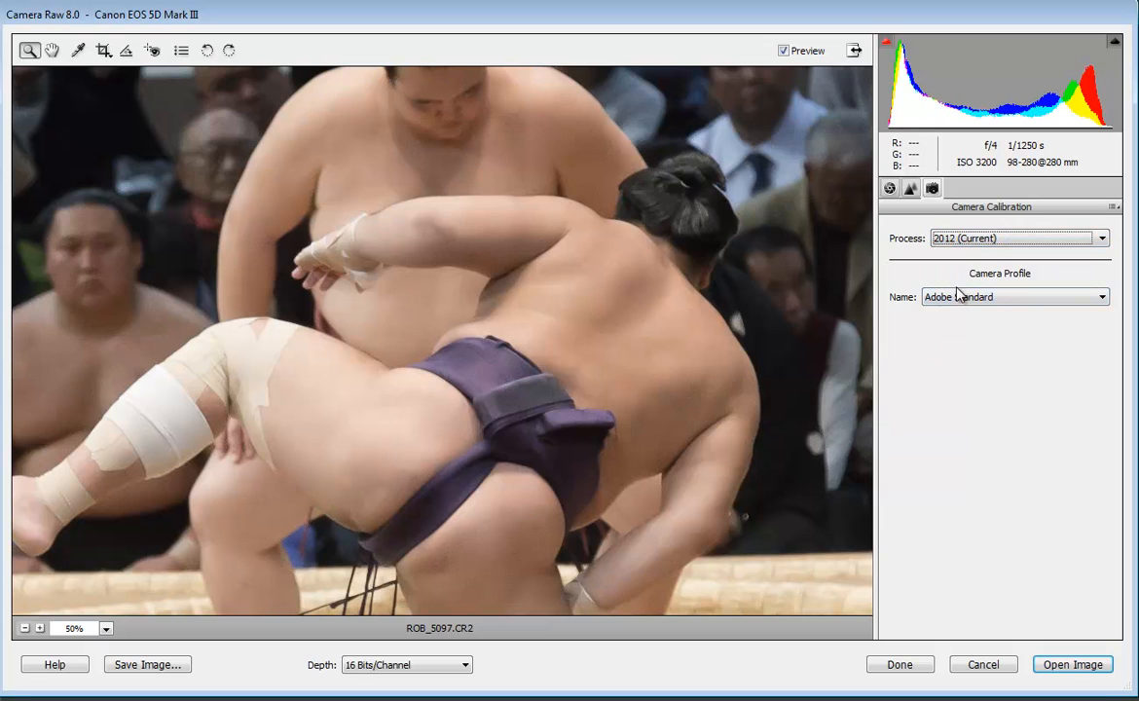
pyautogui.click(1100, 295)
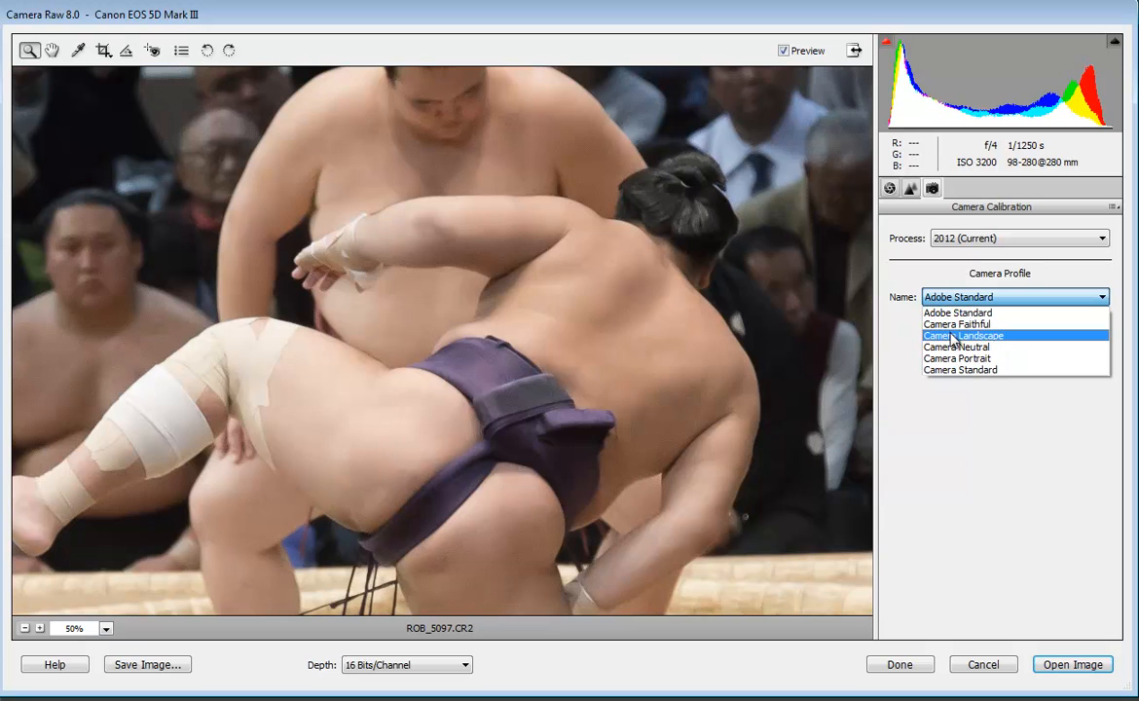
pyautogui.click(962, 335)
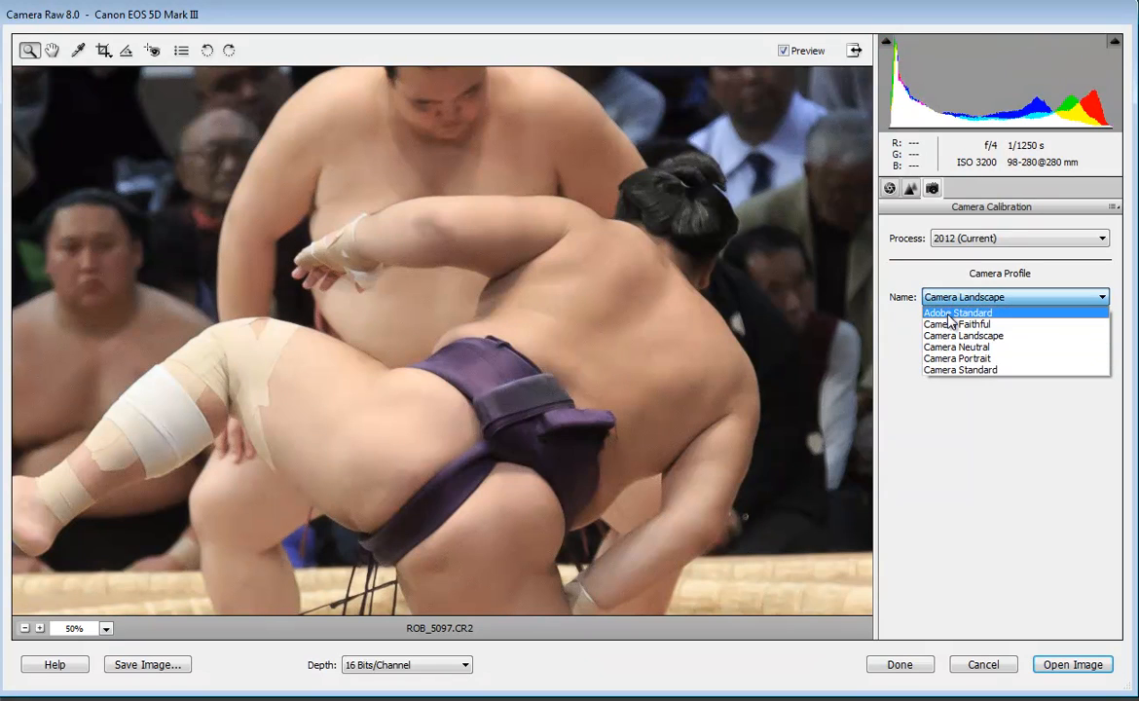
pyautogui.click(958, 312)
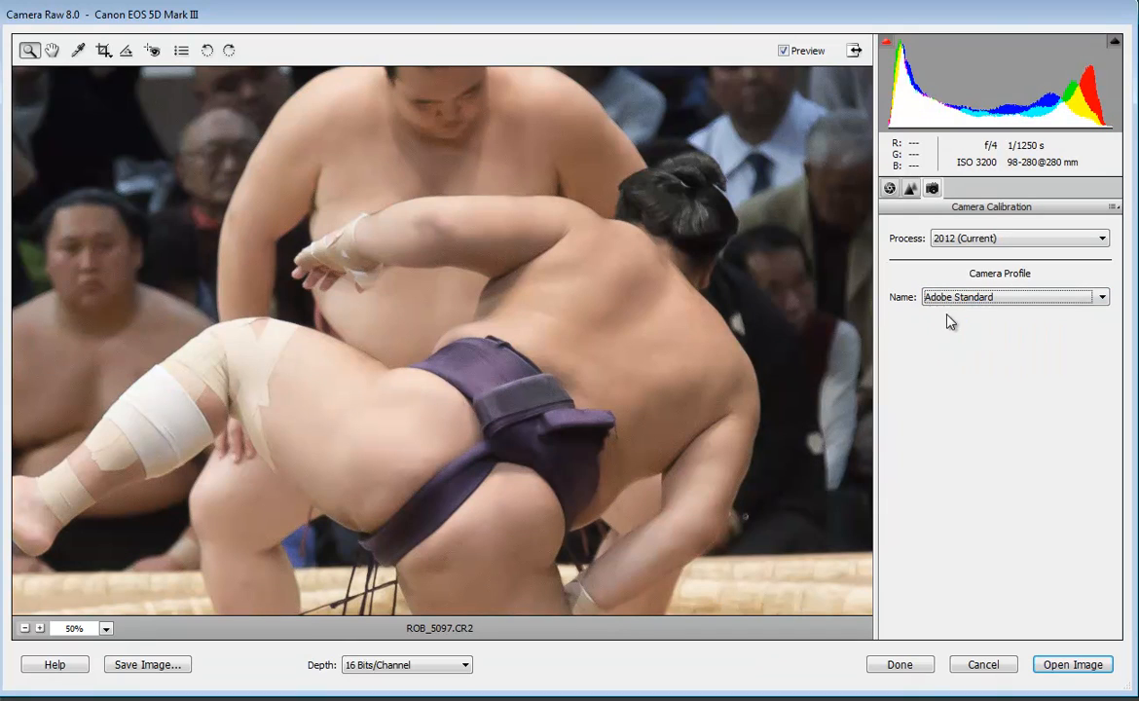
pyautogui.click(887, 188)
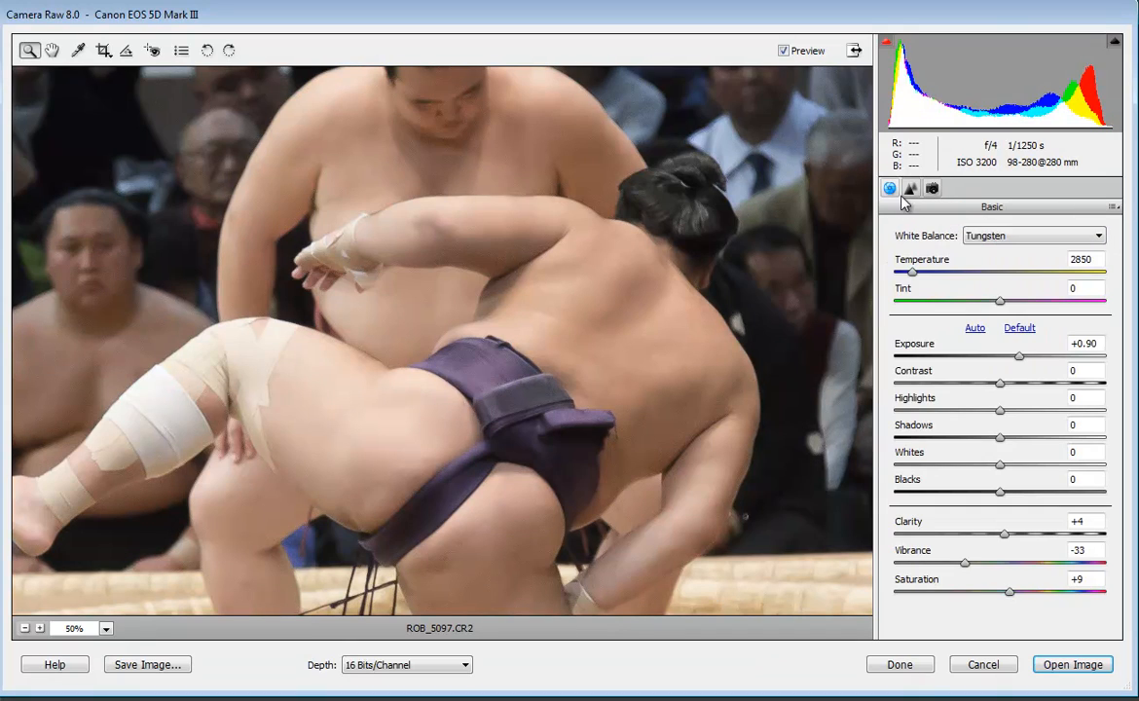
pyautogui.click(911, 187)
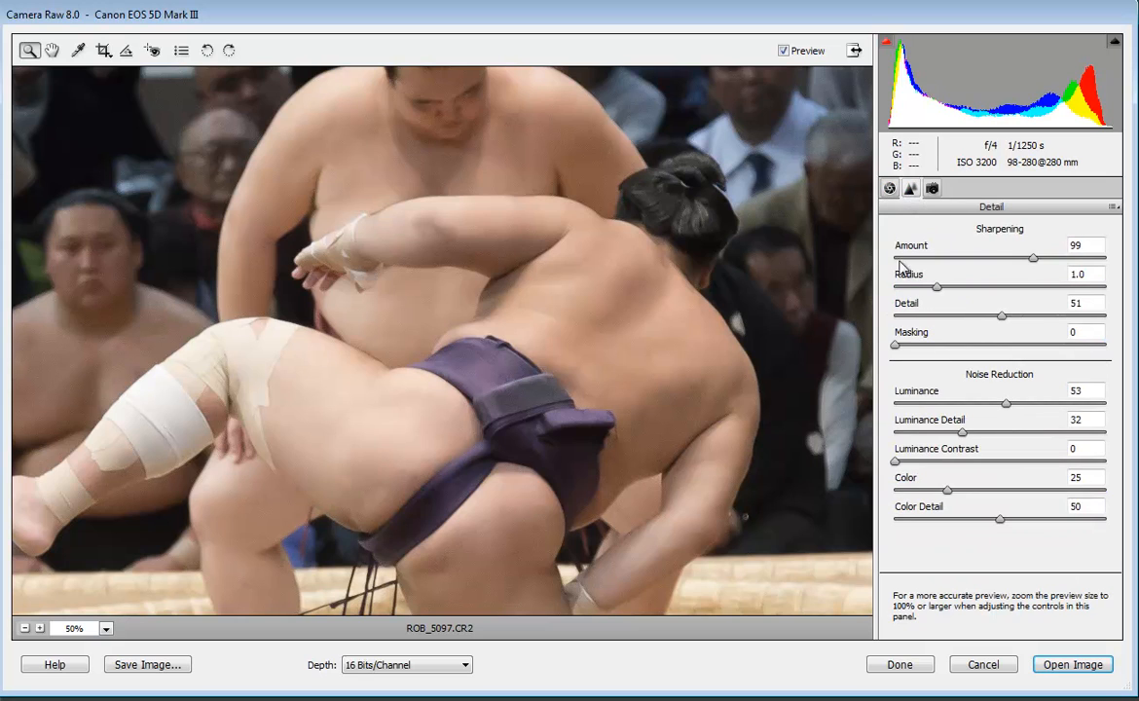
# Choose 8 Bits/Channel from the Depth dropdown for ROB_5097's output
pyautogui.click(406, 663)
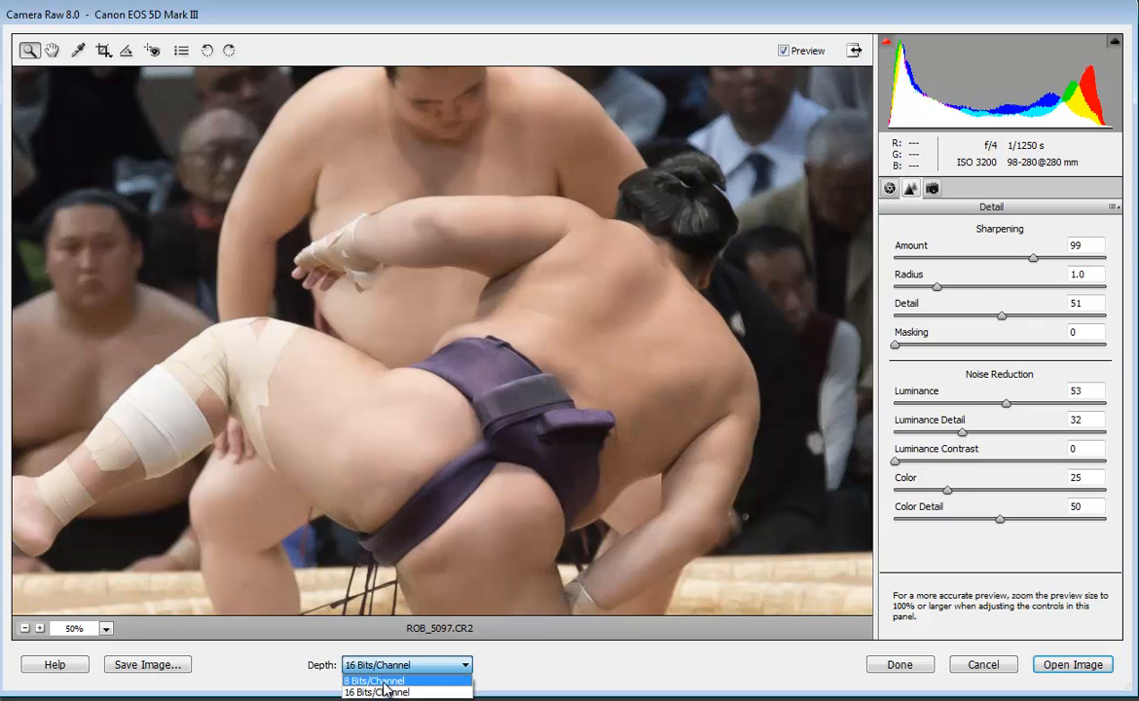
pyautogui.moveTo(377, 692)
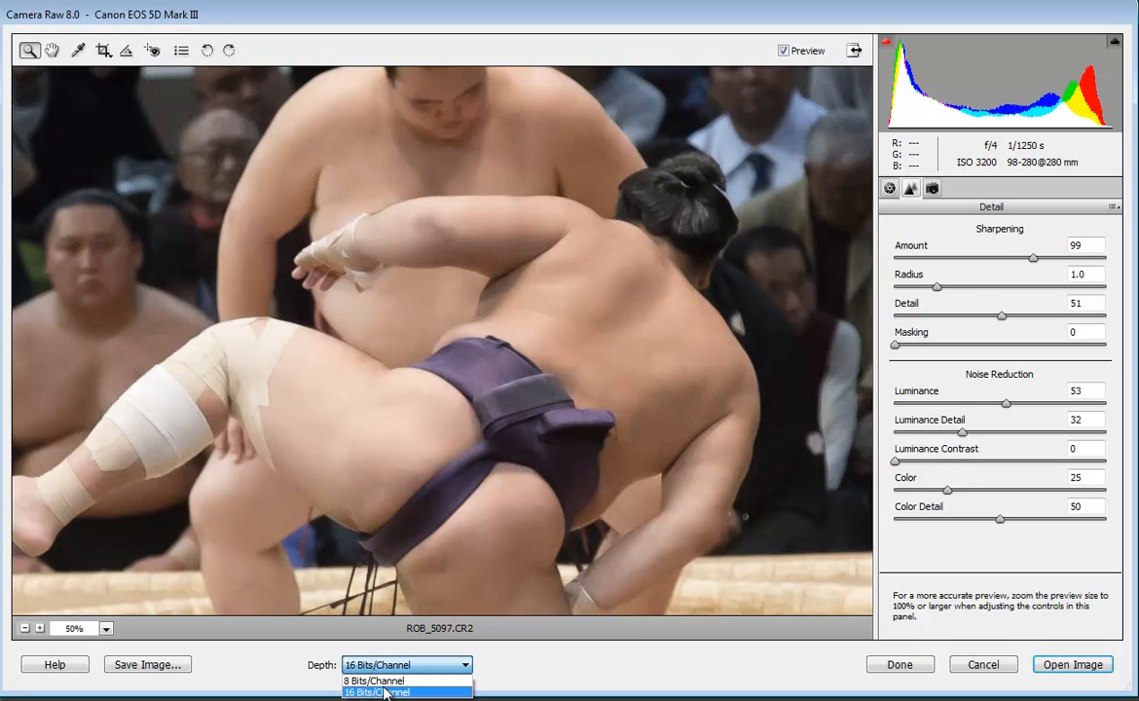
pyautogui.click(373, 680)
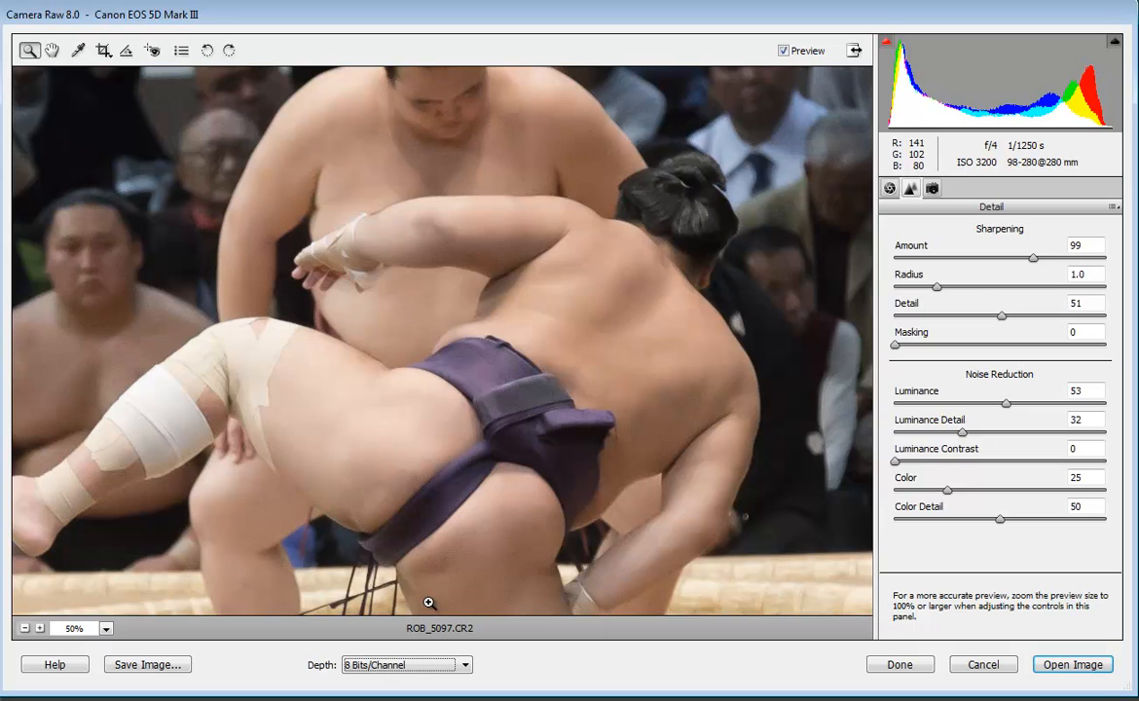
pyautogui.moveTo(384, 428)
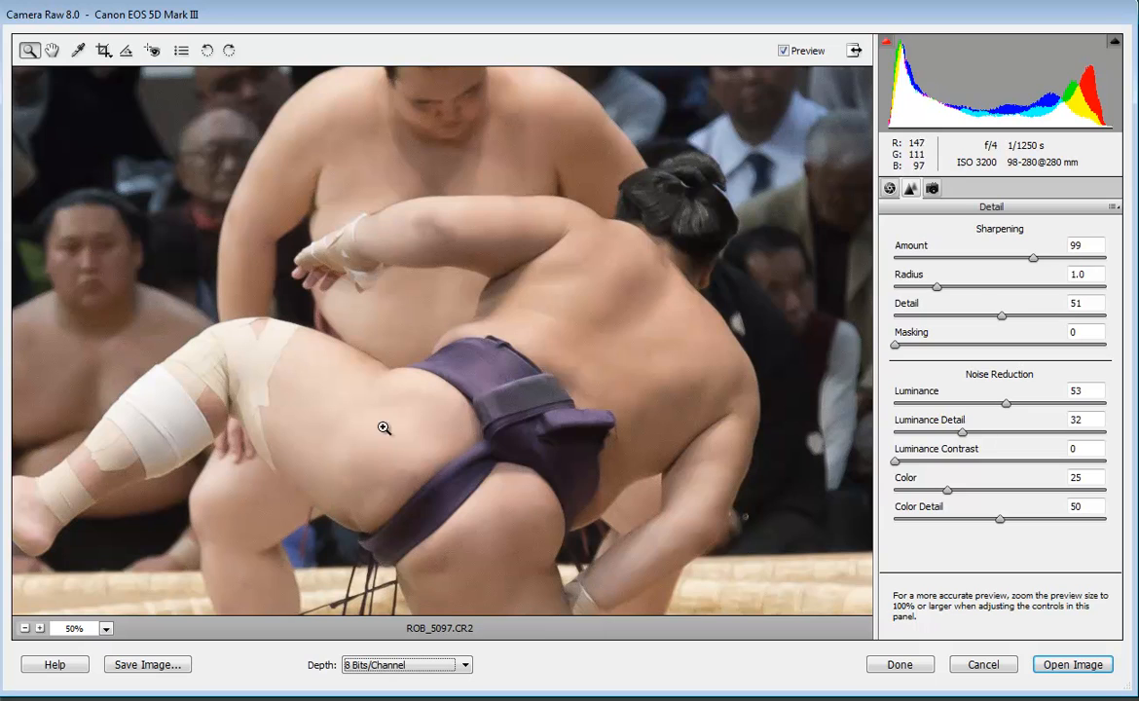
# Sample white balance from the photo and crop tighter around the wrestlers
pyautogui.click(53, 50)
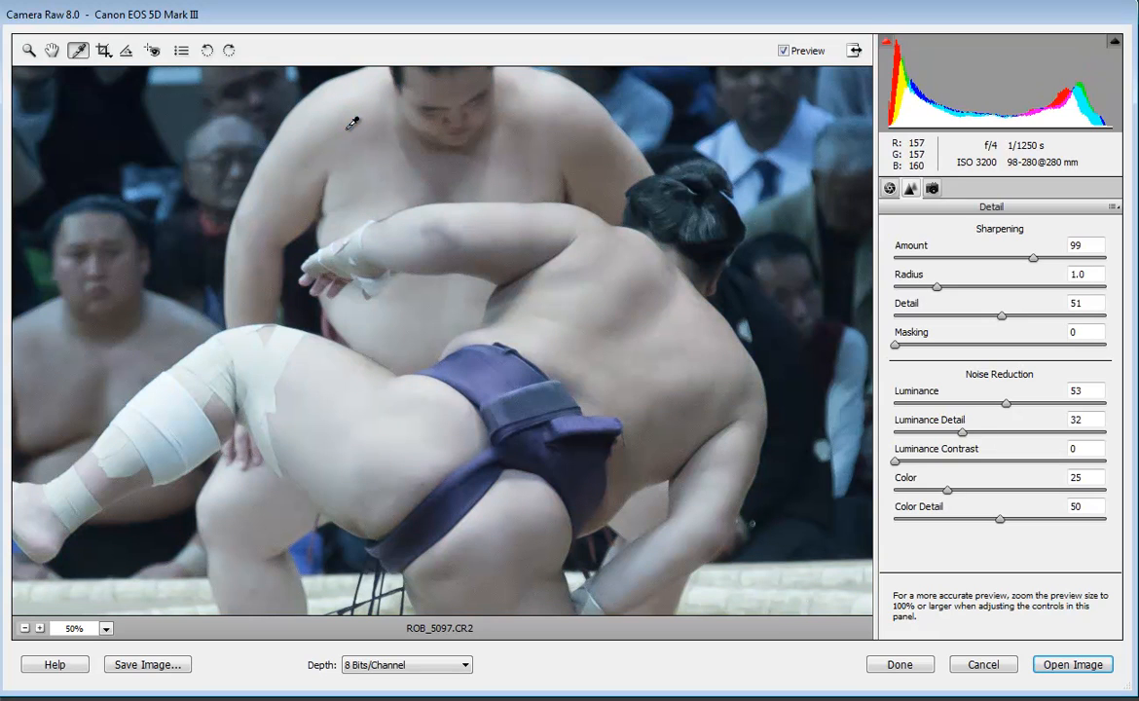
pyautogui.moveTo(591, 147)
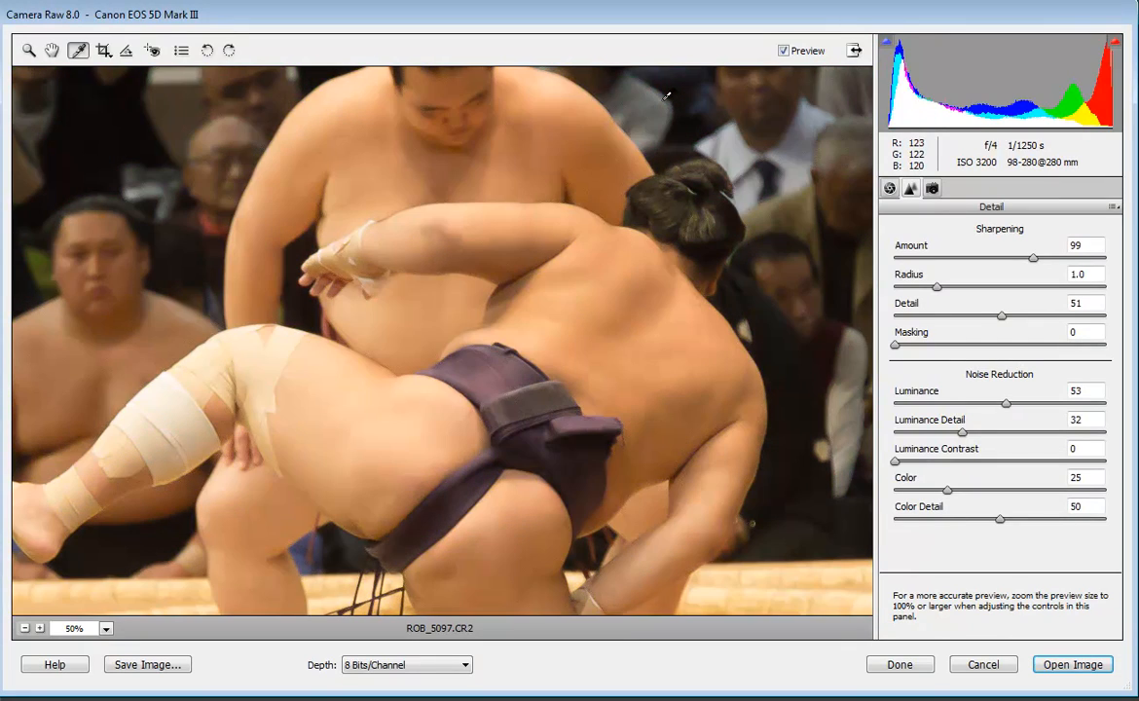
pyautogui.moveTo(112, 125)
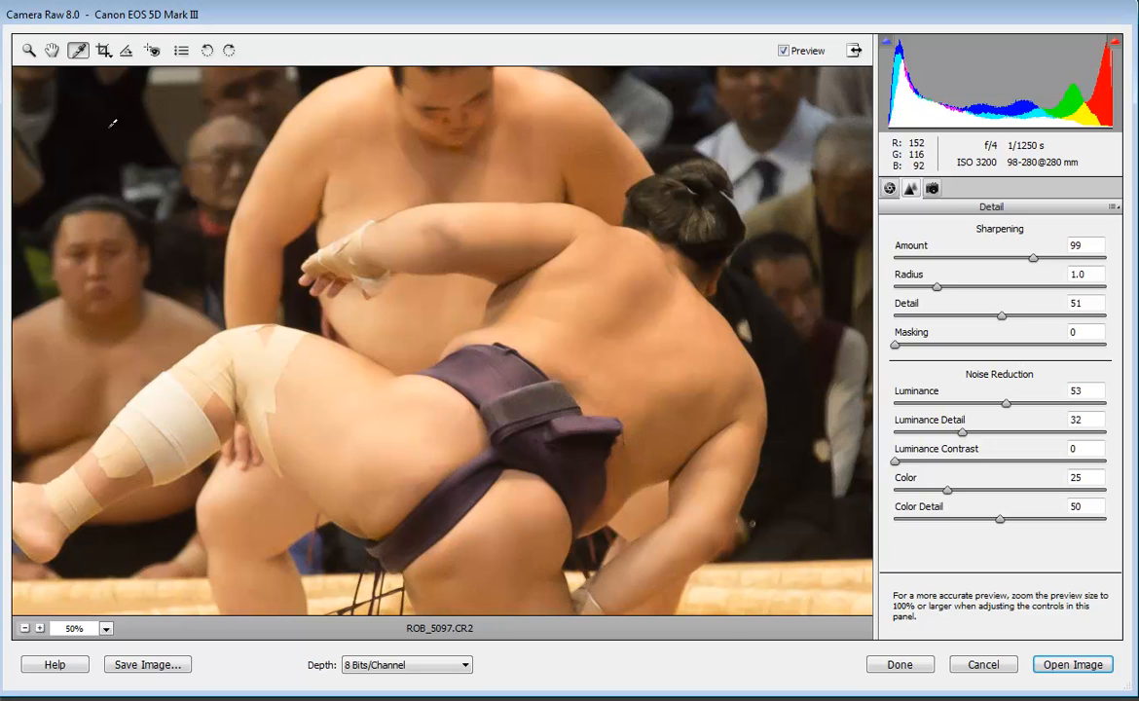
pyautogui.moveTo(102, 97); pyautogui.dragTo(370, 255)
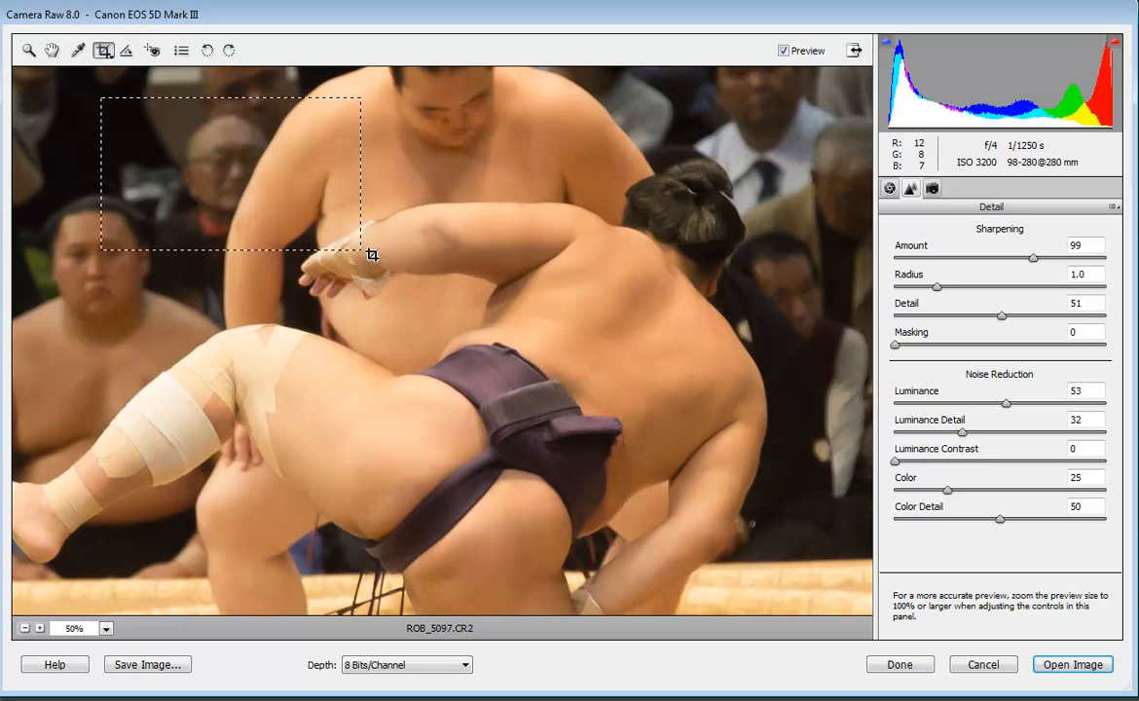
pyautogui.moveTo(373, 255); pyautogui.dragTo(749, 574)
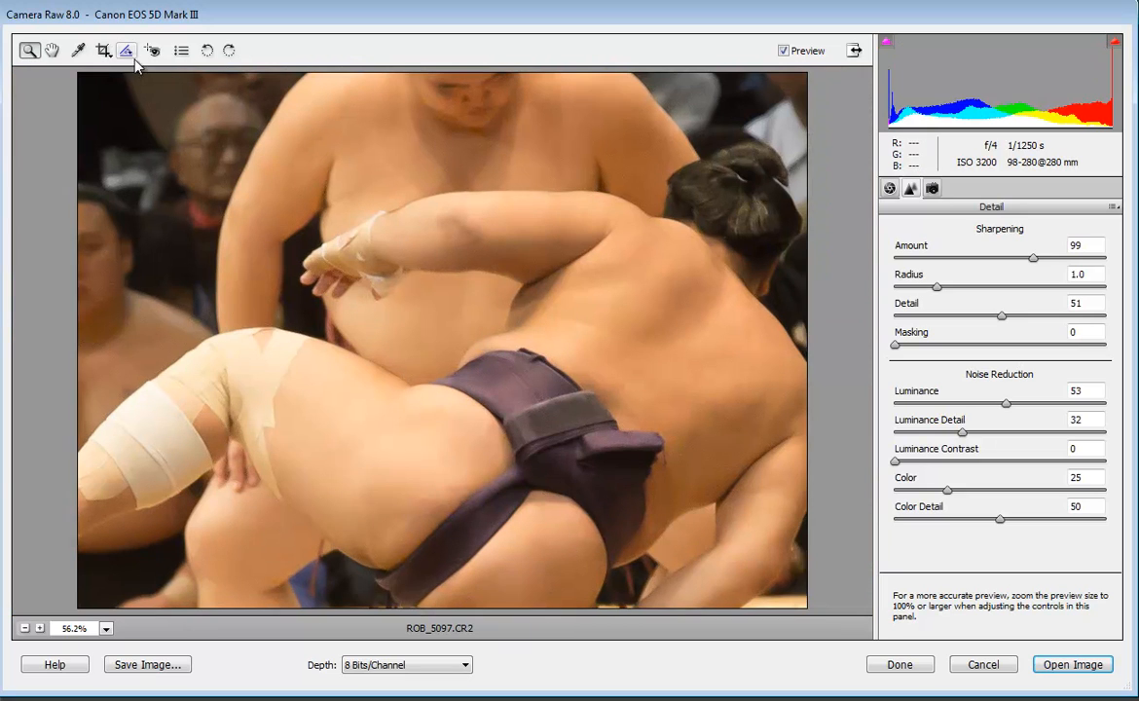
pyautogui.moveTo(127, 50)
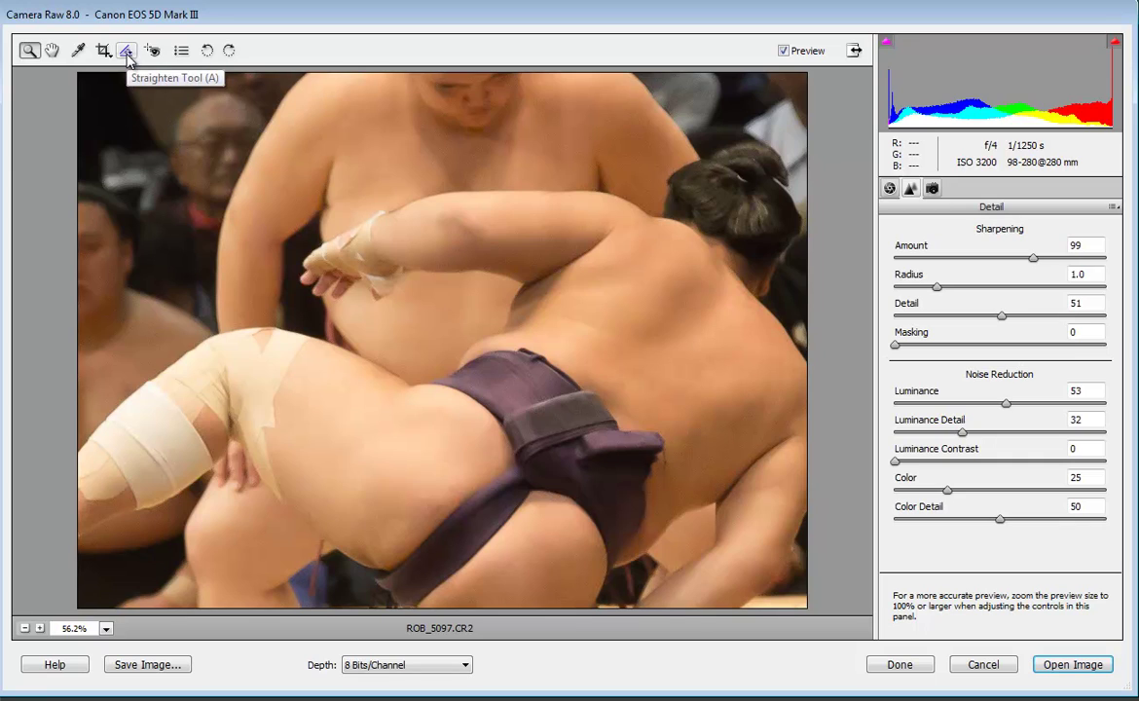
pyautogui.moveTo(139, 60)
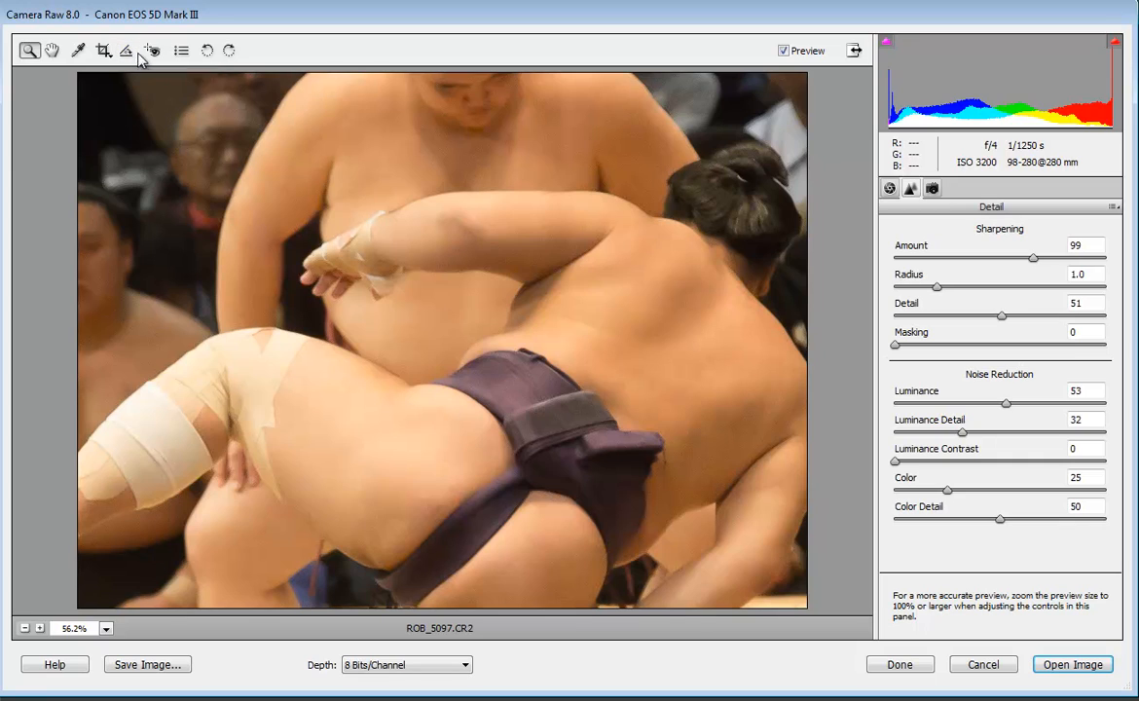
pyautogui.moveTo(152, 50)
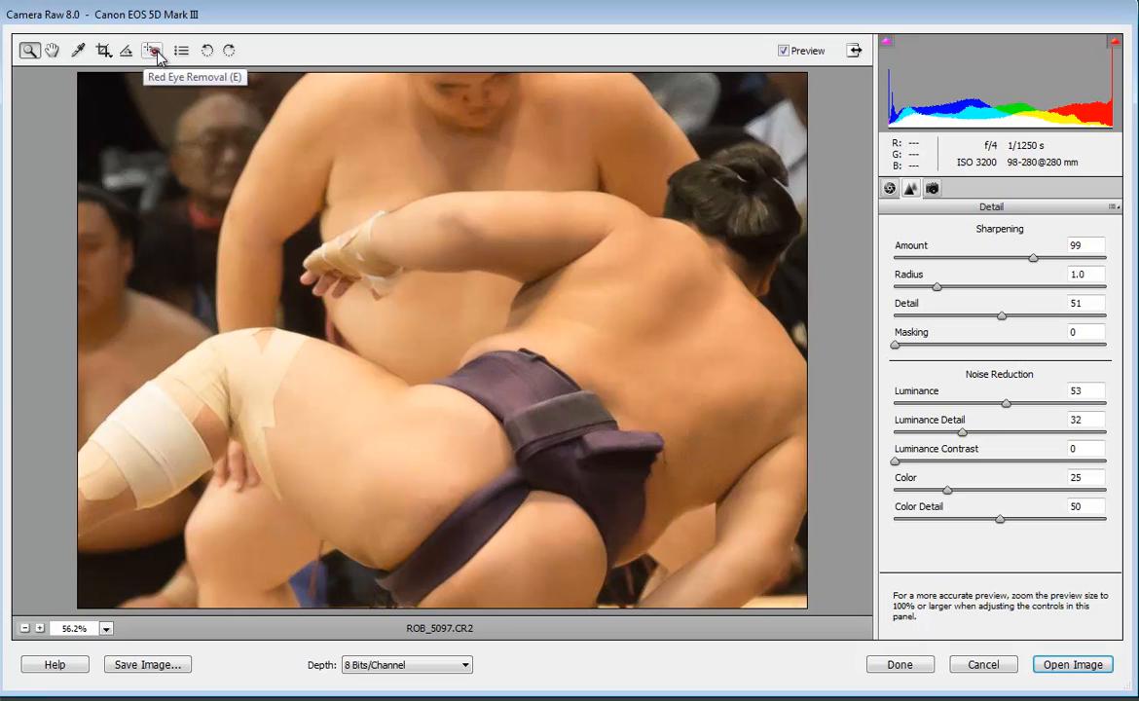
pyautogui.moveTo(207, 51)
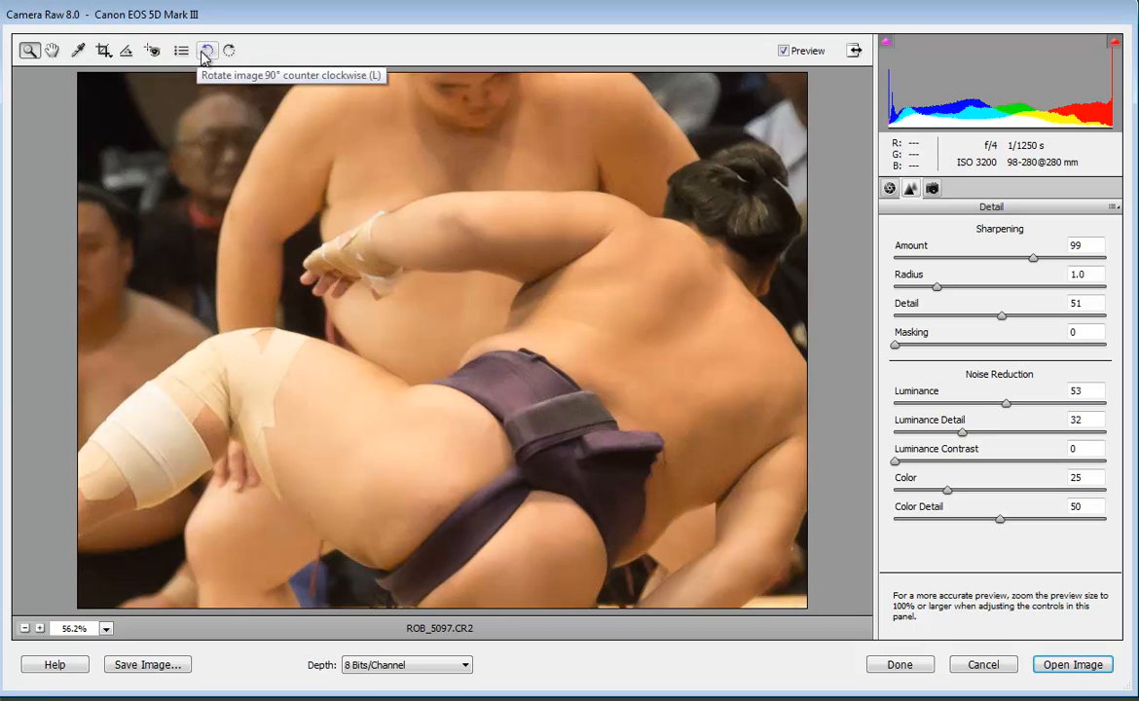
pyautogui.moveTo(229, 51)
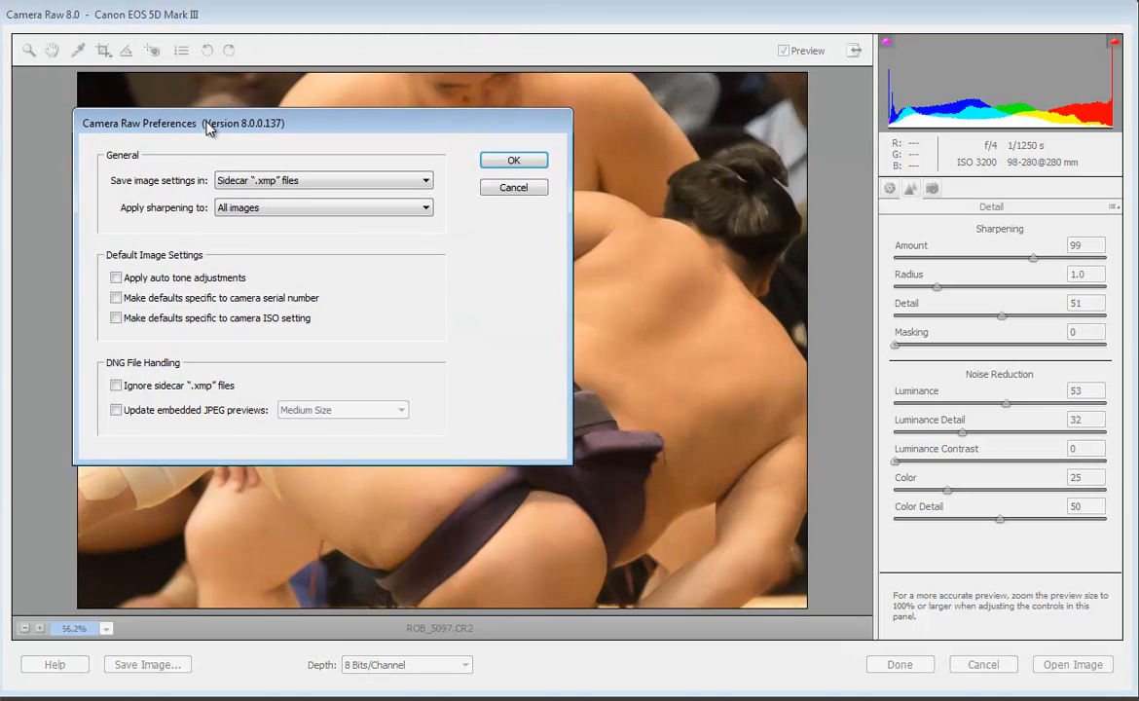
# Keep settings saved to sidecar XMP files and sharpening applied to all images
pyautogui.click(423, 180)
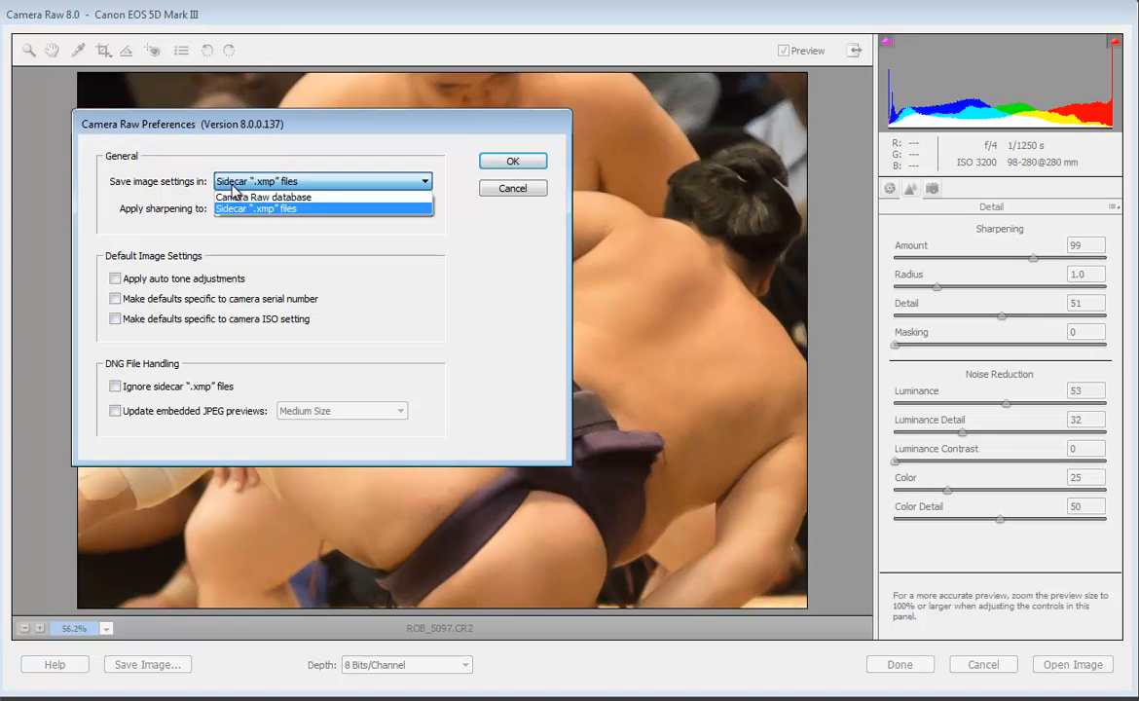
pyautogui.moveTo(233, 197)
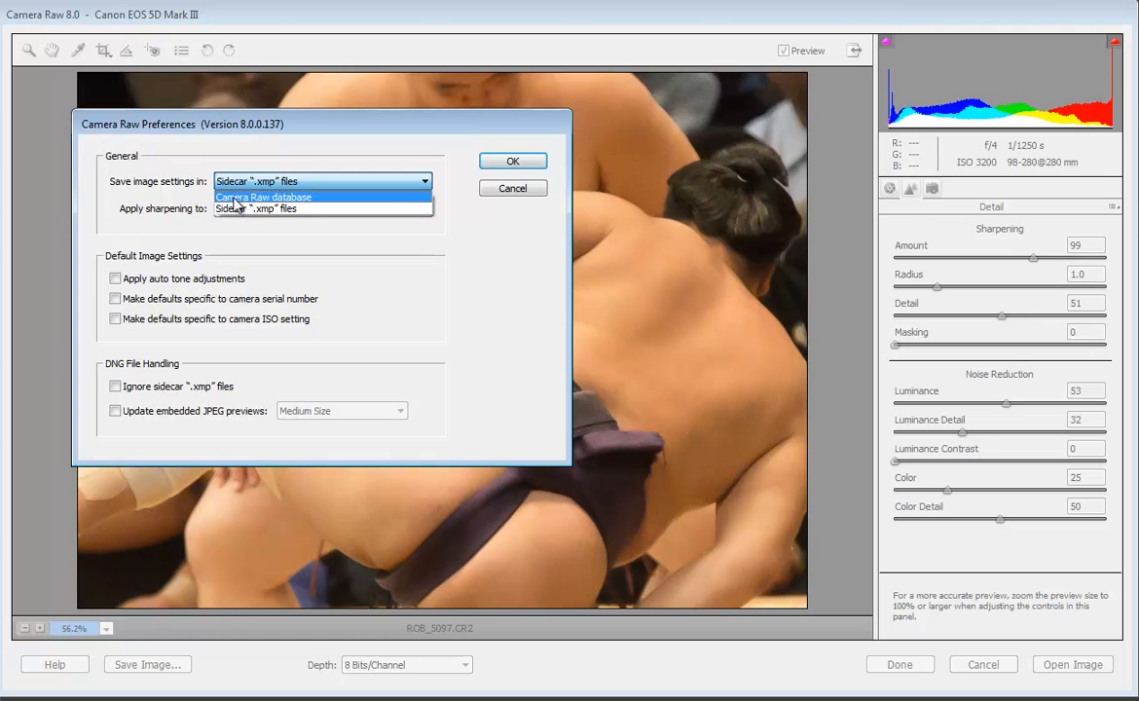
pyautogui.click(237, 207)
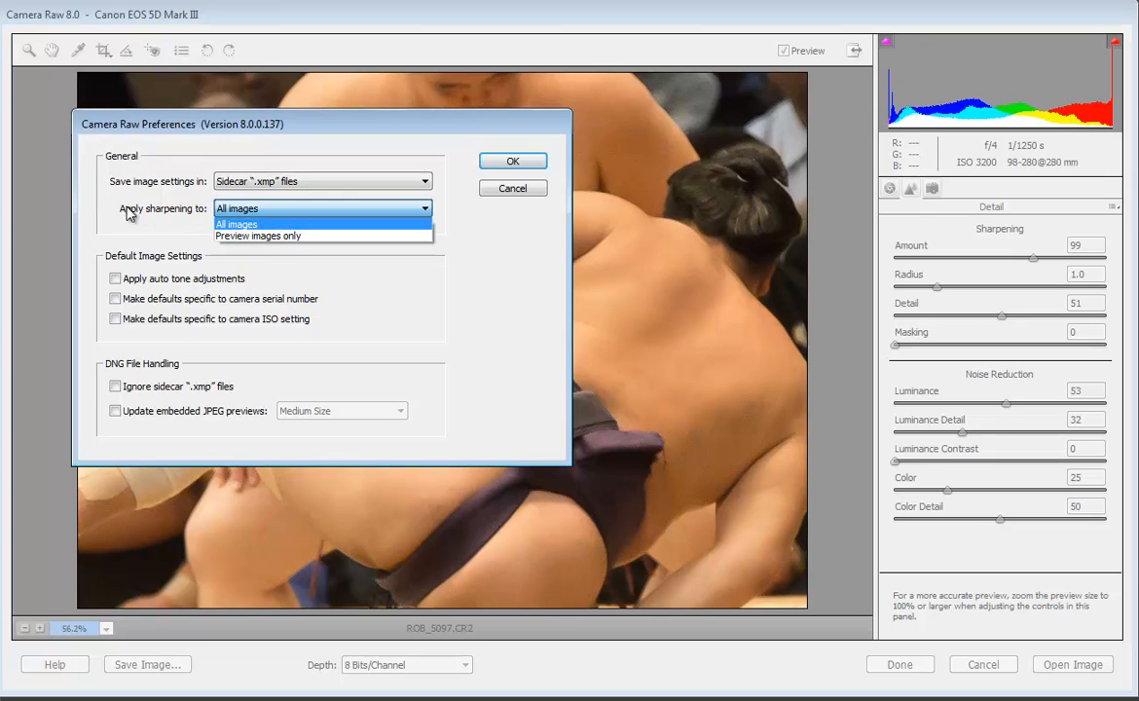
pyautogui.click(237, 223)
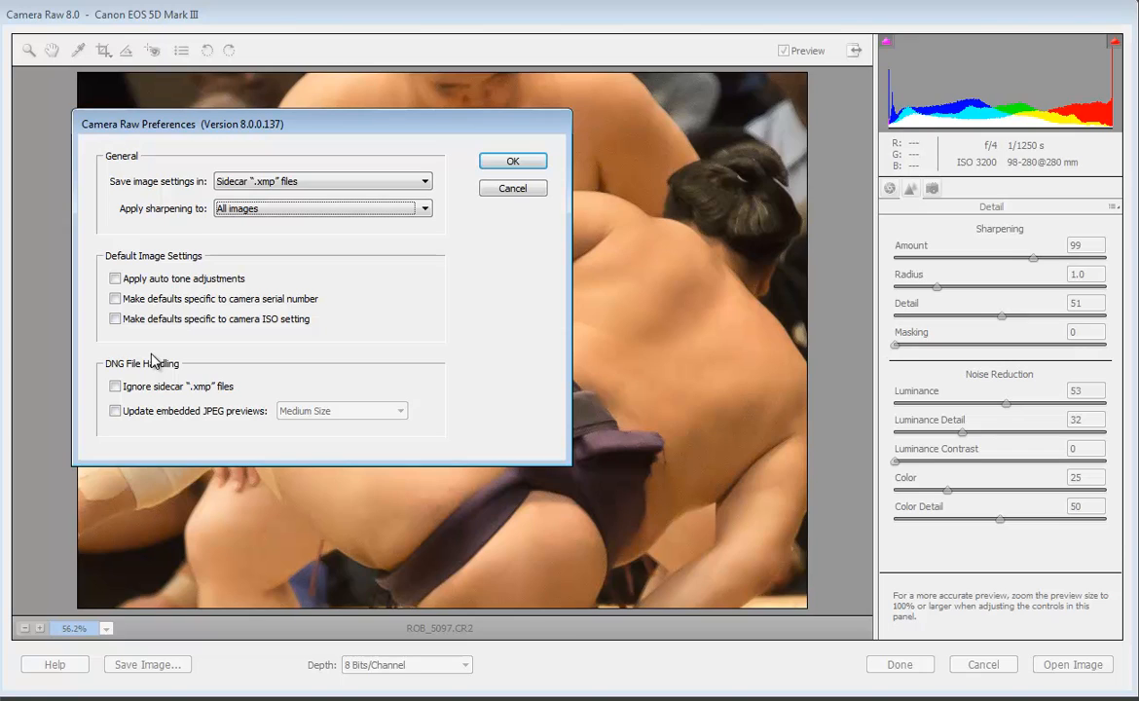
pyautogui.moveTo(380, 289)
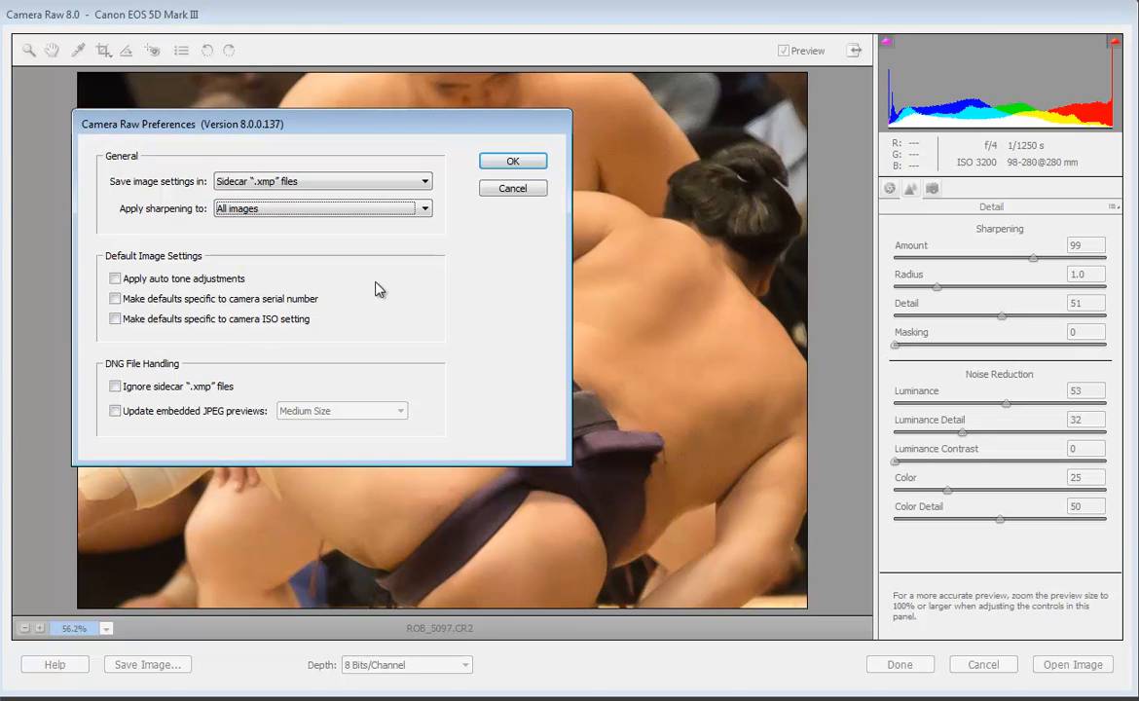
pyautogui.click(513, 160)
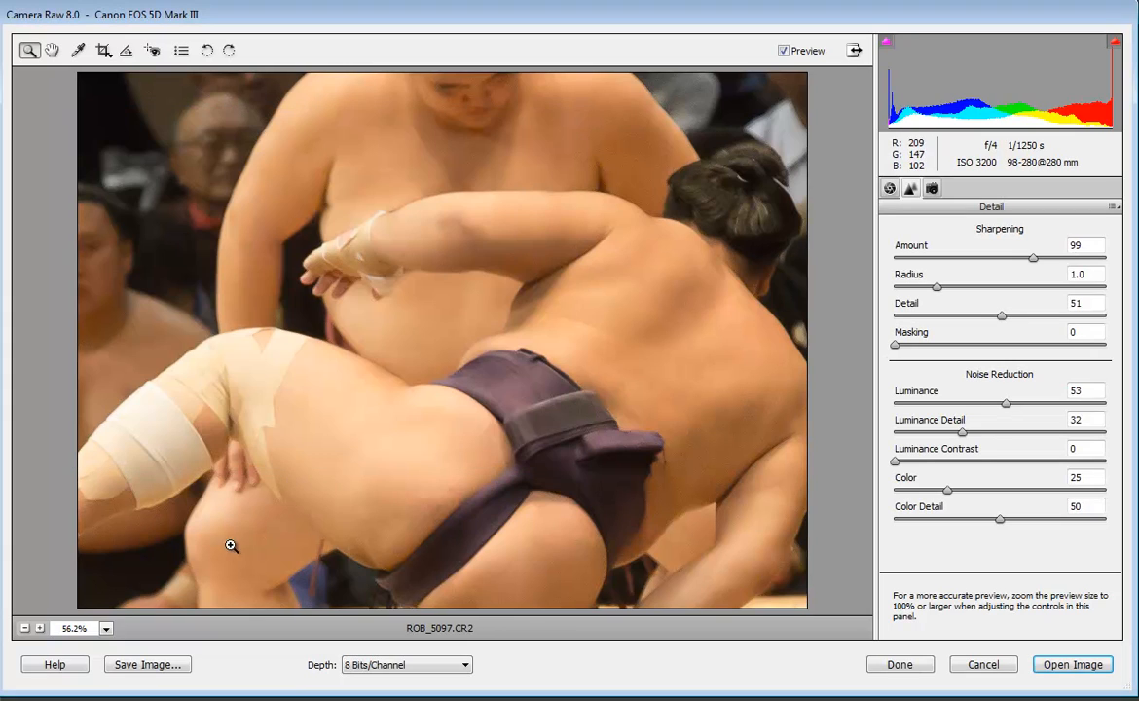
# Show the DNG save options for ROB_5097 in the Hiroshima Hakata folder
pyautogui.click(147, 664)
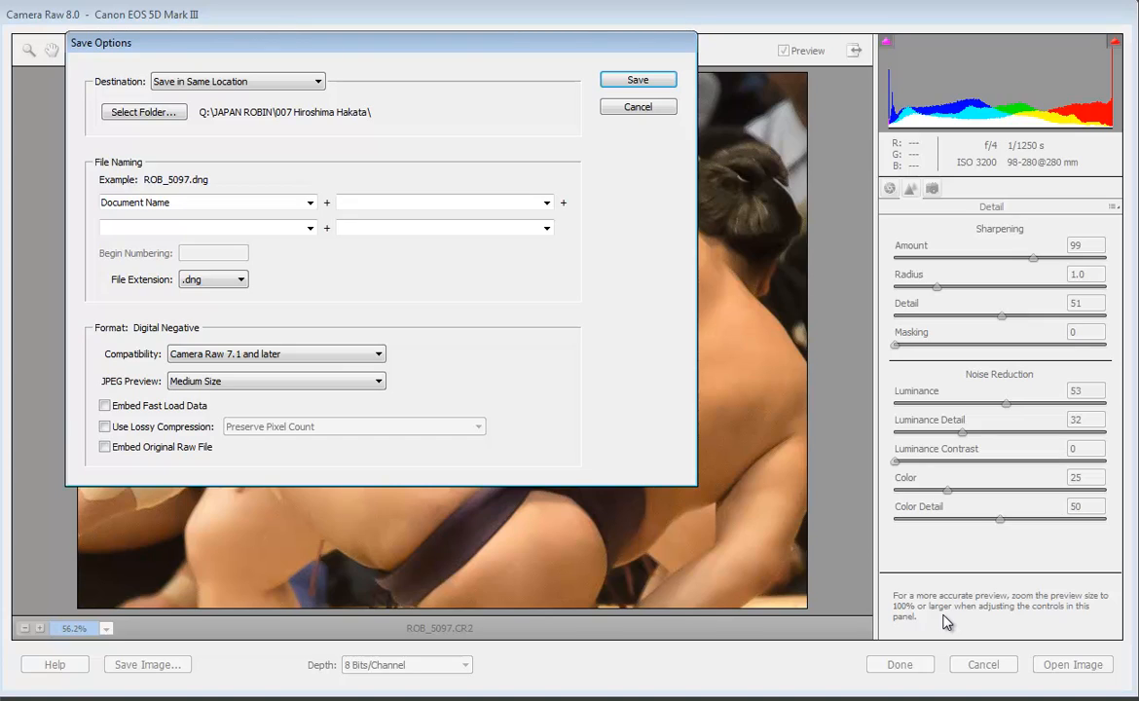
pyautogui.moveTo(945, 615)
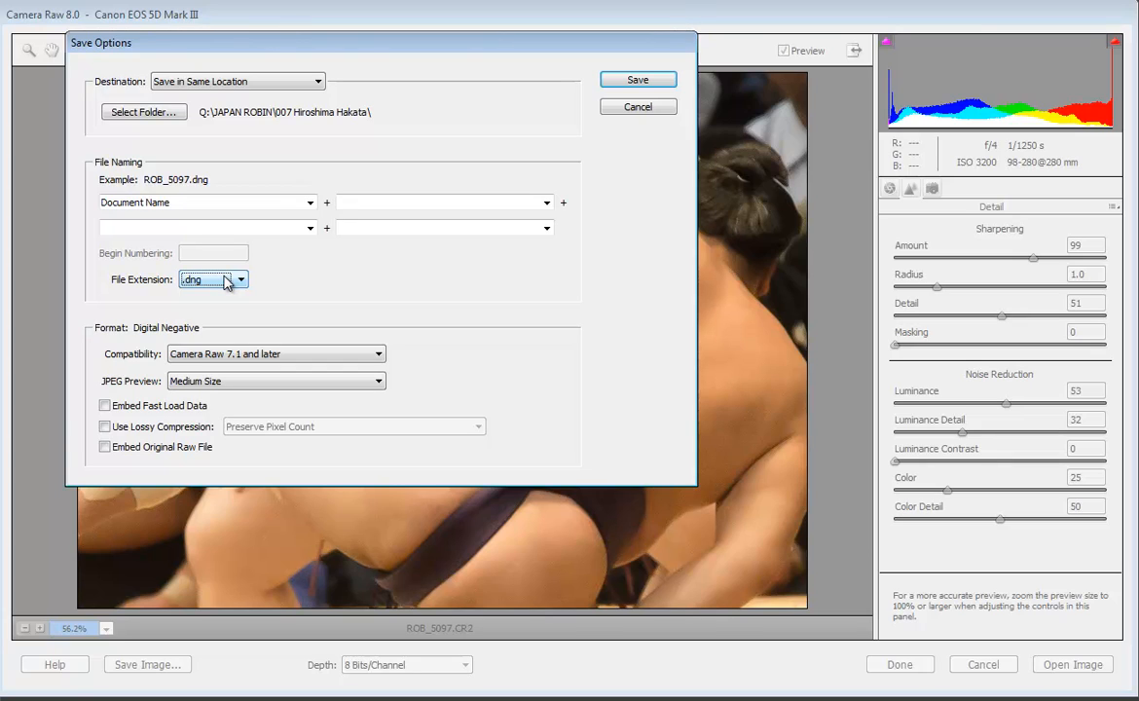
pyautogui.moveTo(632, 155)
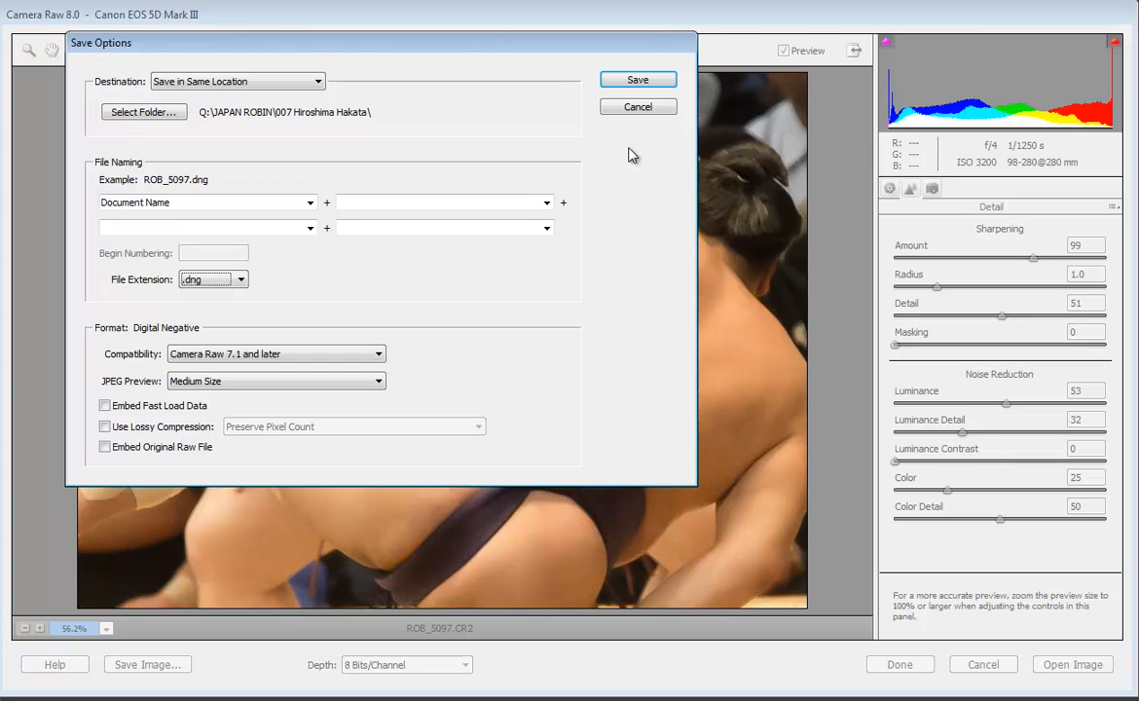